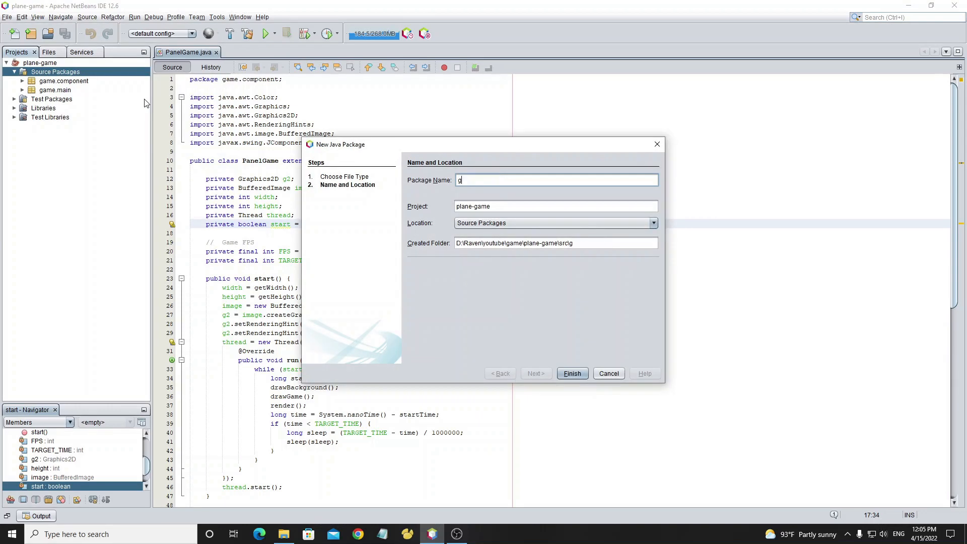
# Create the game.obj package and add a new Java class named Player to it
pyautogui.write('ame.obj')
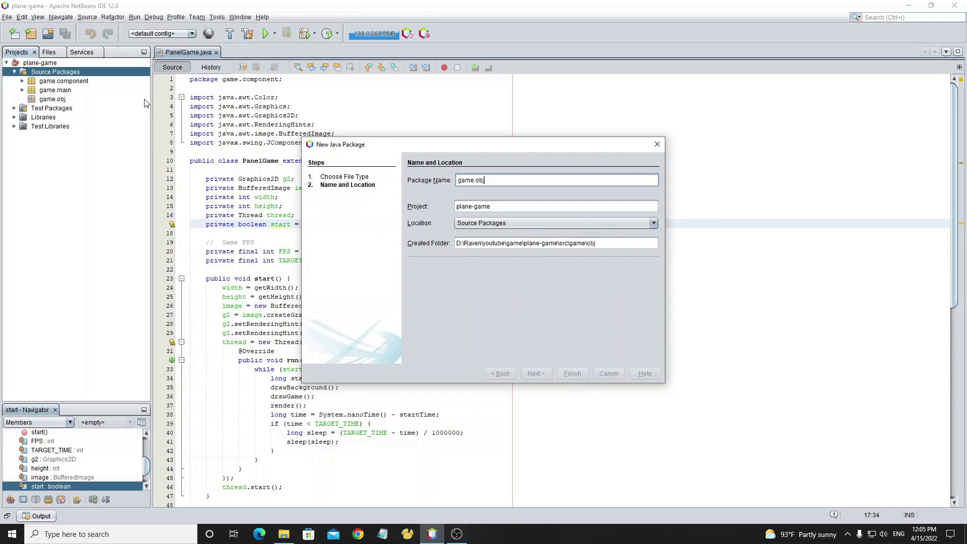
pyautogui.rightClick(51, 99)
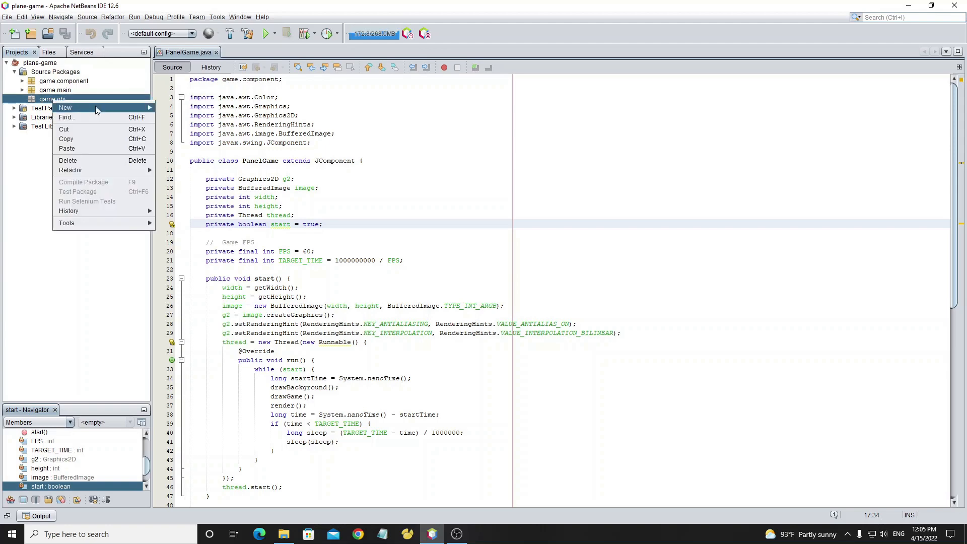
pyautogui.click(65, 107)
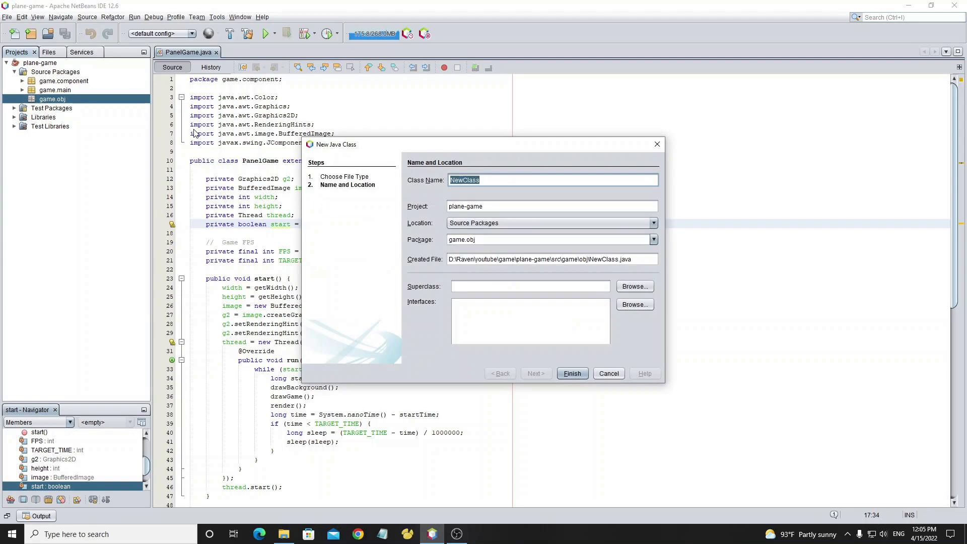
pyautogui.write('Player')
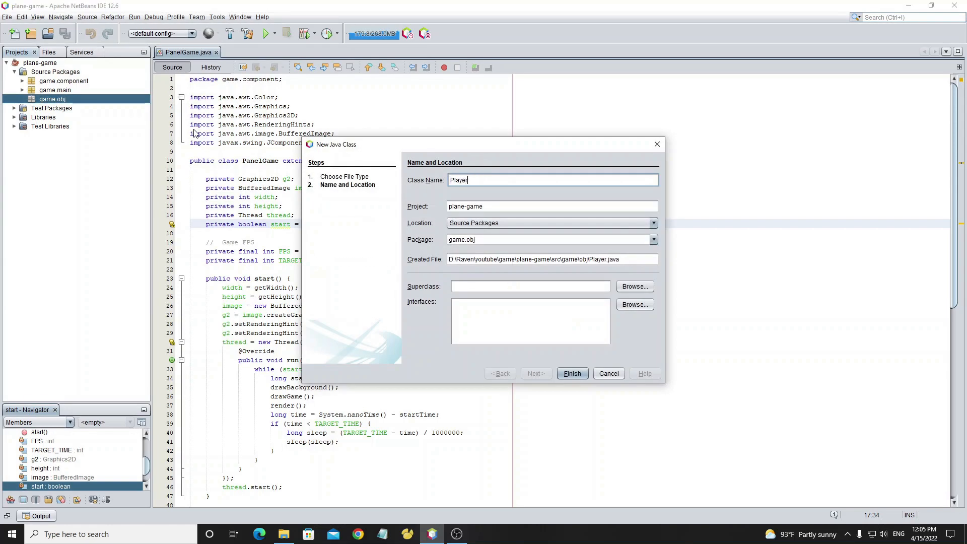
pyautogui.click(572, 373)
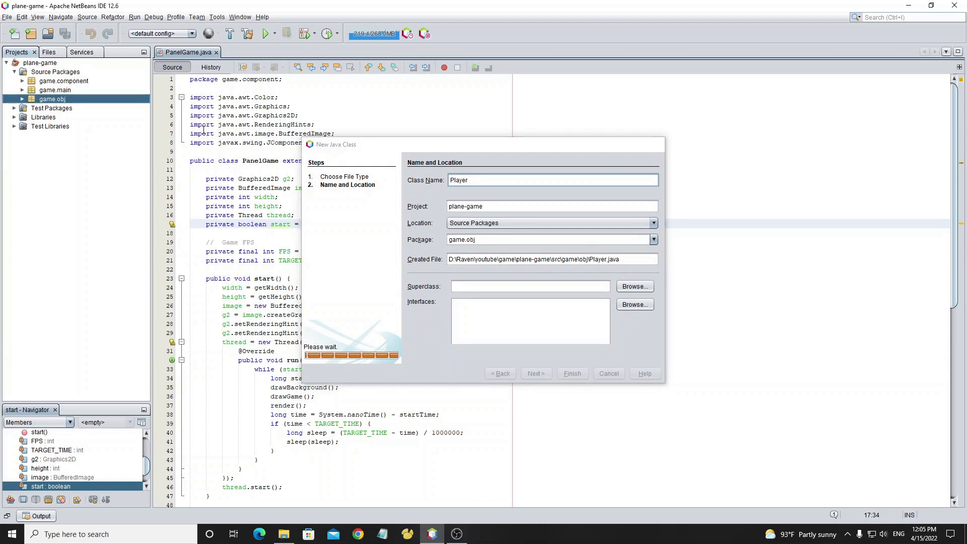
pyautogui.click(570, 373)
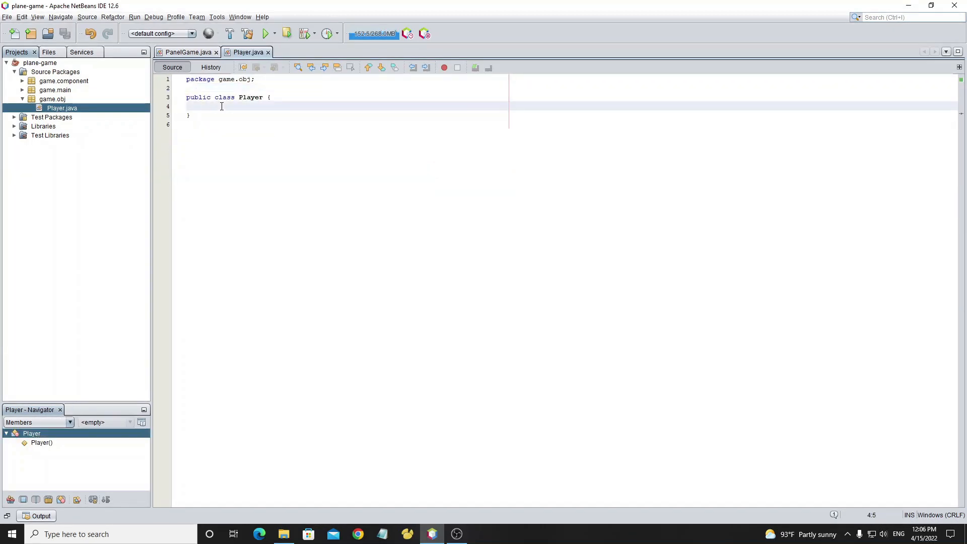
# Declare the constant public static final double PLAYER_SIZE = 64
pyautogui.write('public stat')
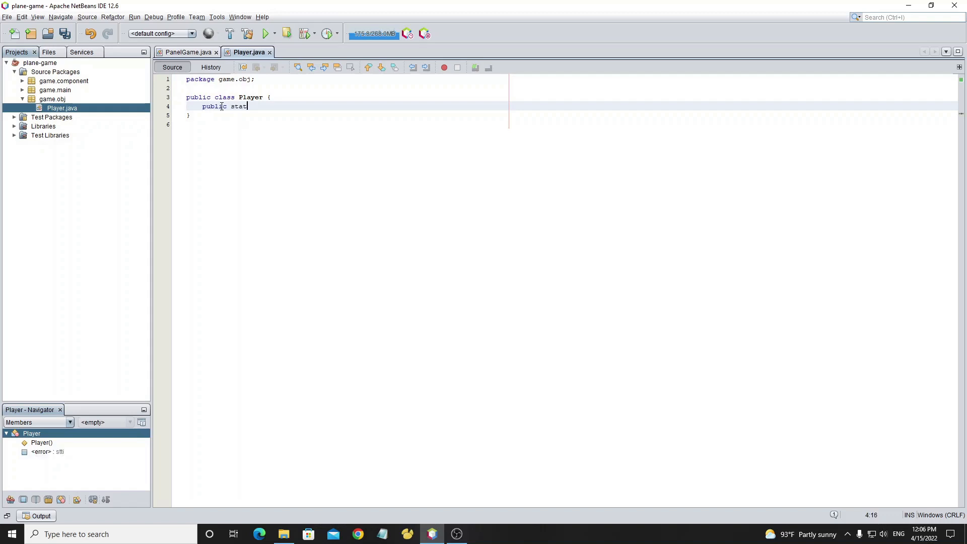
pyautogui.write('ic final')
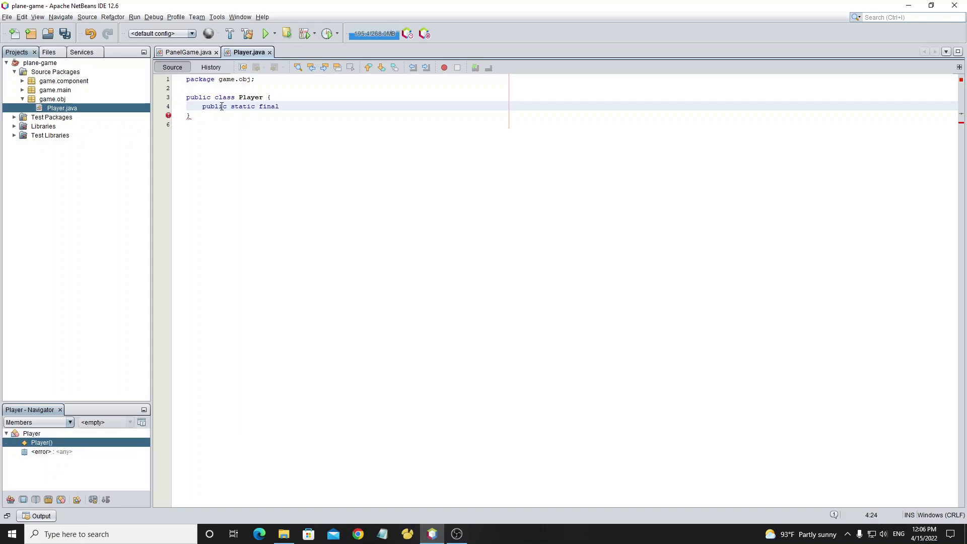
pyautogui.write('dou')
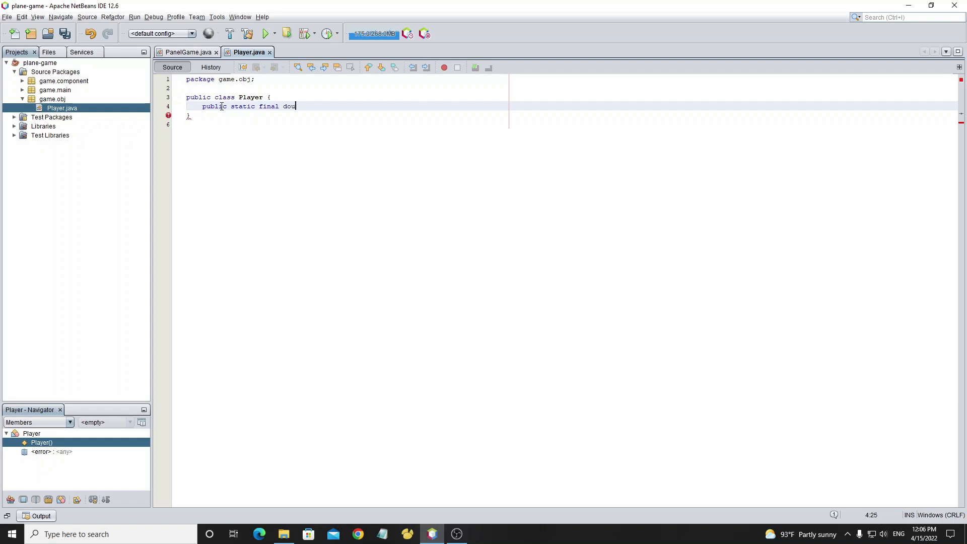
pyautogui.write('ble PLA')
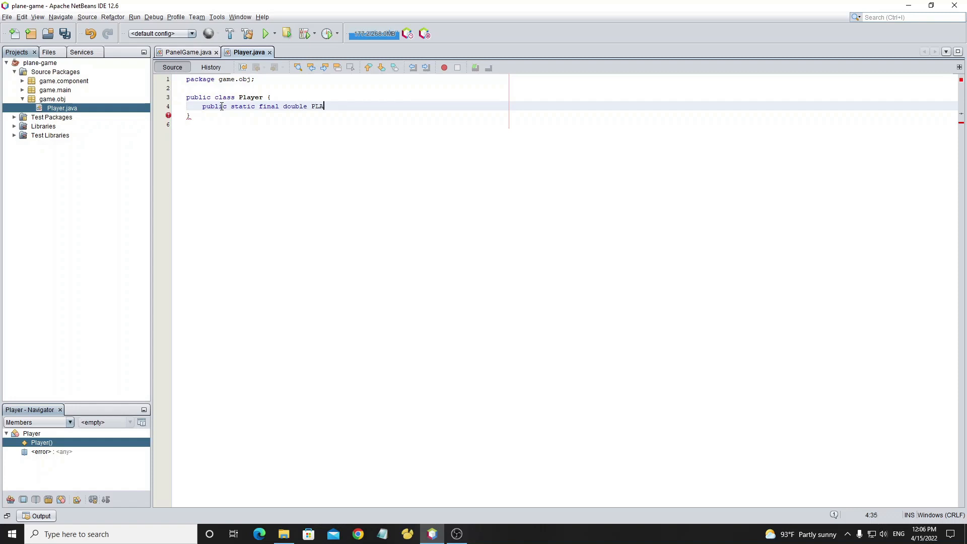
pyautogui.write('YER_SIZE')
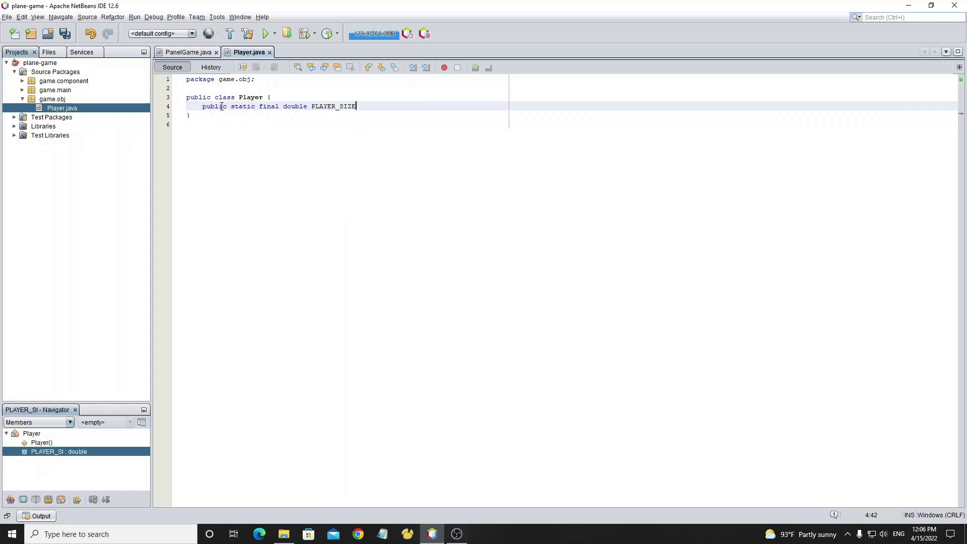
pyautogui.write('=64')
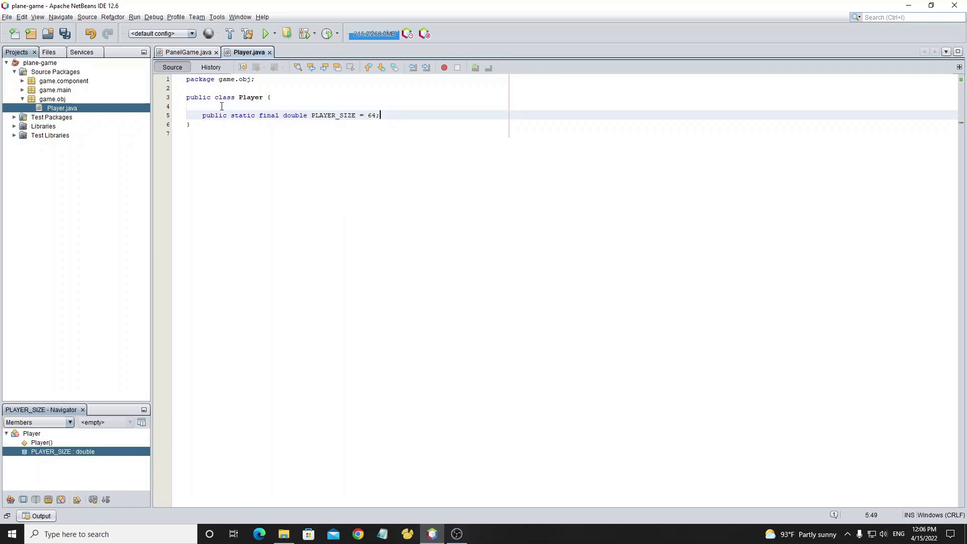
# Declare private double x and y fields and private float angle = 0
pyautogui.write('pri')
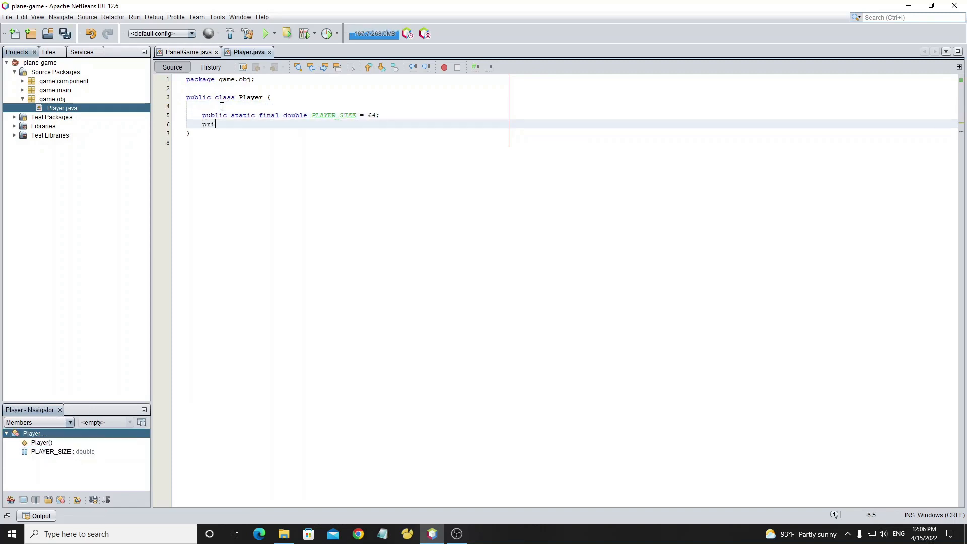
pyautogui.write('vate double x;')
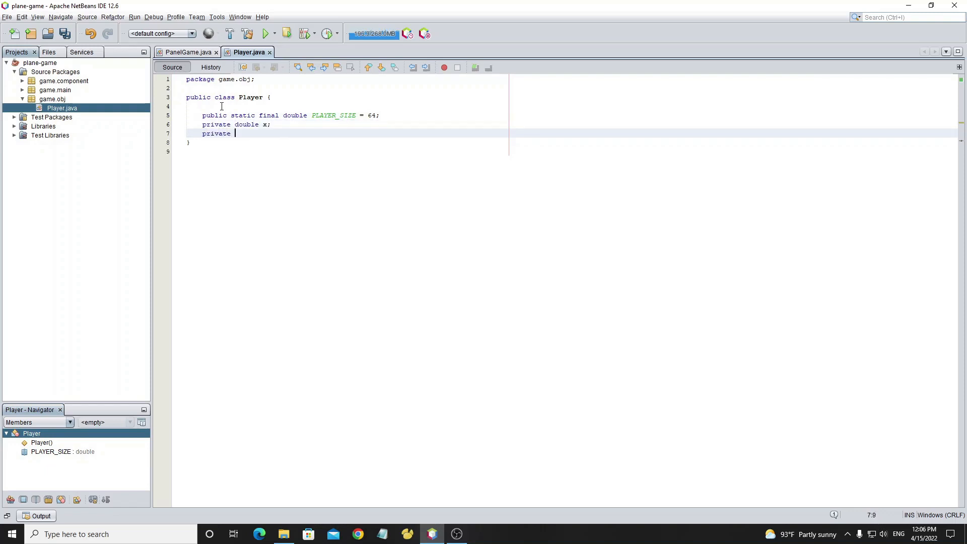
pyautogui.write('double y;')
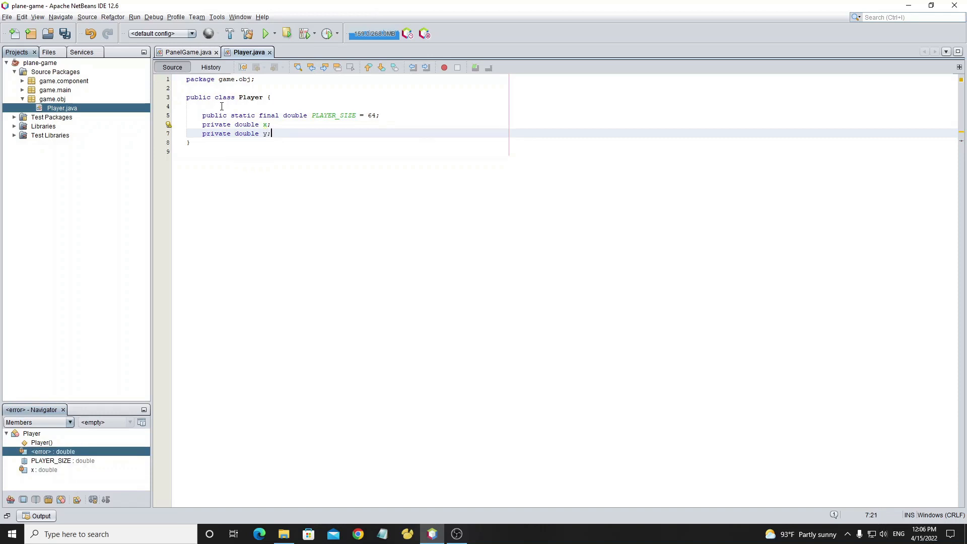
pyautogui.write('priv')
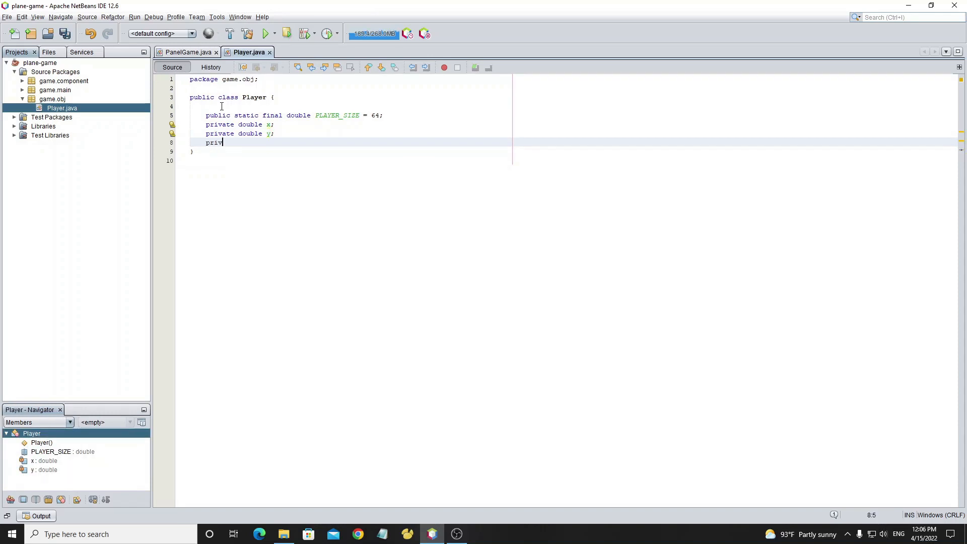
pyautogui.write('ate float')
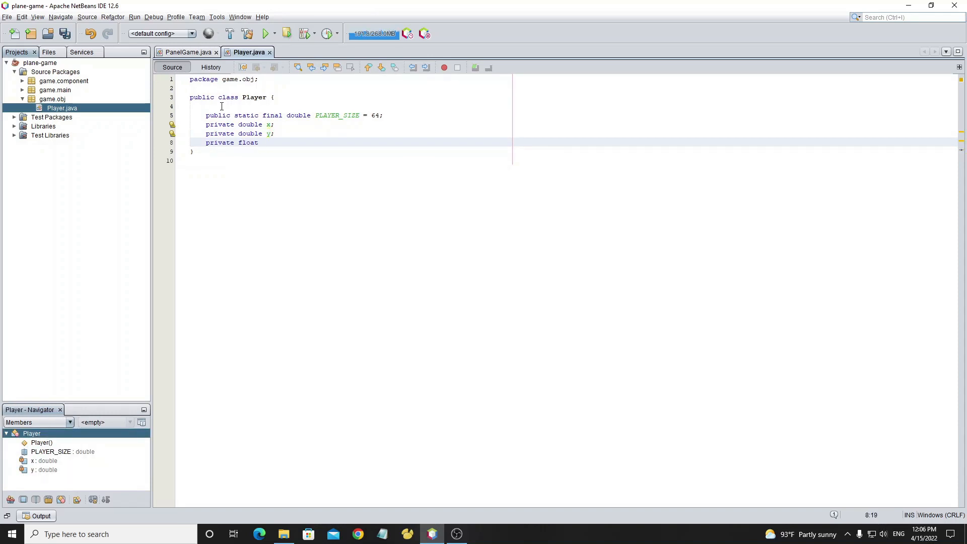
pyautogui.write('angle')
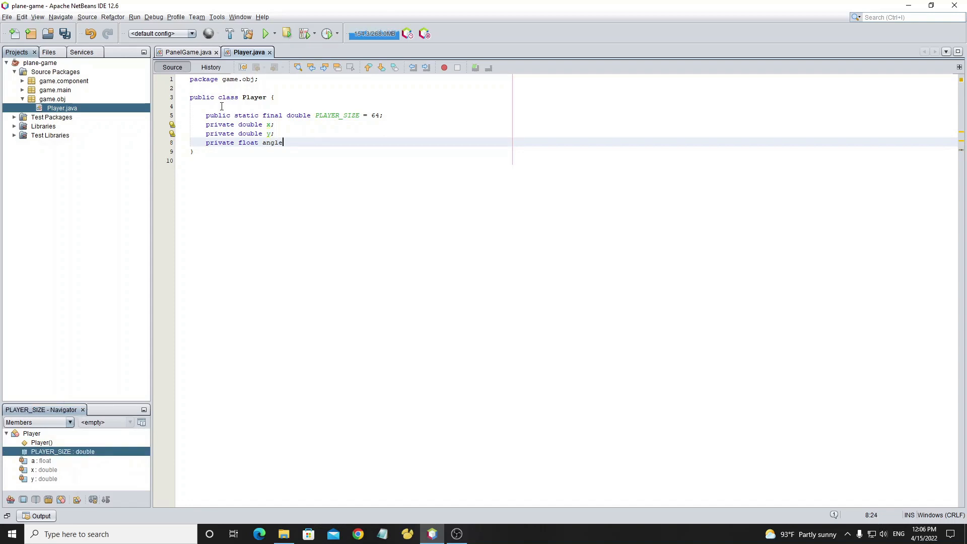
pyautogui.write('=0f;')
pyautogui.write('pr')
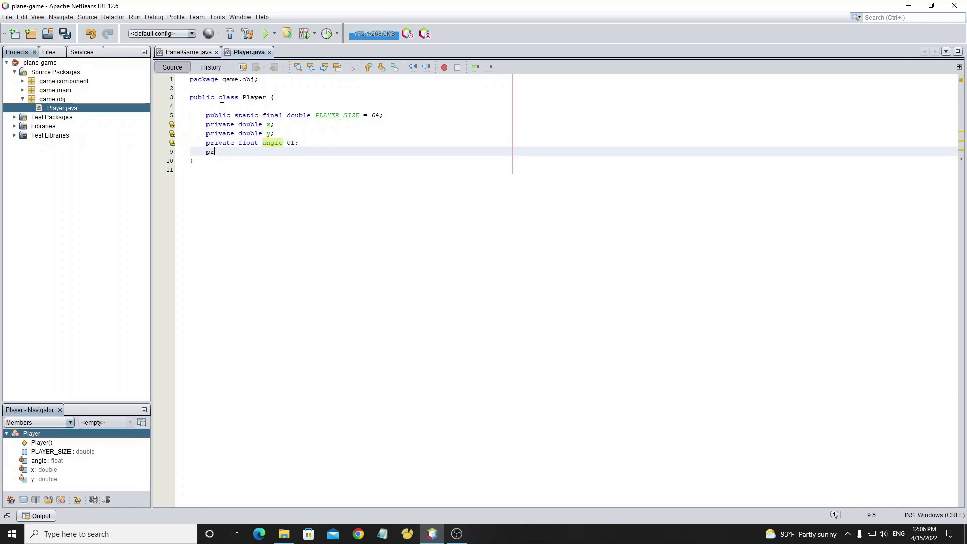
# Declare private final Image fields image and image_speed
pyautogui.write('ivate final')
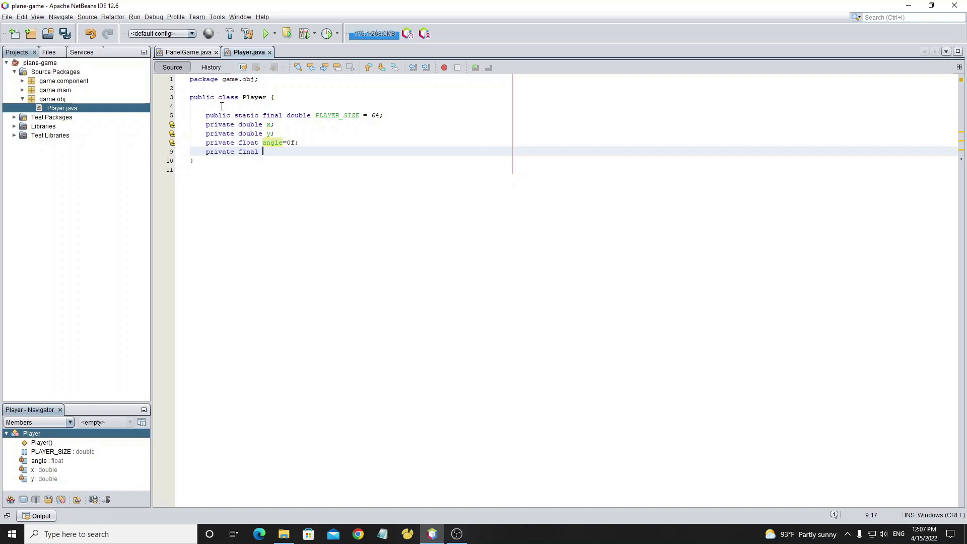
pyautogui.write('Image')
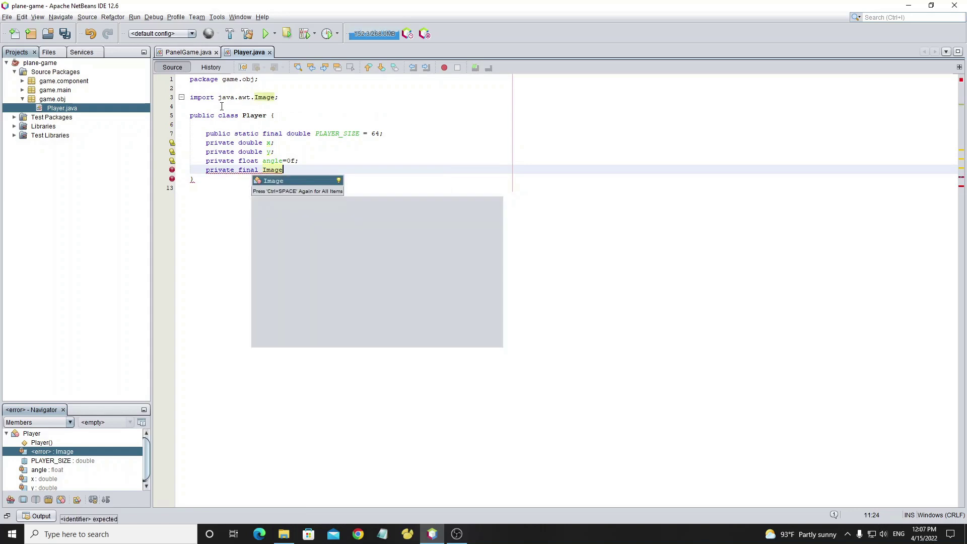
pyautogui.write('image;')
pyautogui.write('private i')
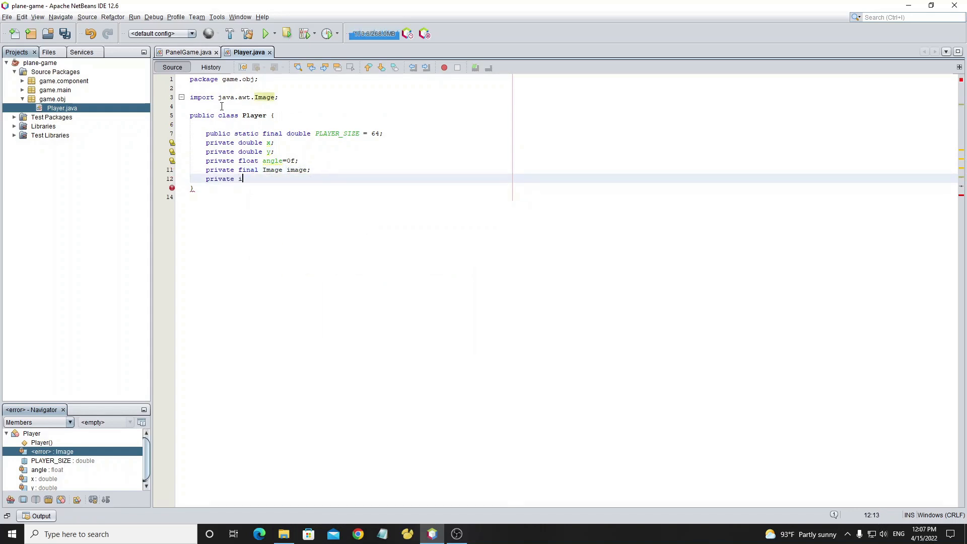
pyautogui.press('Backspace')
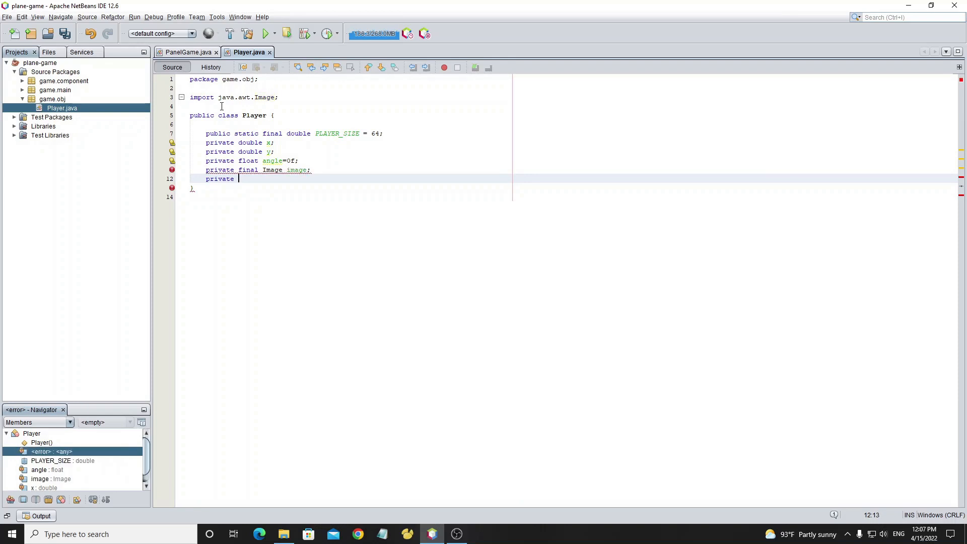
pyautogui.write('final Im')
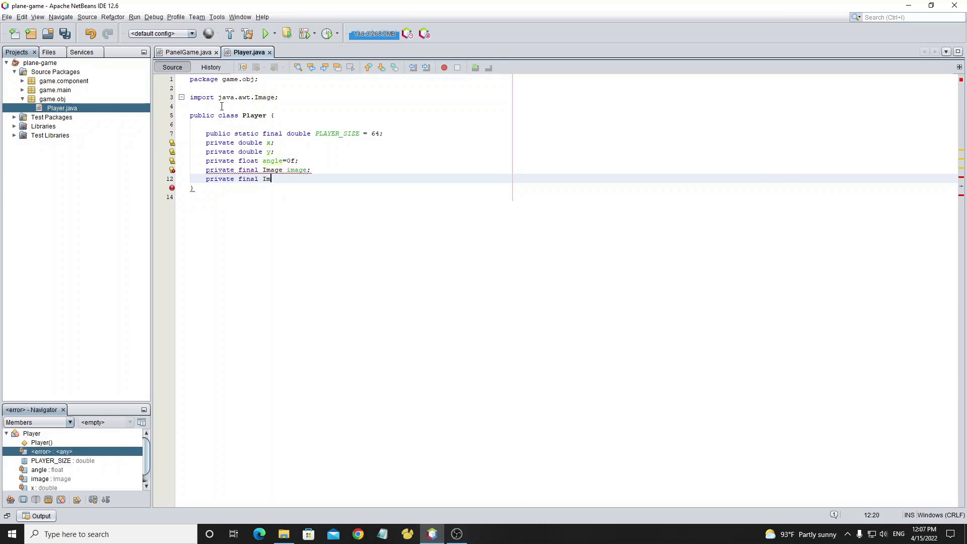
pyautogui.write('age image')
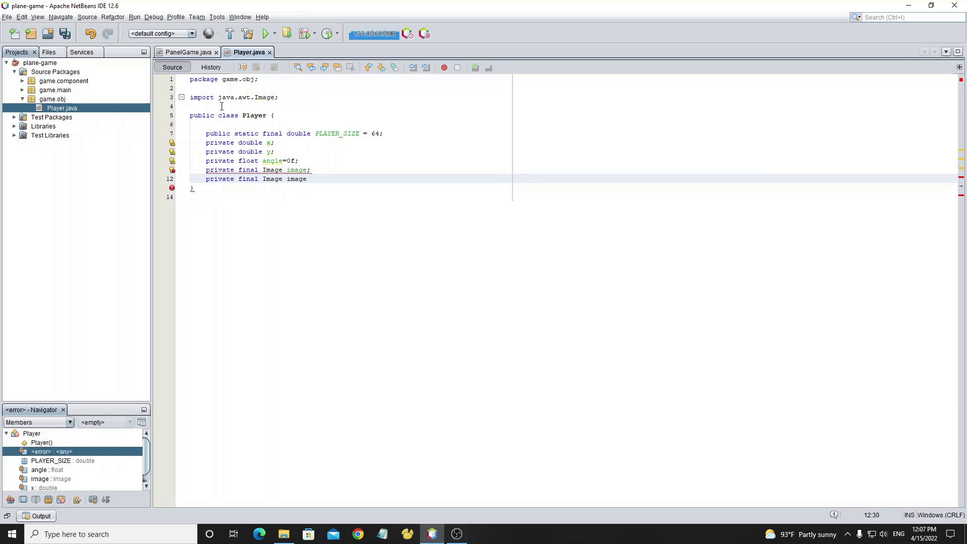
pyautogui.write('_')
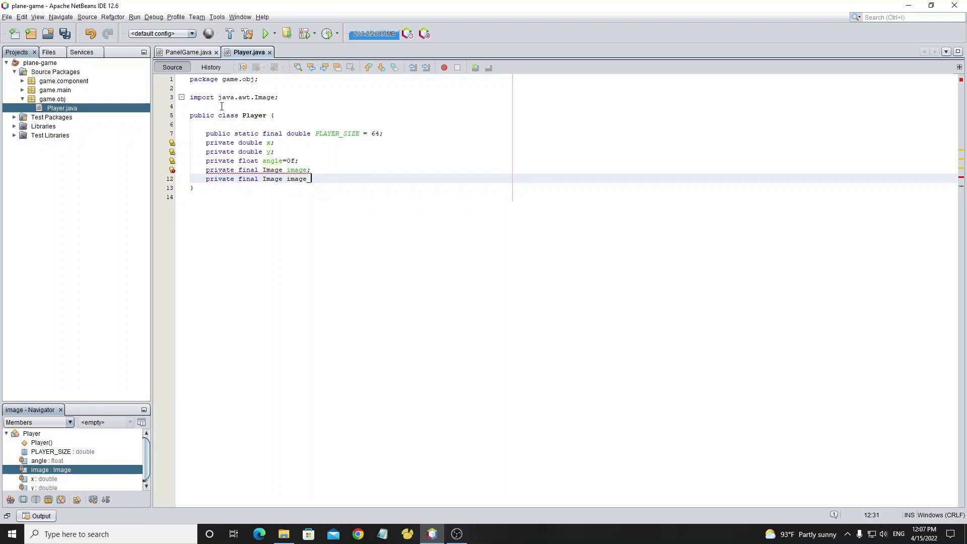
pyautogui.write('speed;')
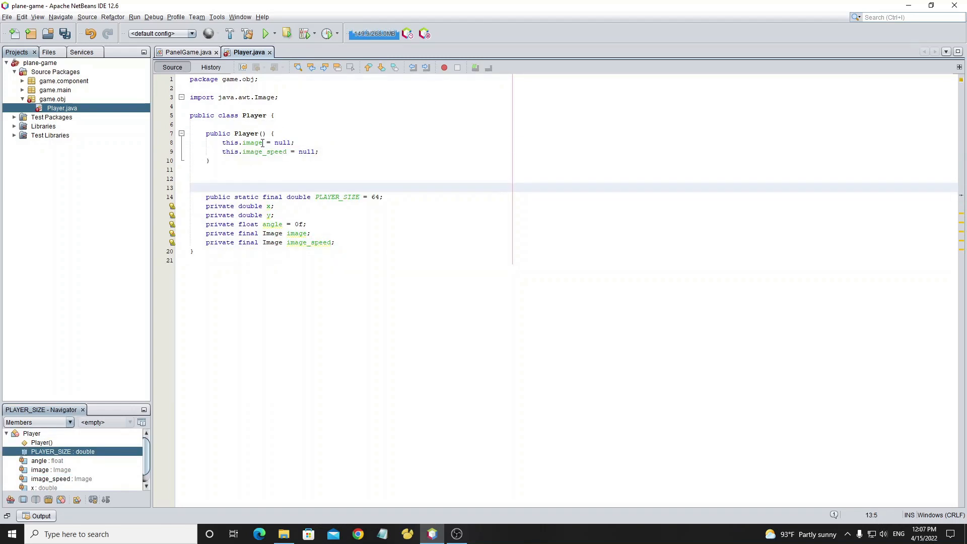
pyautogui.doubleClick(282, 142)
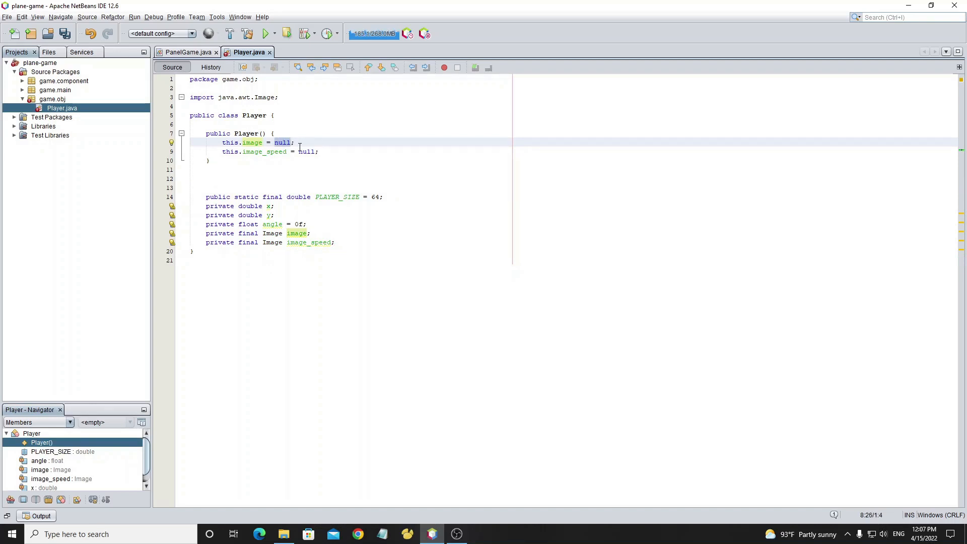
pyautogui.click(284, 534)
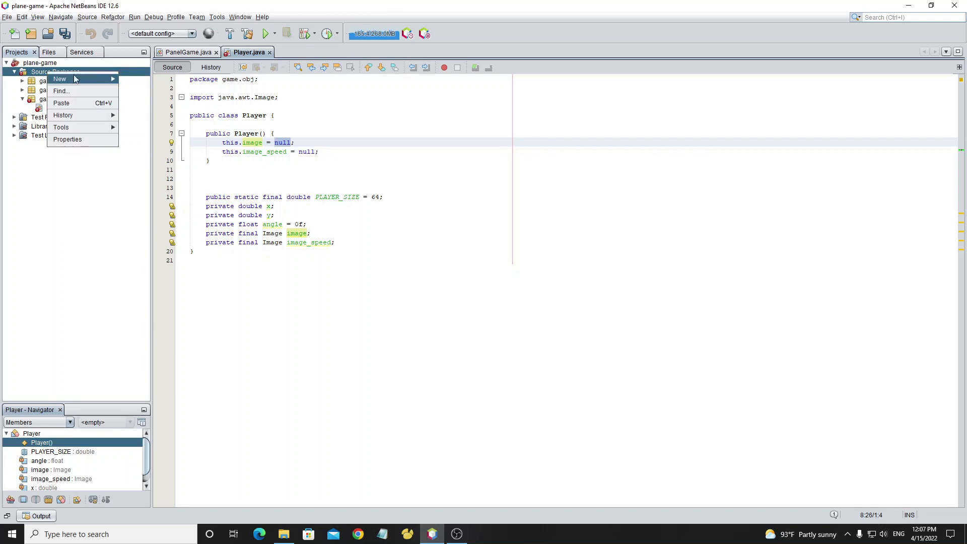
# Create the game.image package with the plane images and collapse its node in Projects
pyautogui.click(59, 78)
pyautogui.write('game.image')
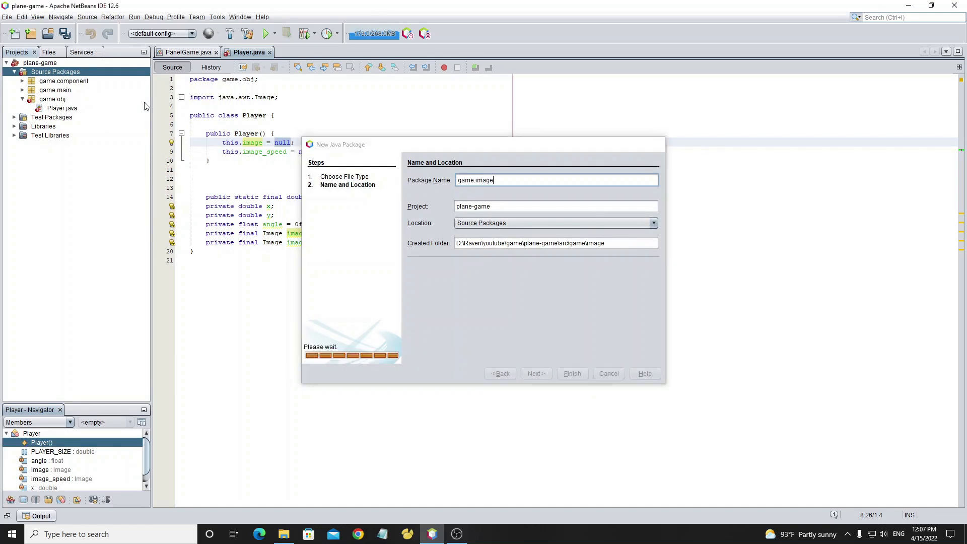
pyautogui.click(571, 372)
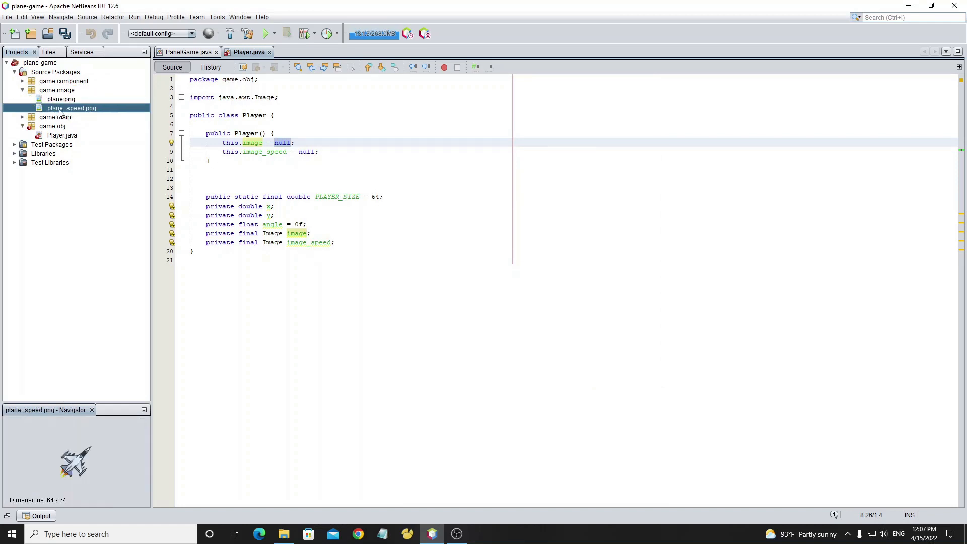
pyautogui.click(22, 90)
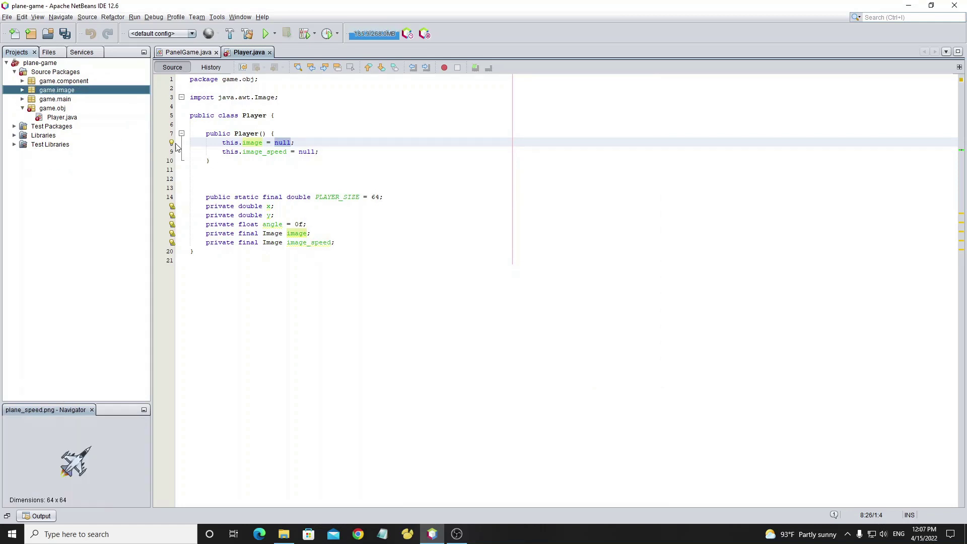
# Load image from /game/image/plane.png and image_speed from plane_speed.png via ImageIcon, then save
pyautogui.write('new')
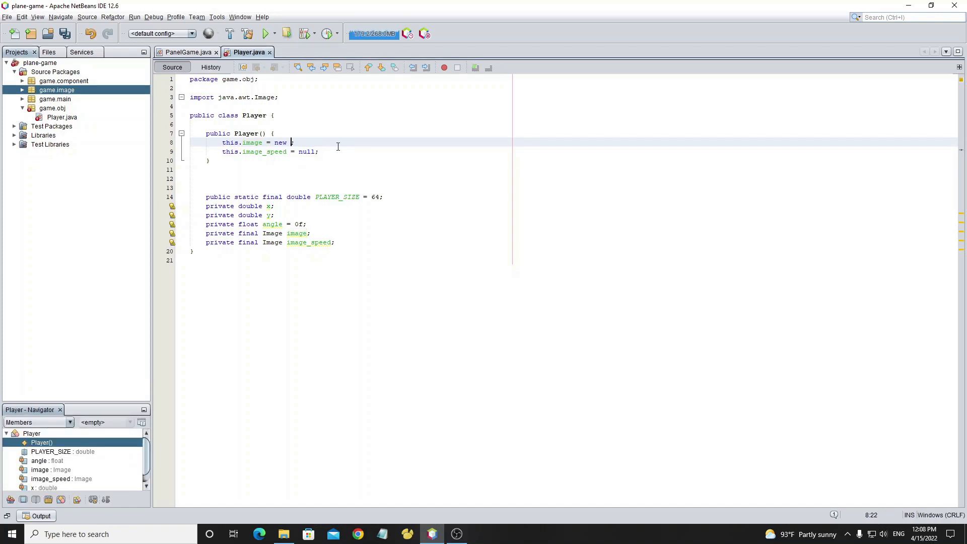
pyautogui.write('Imageicon(')
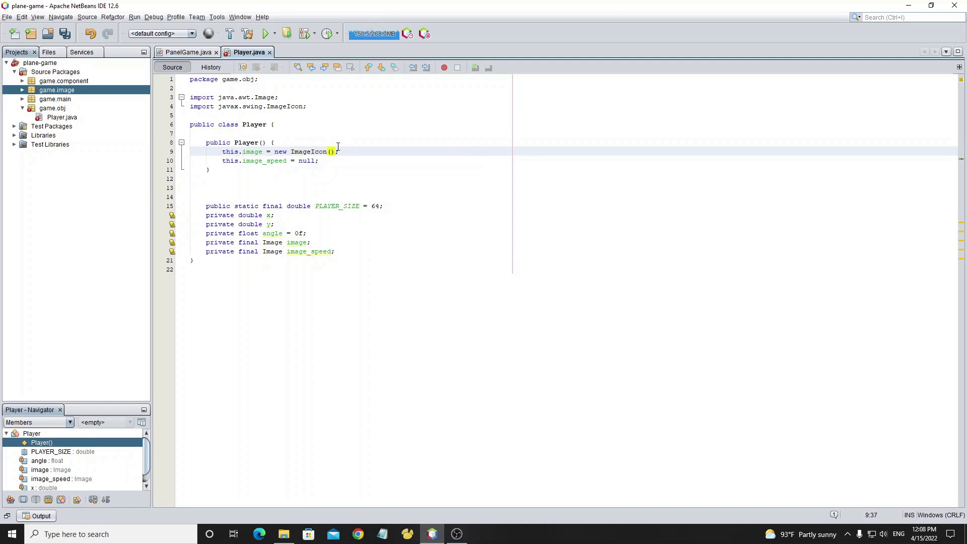
pyautogui.write('getcl')
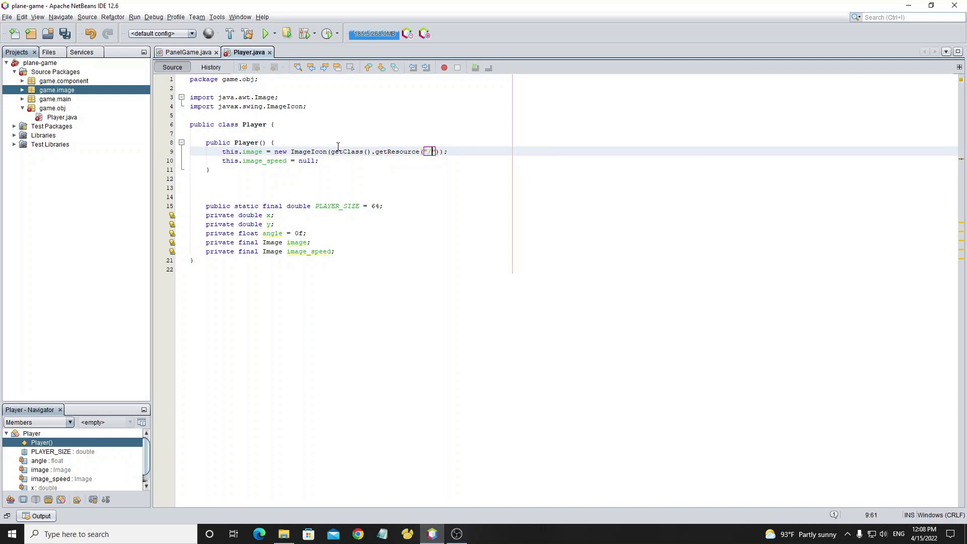
pyautogui.write('game/image/')
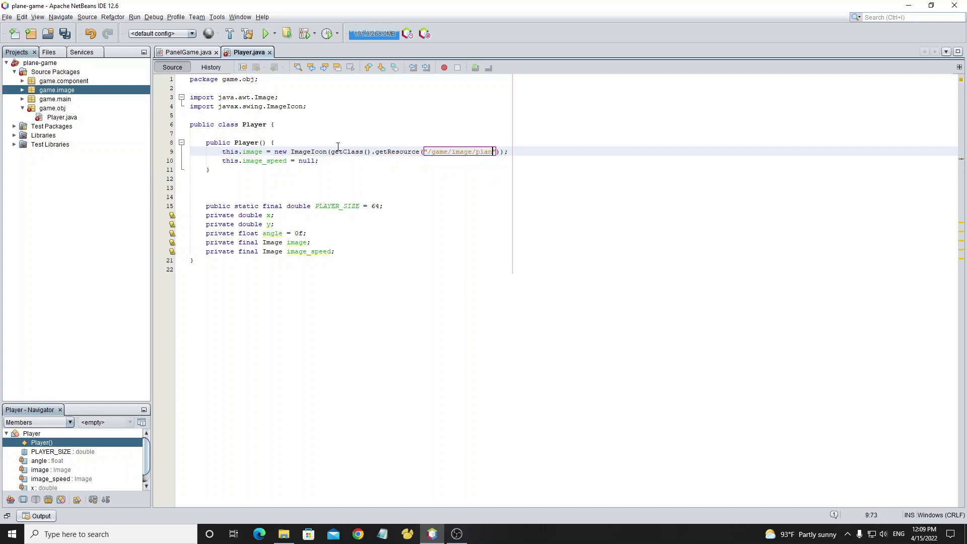
pyautogui.write('plane.png')
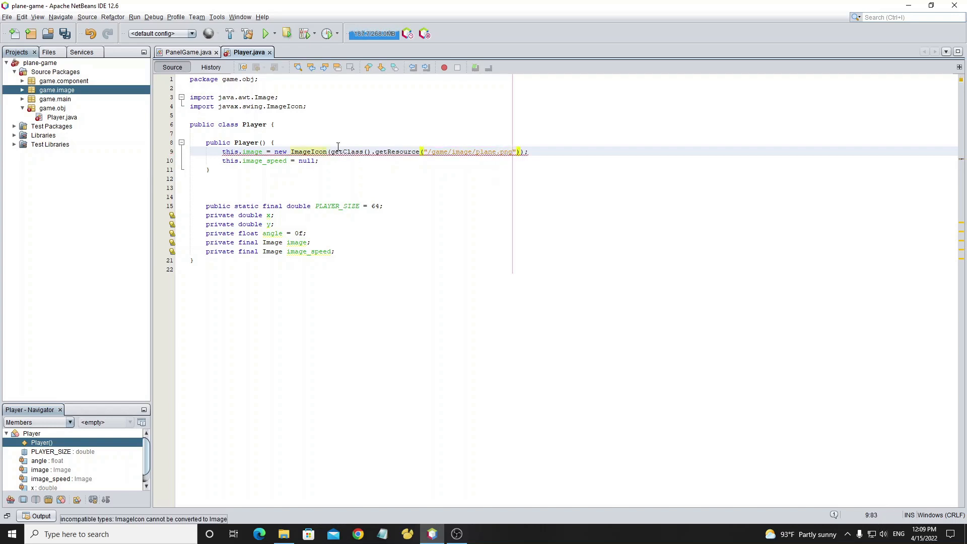
pyautogui.write('.')
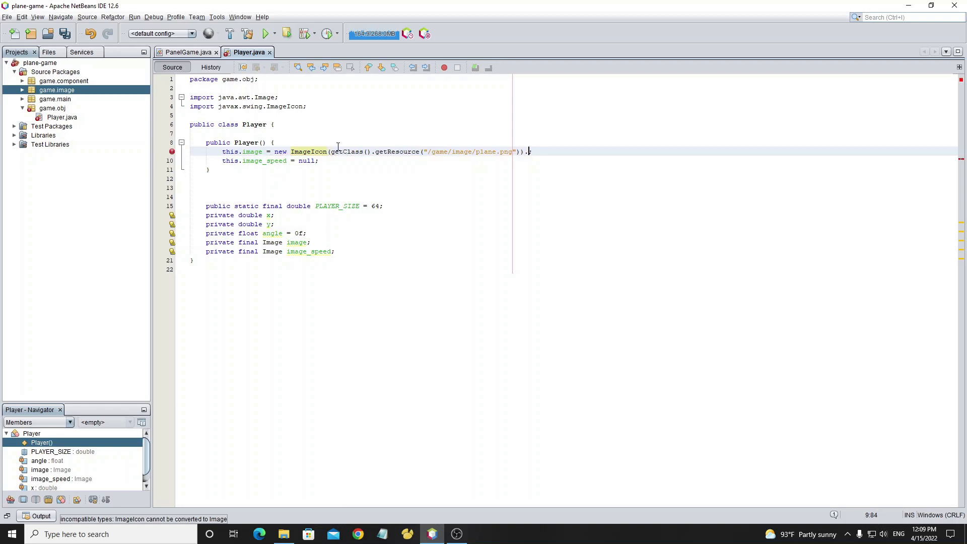
pyautogui.write('getImage();')
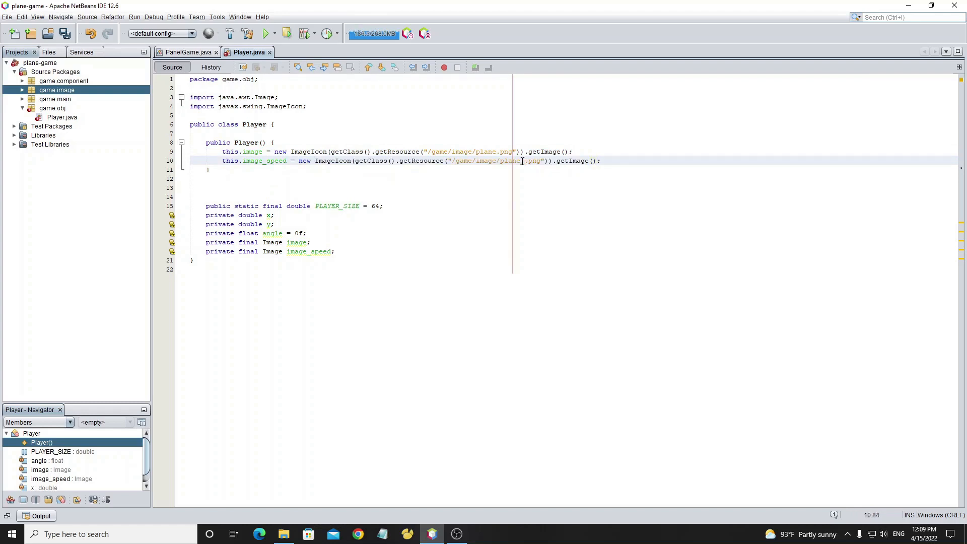
pyautogui.write('_speed')
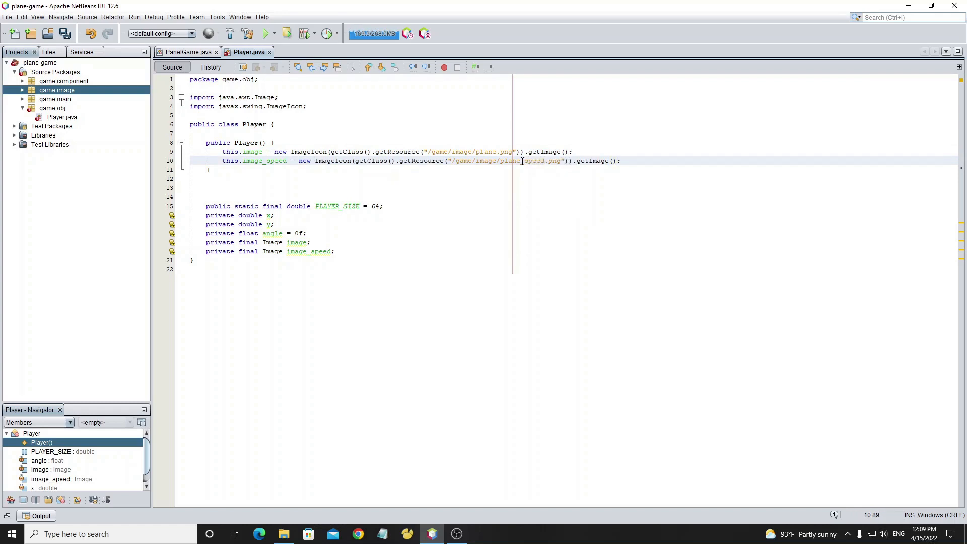
pyautogui.press('ctrl+s')
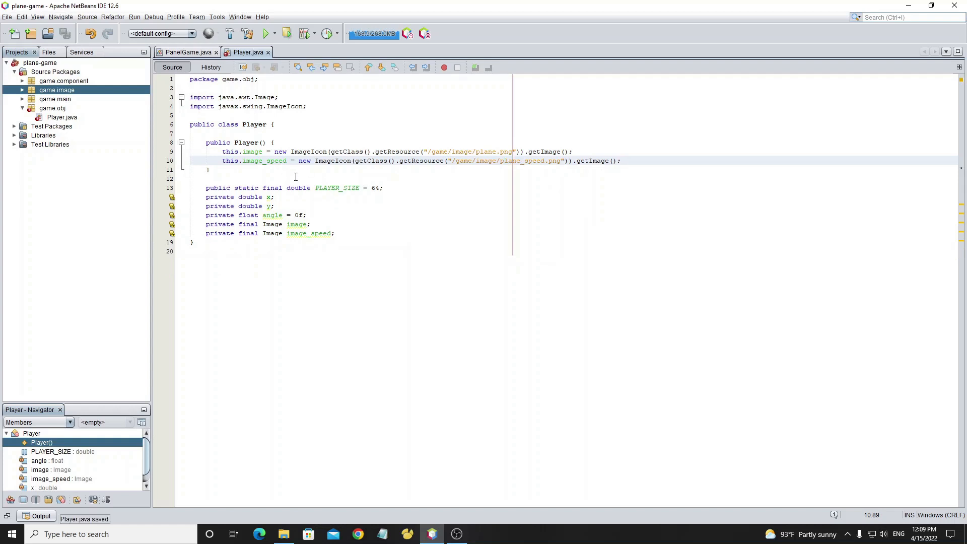
# Declare the method public void changeAngle(float angle)
pyautogui.write('pu')
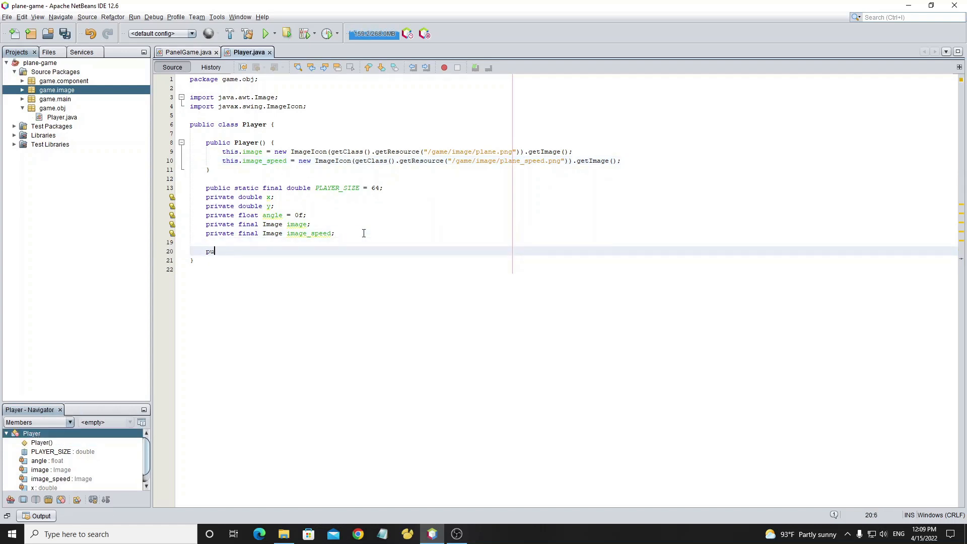
pyautogui.write('blic void')
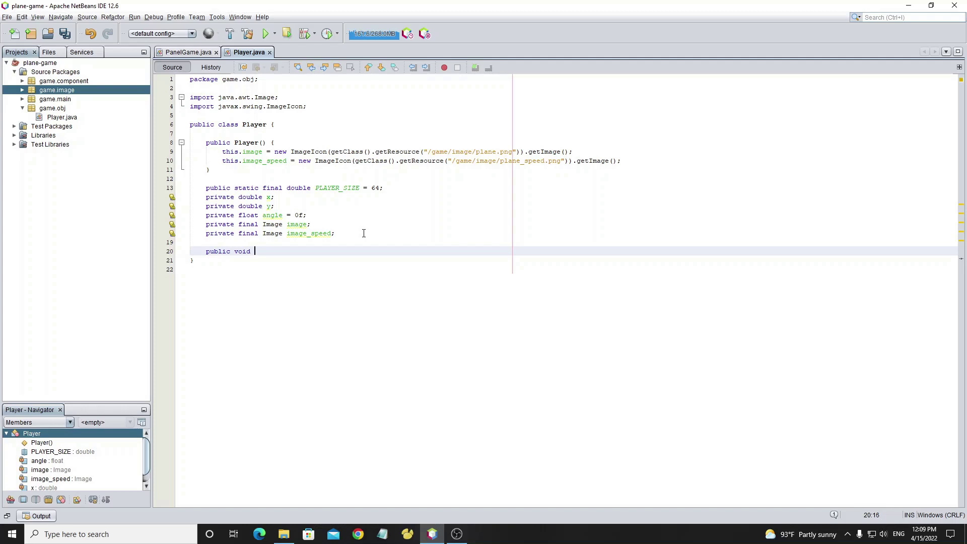
pyautogui.write('changeAngl')
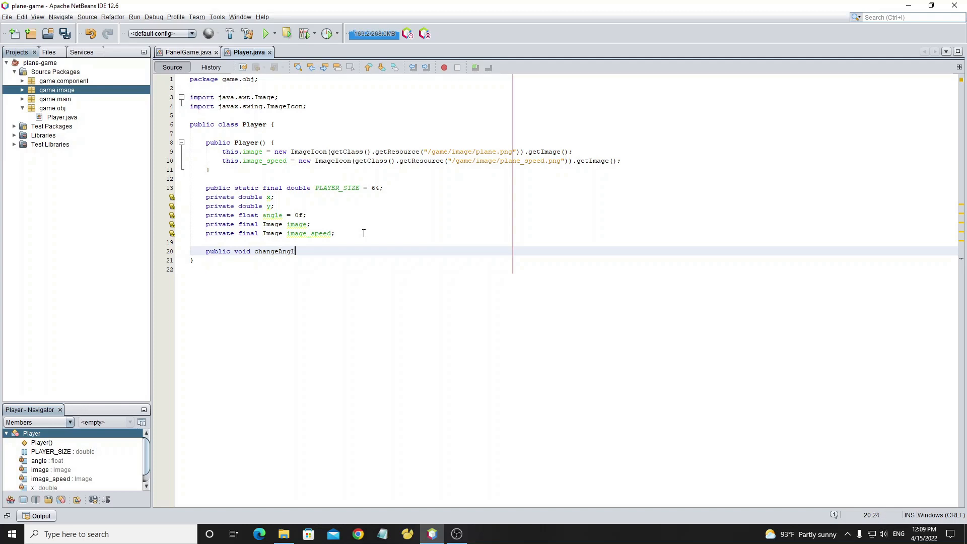
pyautogui.write('e(float an')
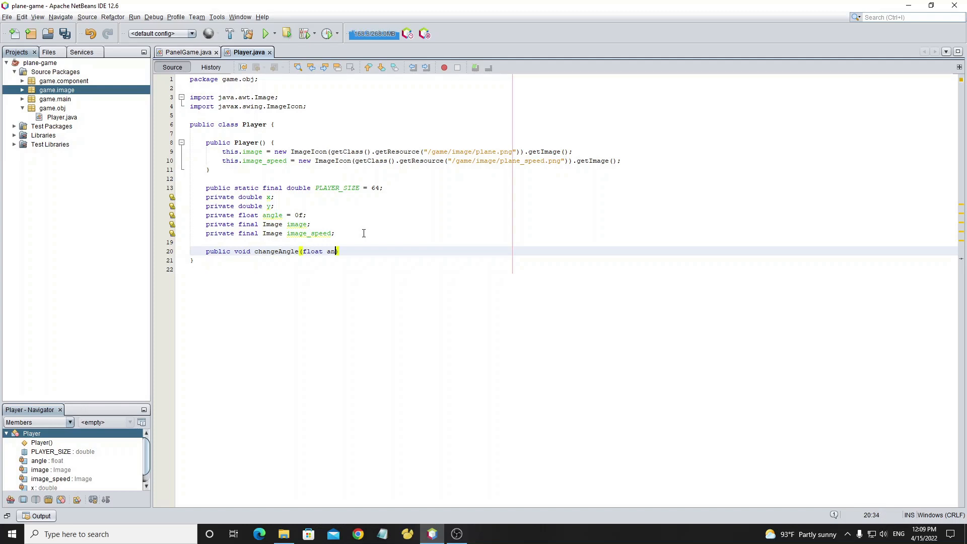
pyautogui.write('gle){')
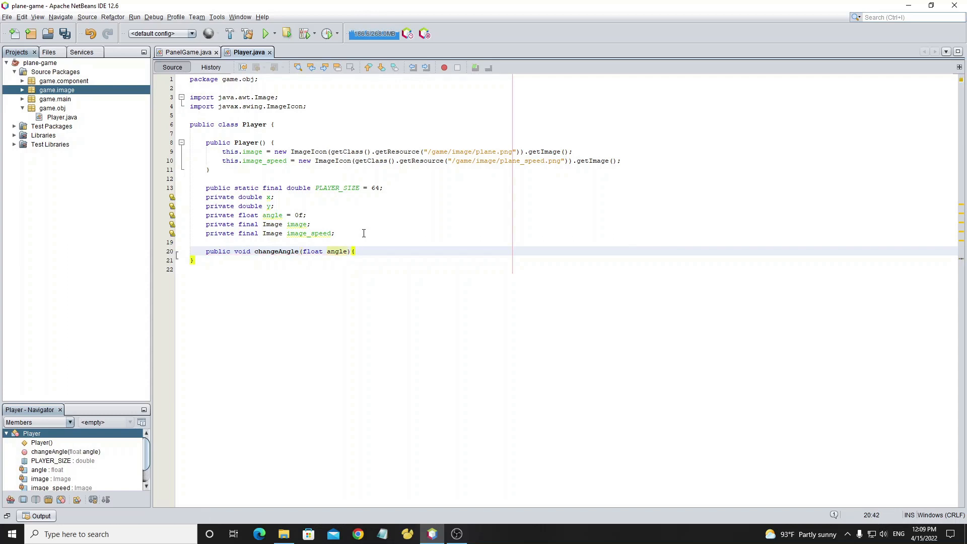
# Wrap angle below 0 to 359 and above 359 to 0 with an if/else-if
pyautogui.write('if(')
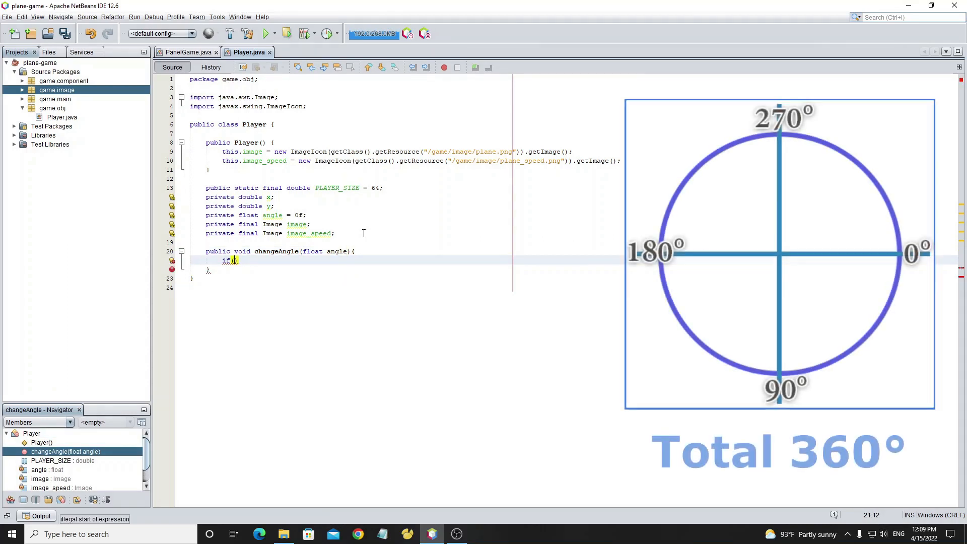
pyautogui.write('(angle')
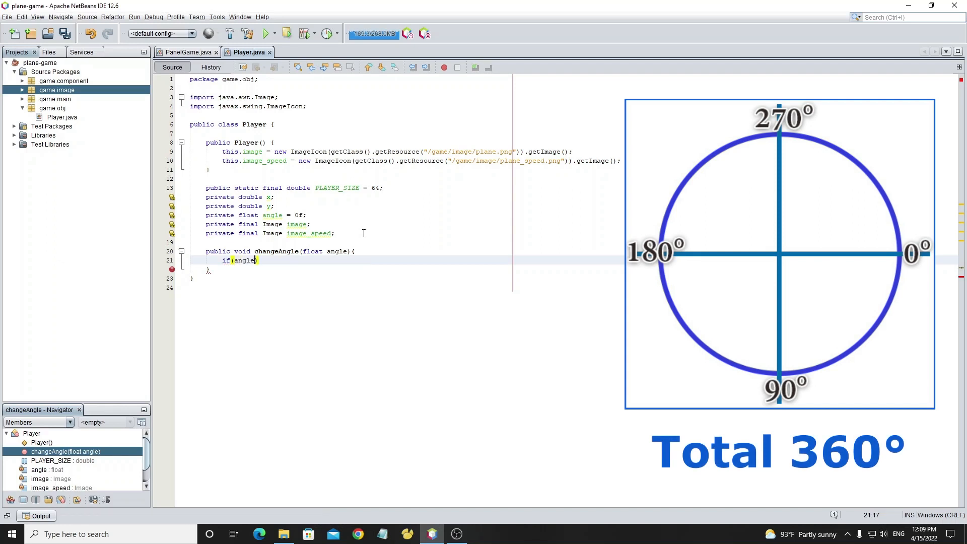
pyautogui.write('<0')
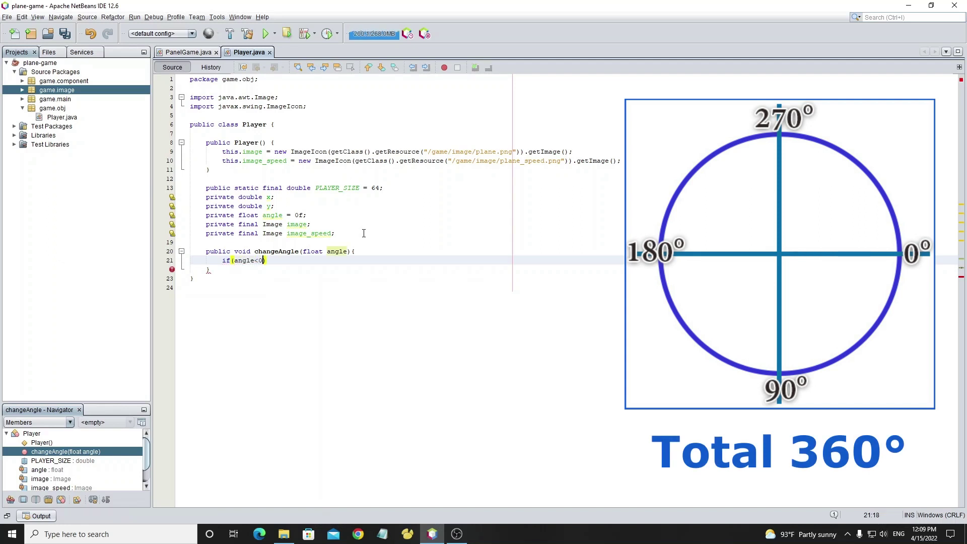
pyautogui.write('){')
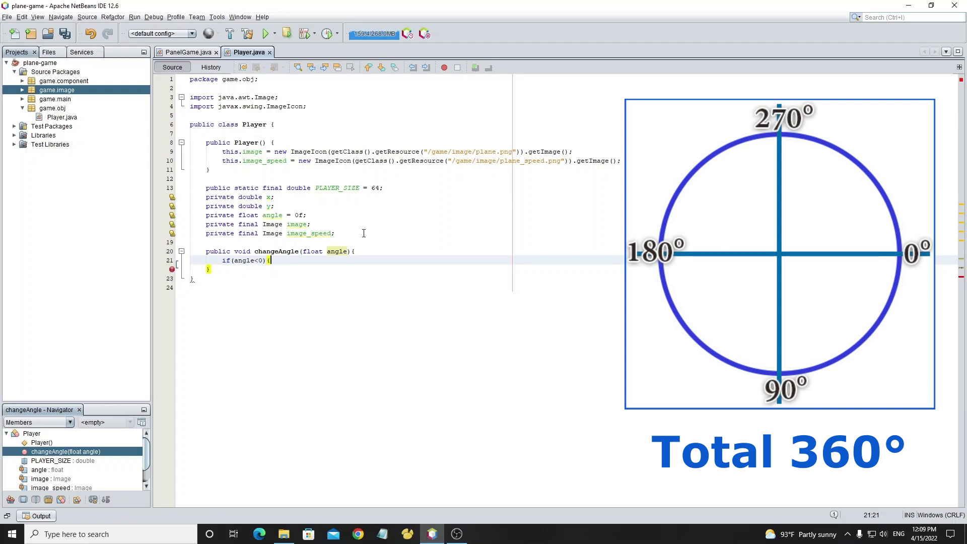
pyautogui.write('angle')
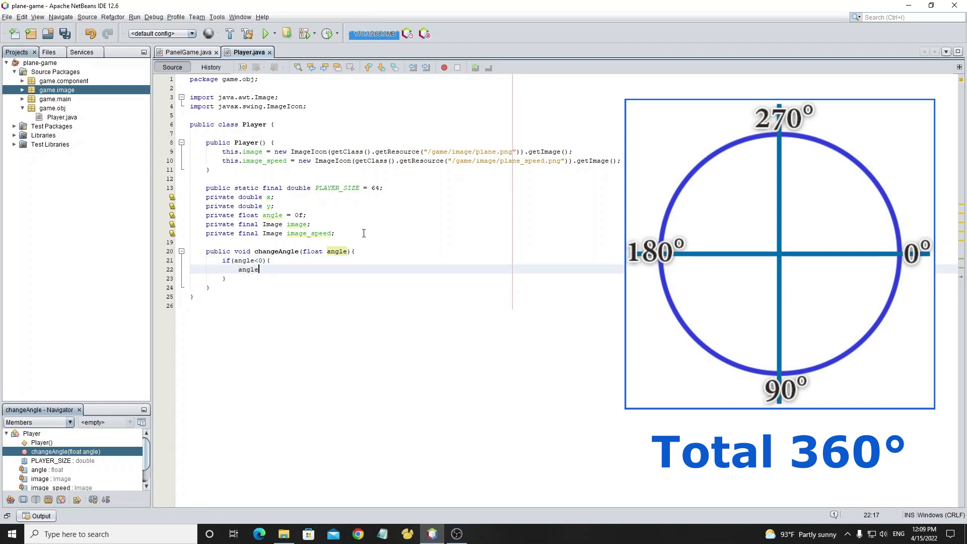
pyautogui.write('=359;')
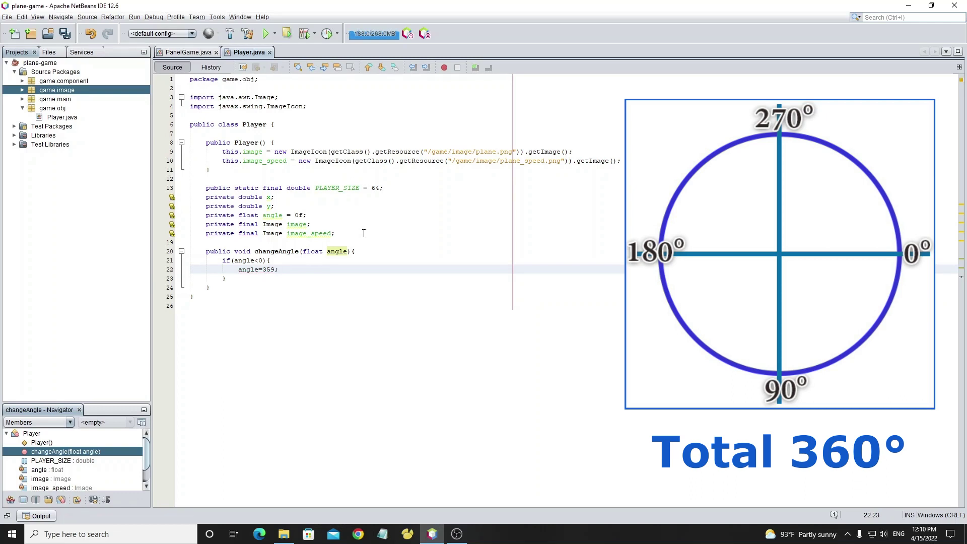
pyautogui.write('}else')
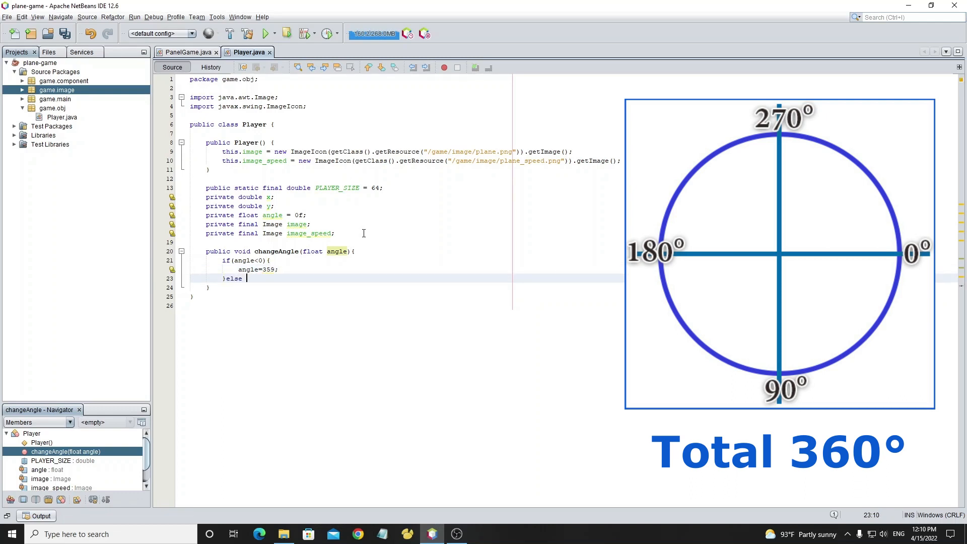
pyautogui.write('if(angle)')
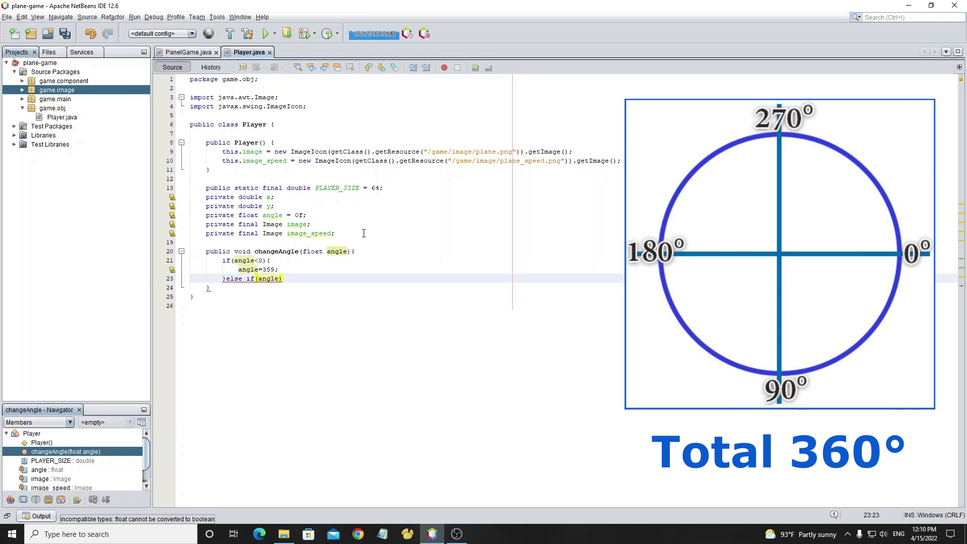
pyautogui.write('>35')
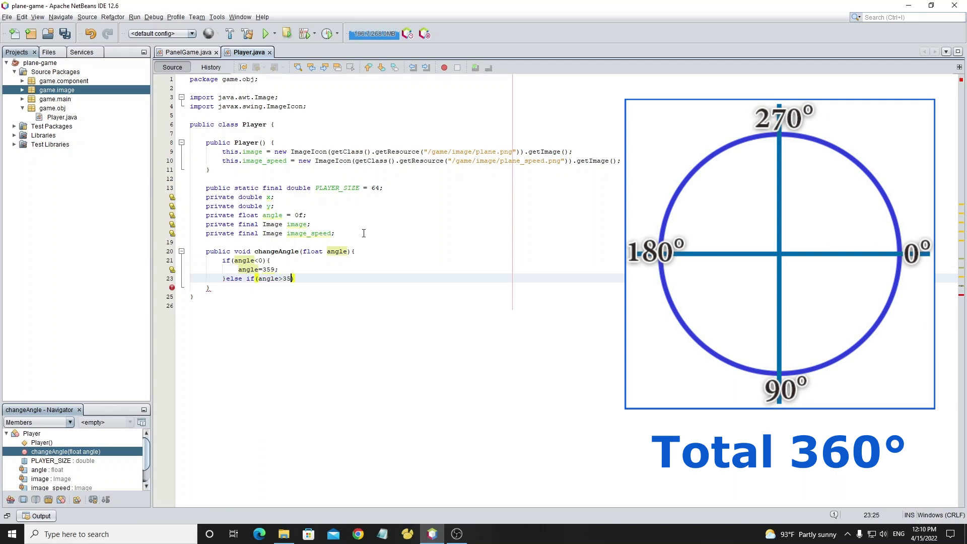
pyautogui.write('9) {')
pyautogui.write('angle = 0;')
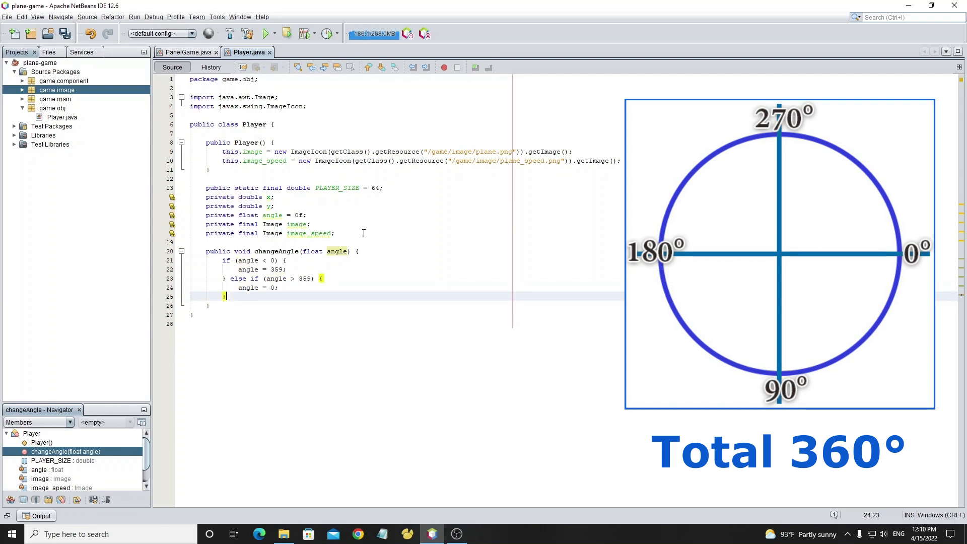
# Assign this.angle = angle after the checks and save Player.java
pyautogui.press('enter')
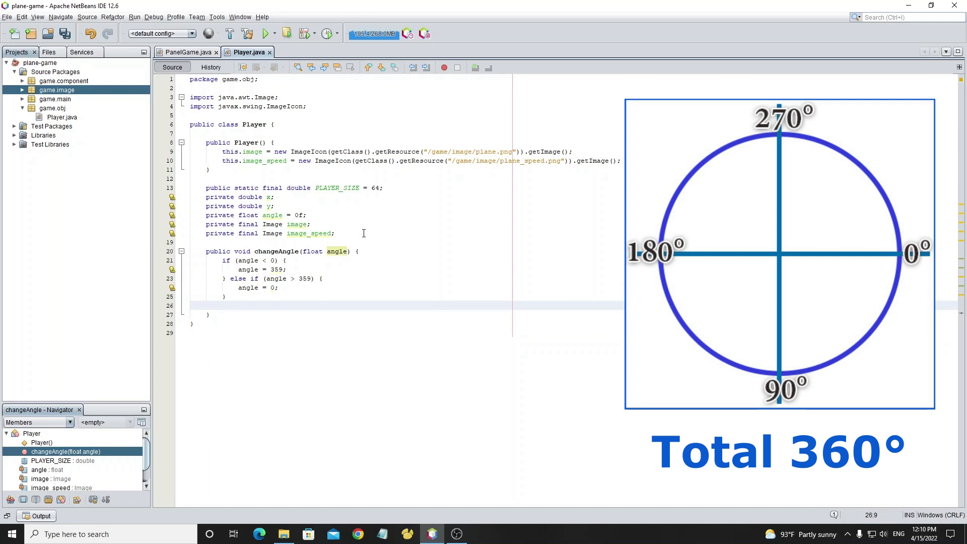
pyautogui.write('this.angle=')
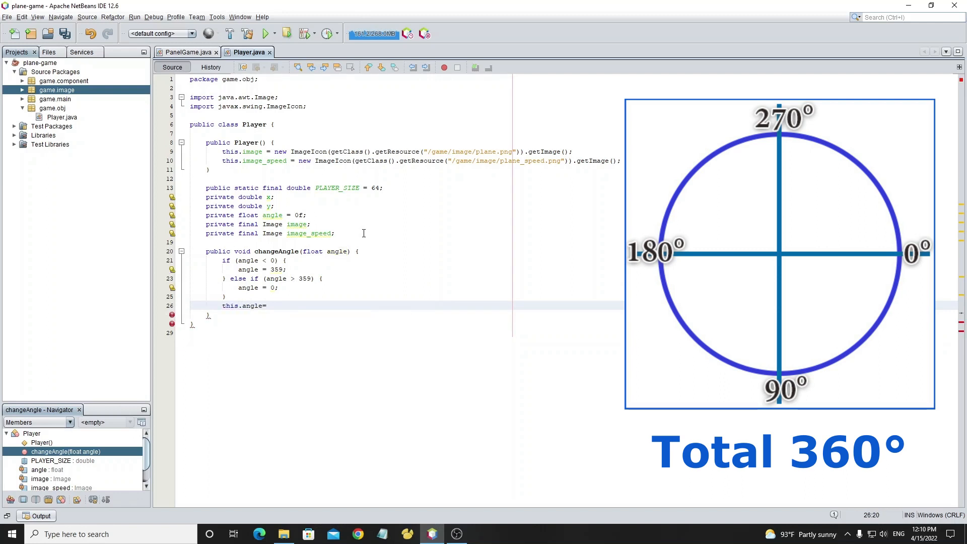
pyautogui.write('angle;')
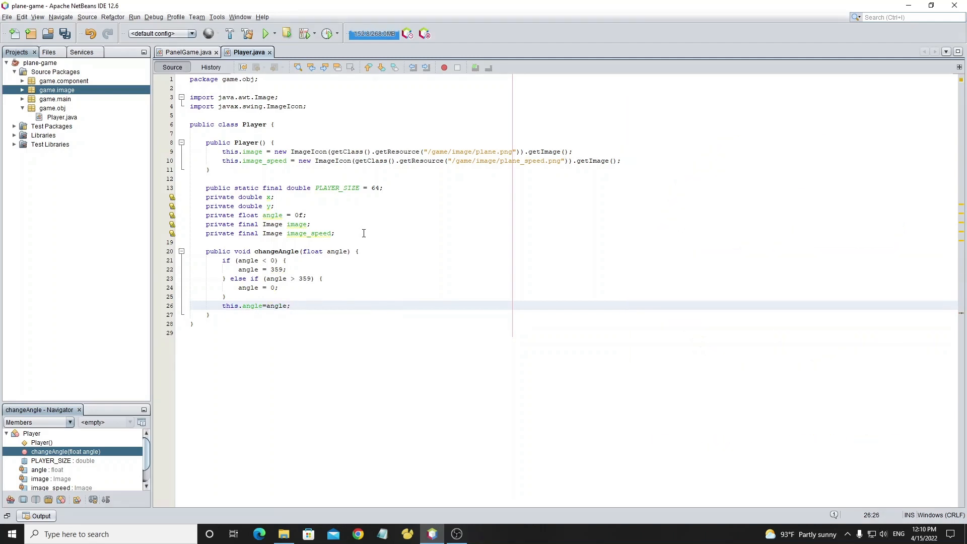
pyautogui.press('ctrl+s')
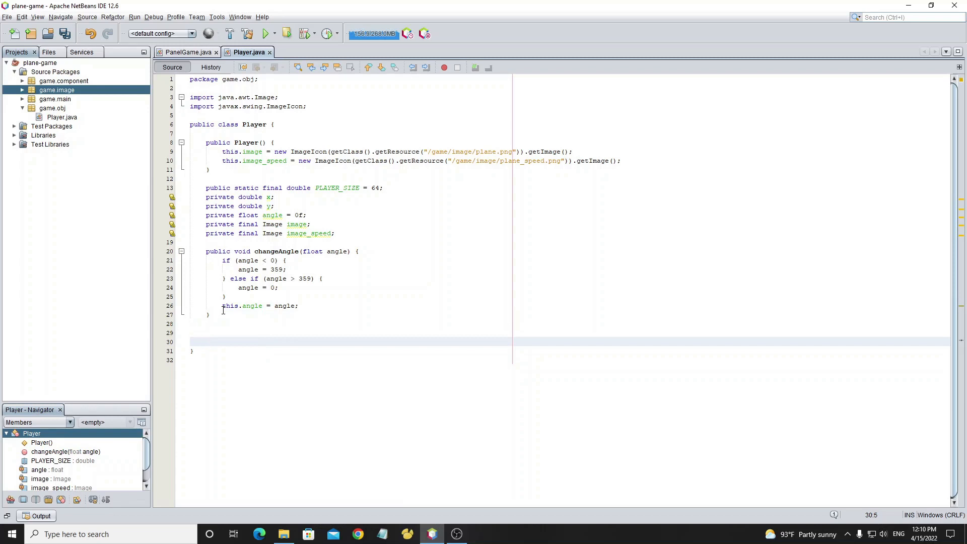
# Add public double getX() returning x, starting the getter methods
pyautogui.write('public')
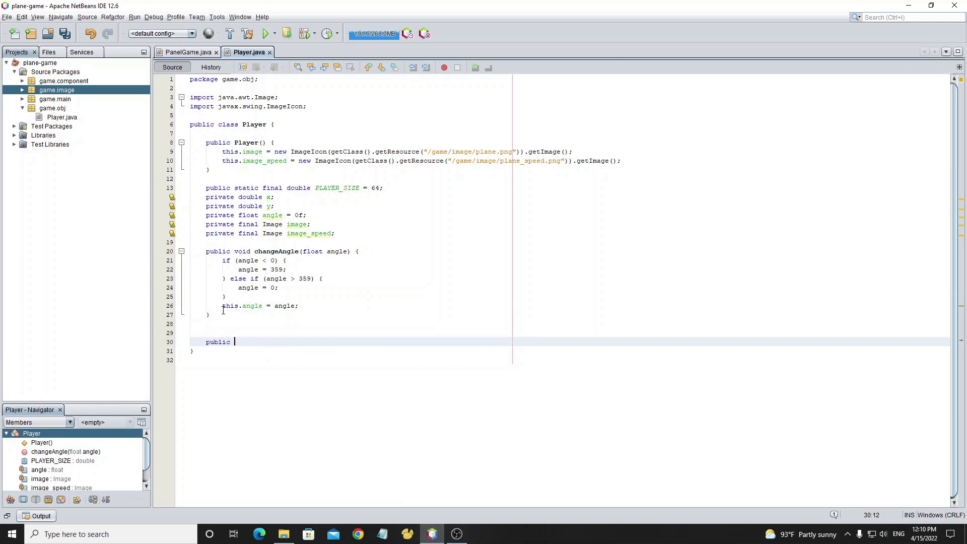
pyautogui.write('double')
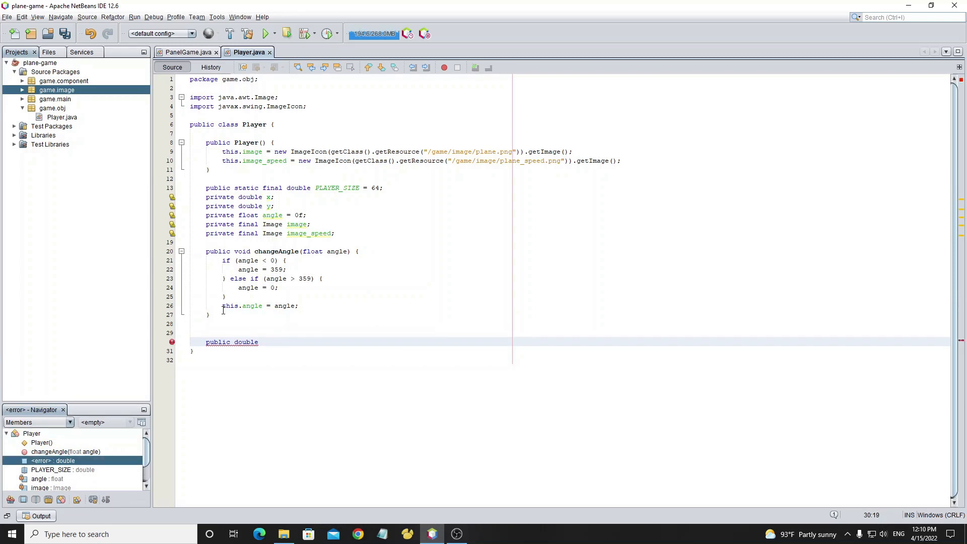
pyautogui.write('getX() {')
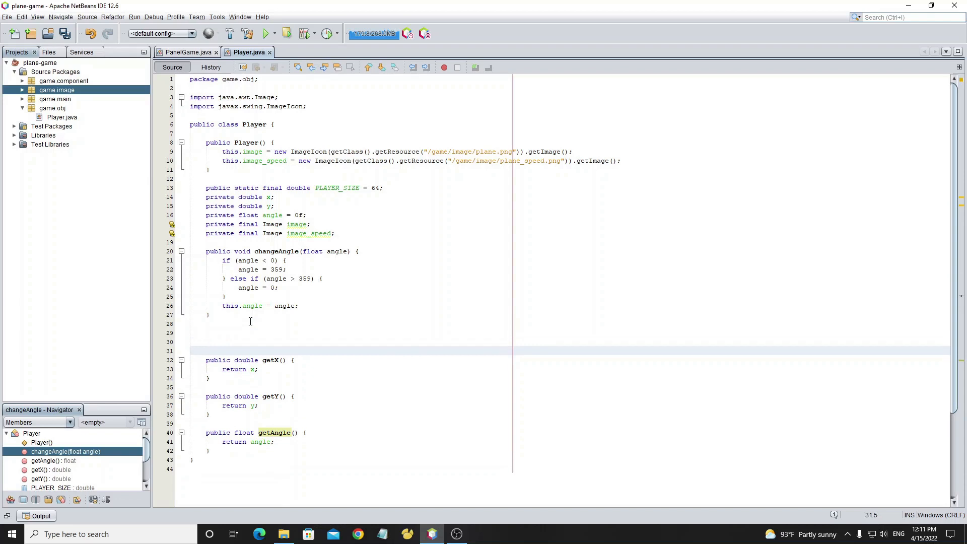
# Add draw(Graphics2D g2) storing g2.getTransform() in AffineTransform oldTransform and restoring it
pyautogui.write('public void dra')
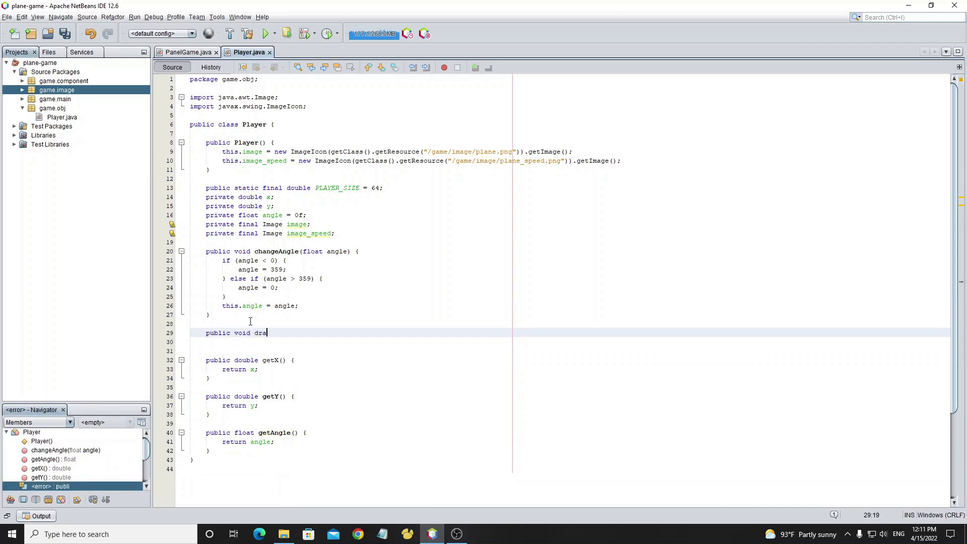
pyautogui.write('w(G')
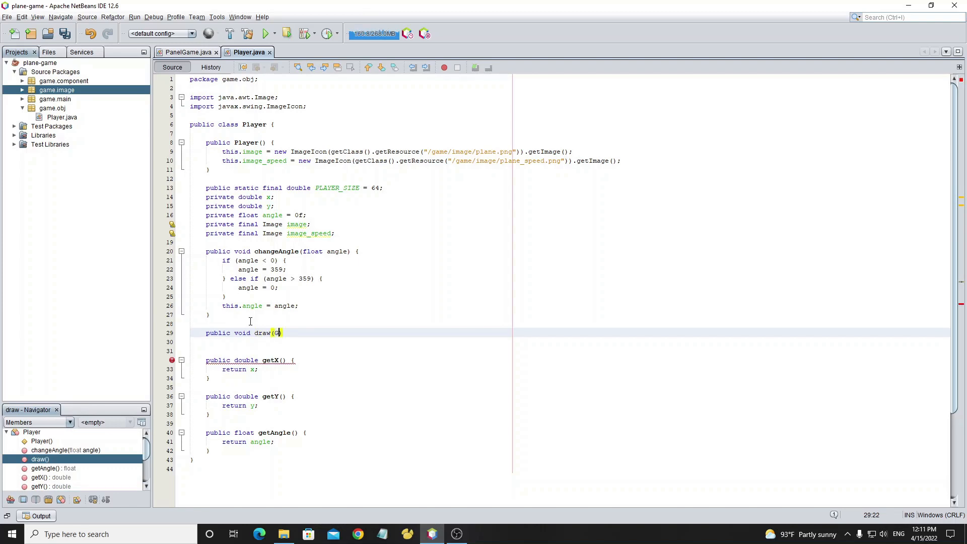
pyautogui.write('raphics2D g2')
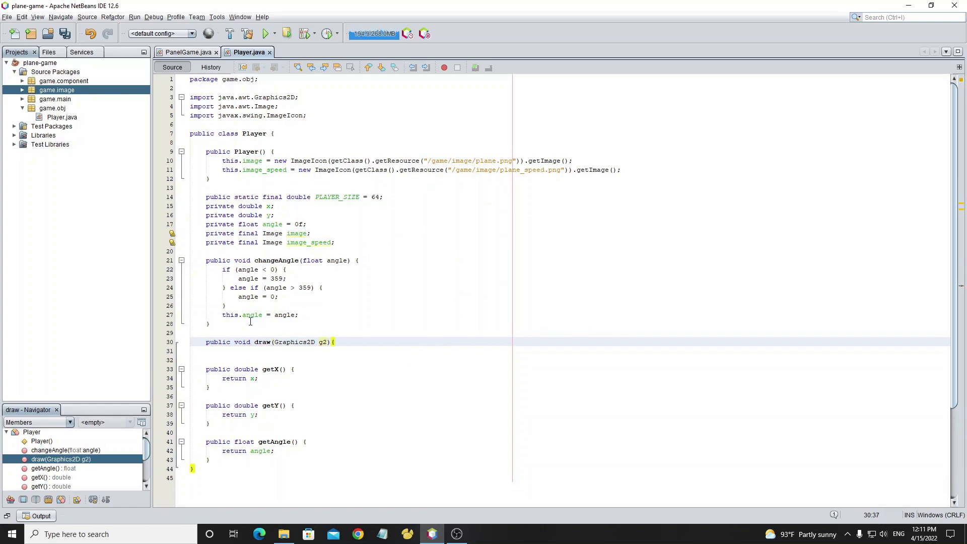
pyautogui.write('AffineTransform oldT')
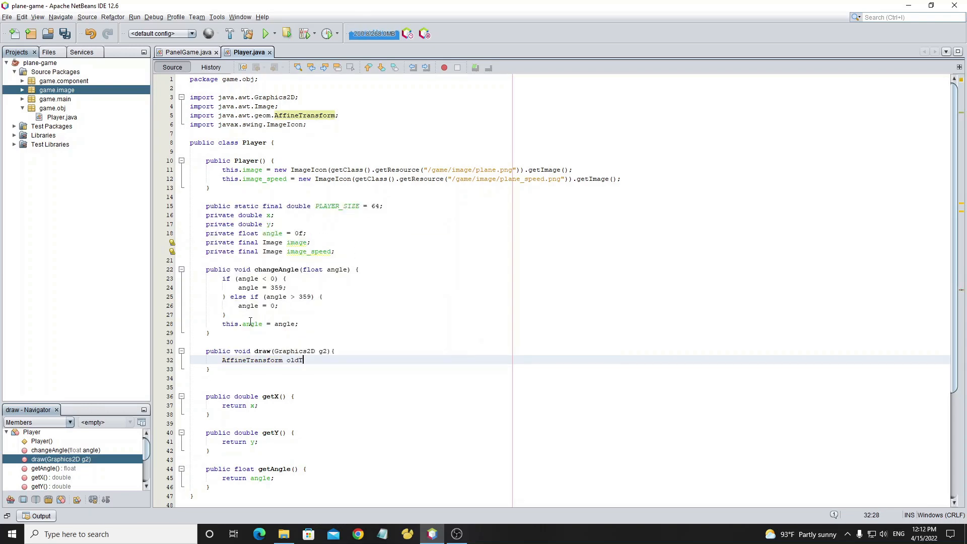
pyautogui.write('ransfor')
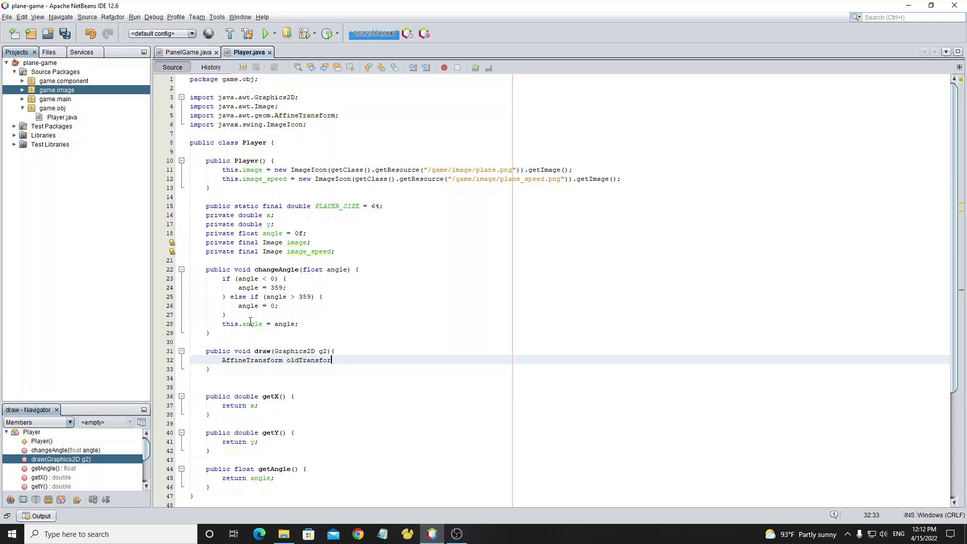
pyautogui.write('=g2.getTransform();')
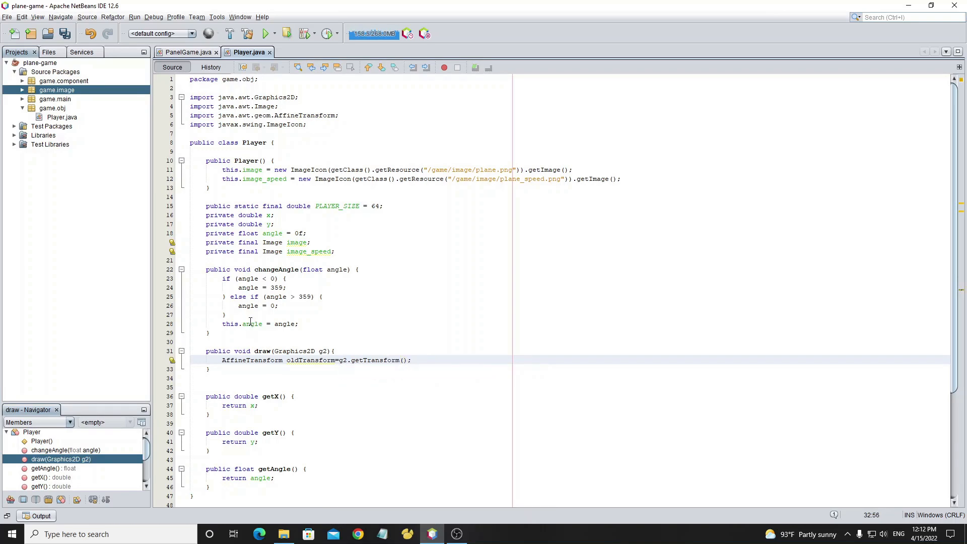
pyautogui.write('g2.setTransform(oldTransform);')
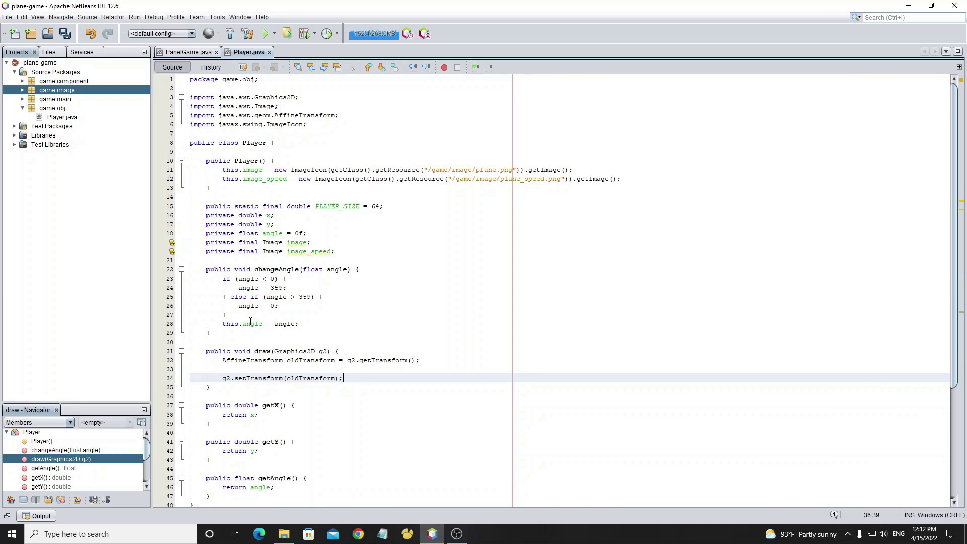
pyautogui.press('enter')
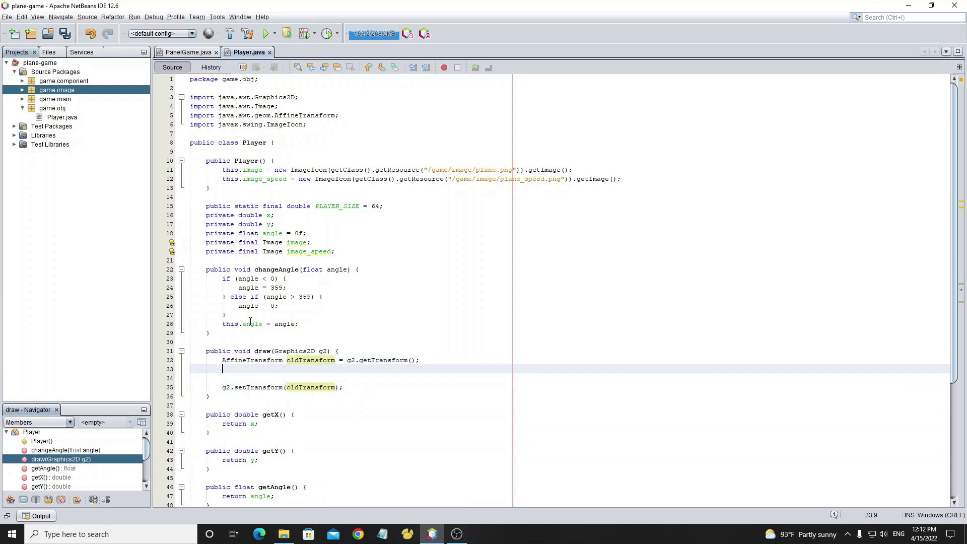
# Inside draw, call g2.translate(x, y) and g2.drawImage(image, 0, 0, null)
pyautogui.write('g2.translate(x, y);')
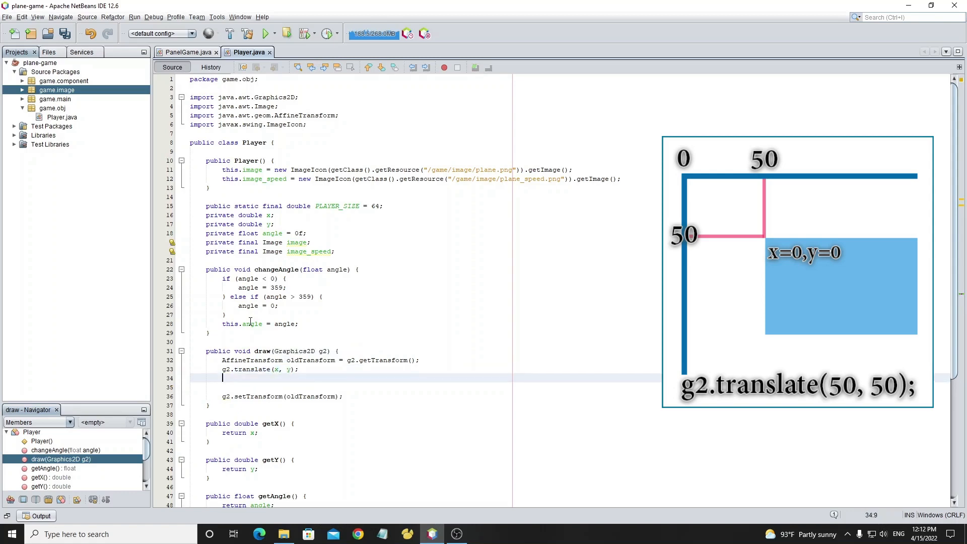
pyautogui.write('g2.')
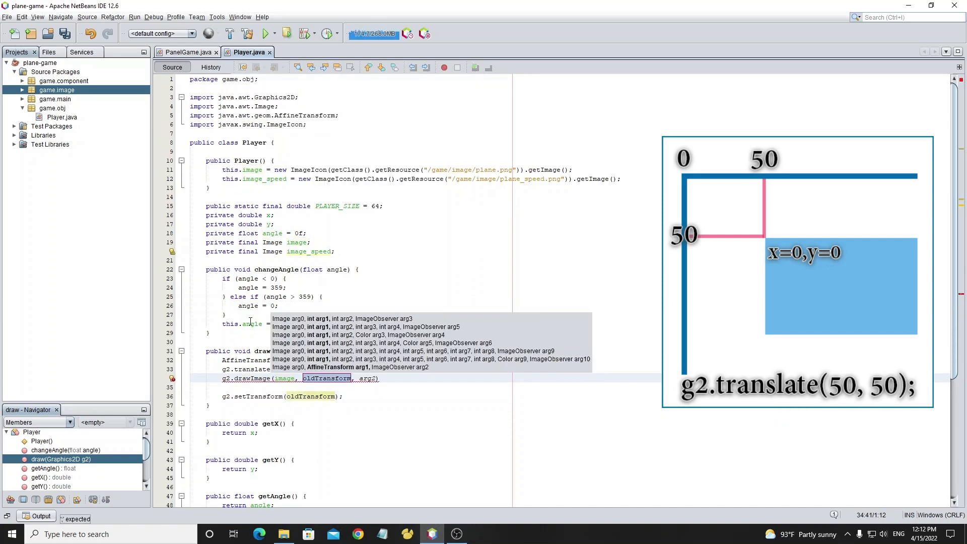
pyautogui.write('0, 0,')
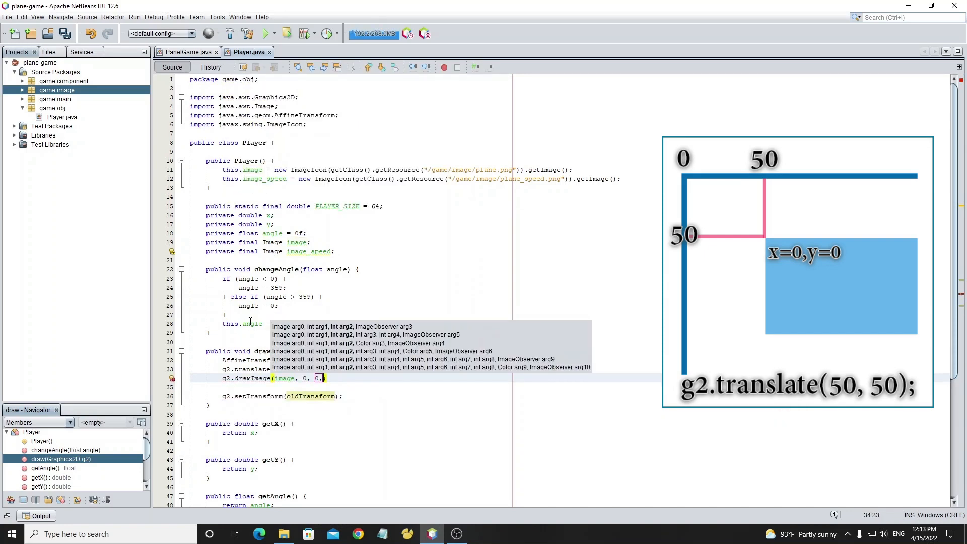
pyautogui.write('null)')
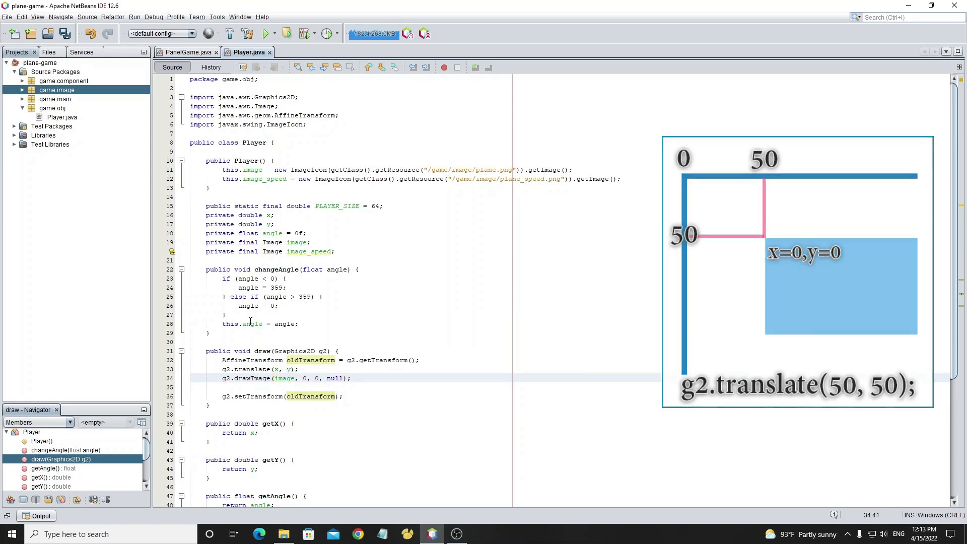
# In PanelGame.java add a // Game Object comment and a private Player player field
pyautogui.click(187, 51)
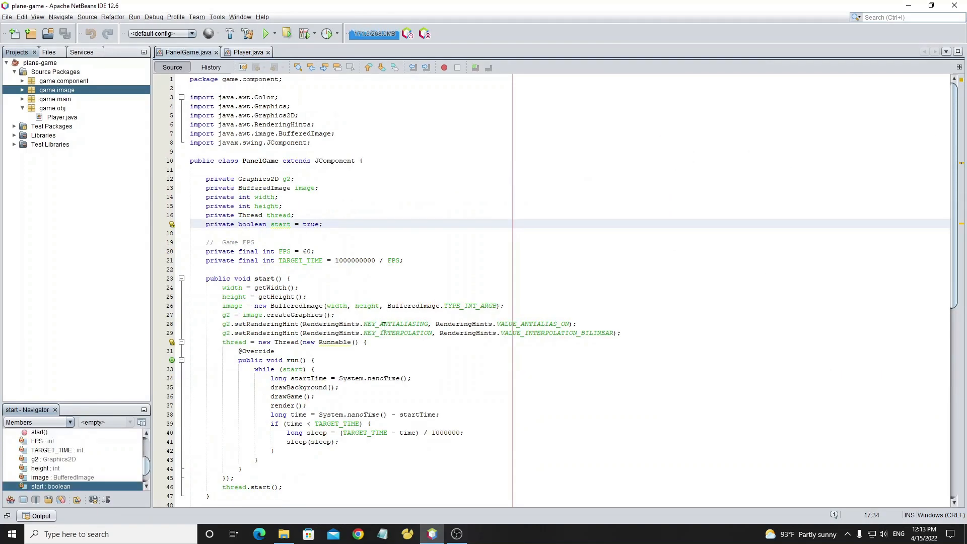
pyautogui.scroll(-3)
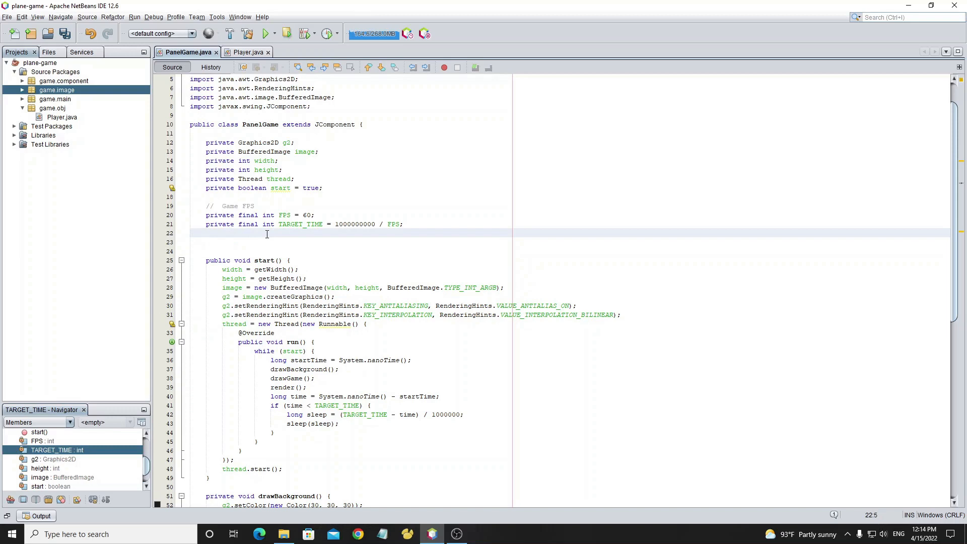
pyautogui.write('// Game G')
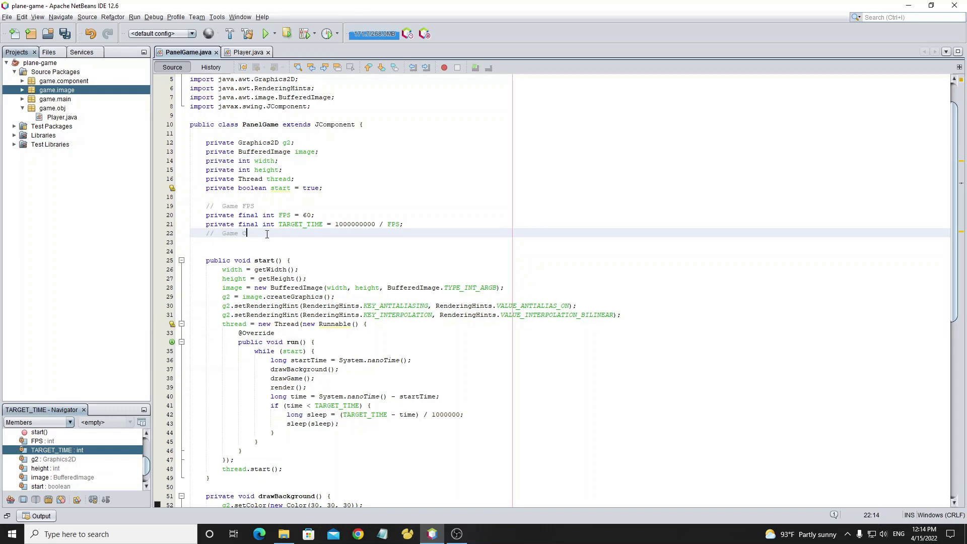
pyautogui.write('Object')
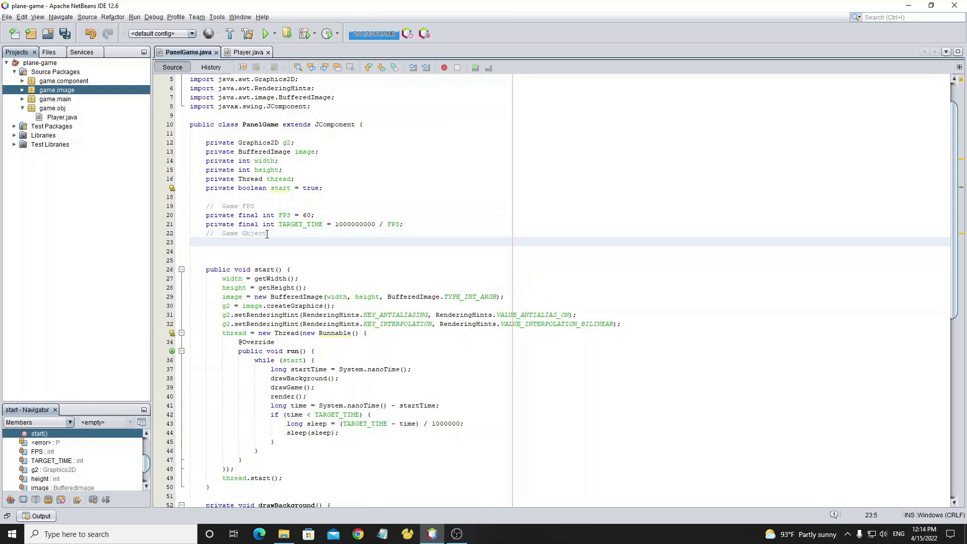
pyautogui.write('private Player p')
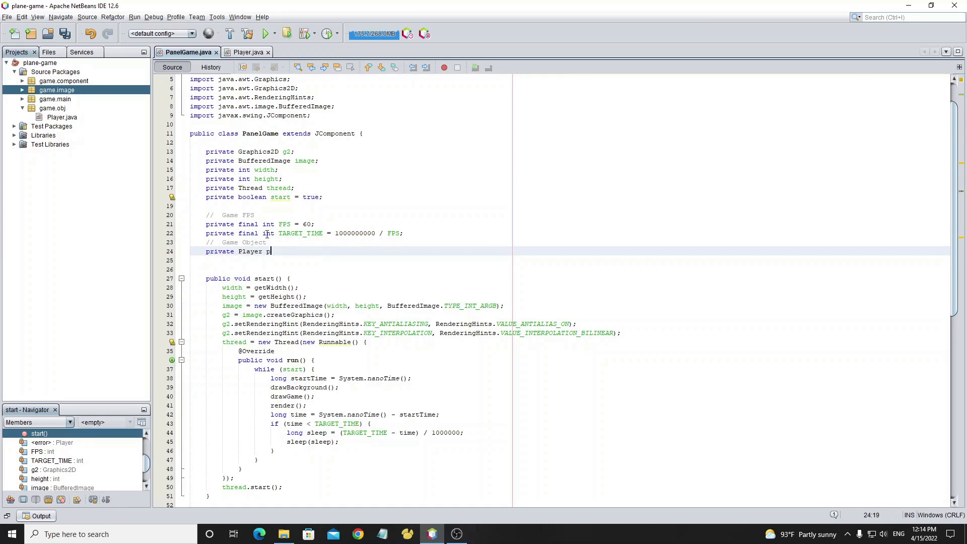
pyautogui.write('layer;')
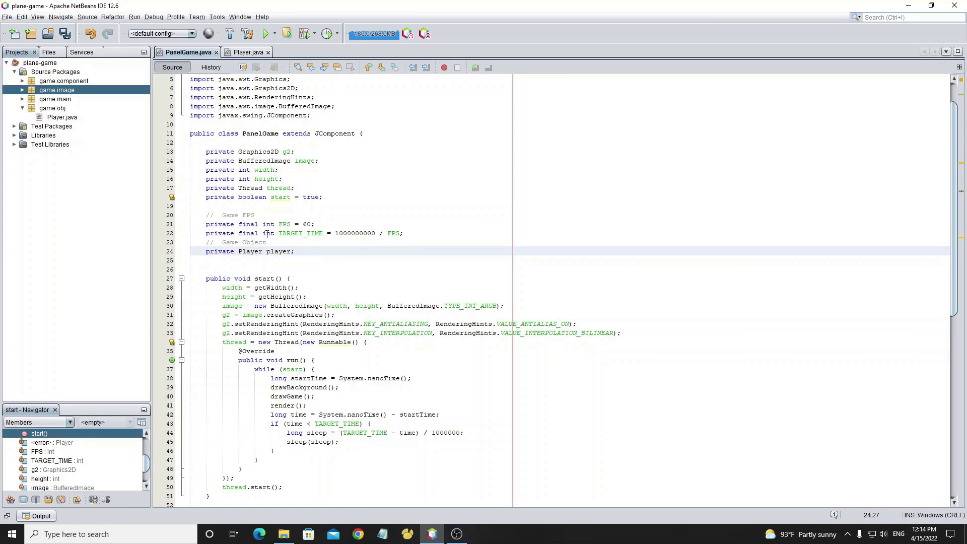
pyautogui.scroll(-3)
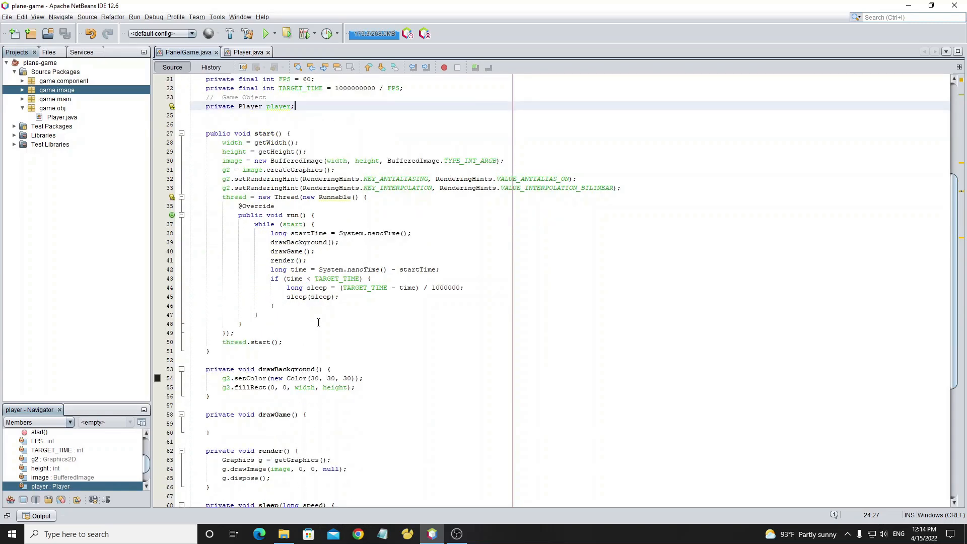
pyautogui.moveTo(222, 361)
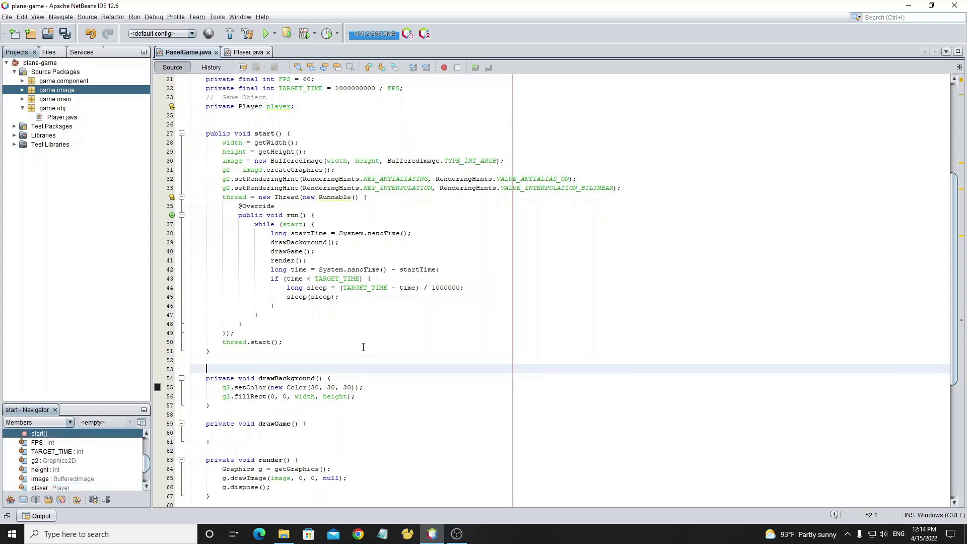
# Add initObjectGame() creating a new Player, call it in start, and save PanelGame
pyautogui.write('private')
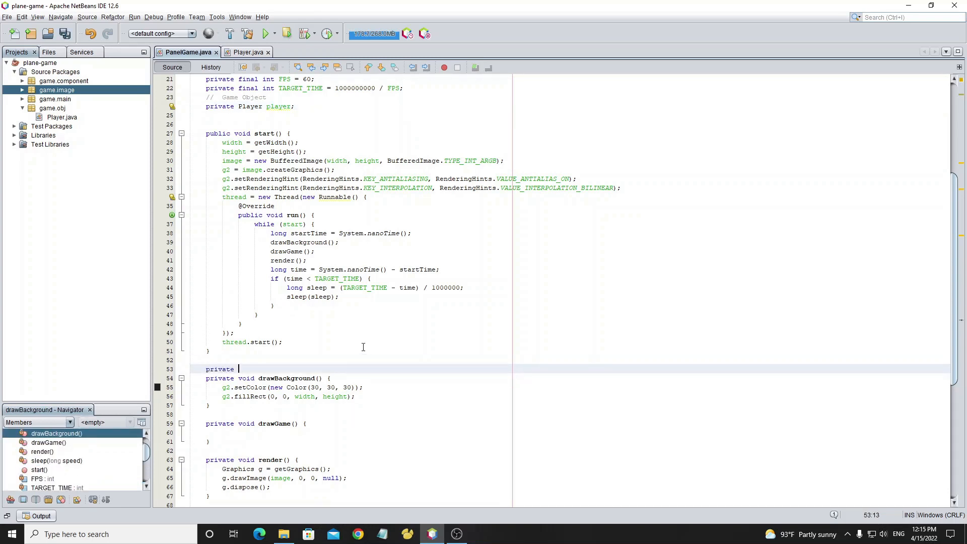
pyautogui.write('void initObjectGma')
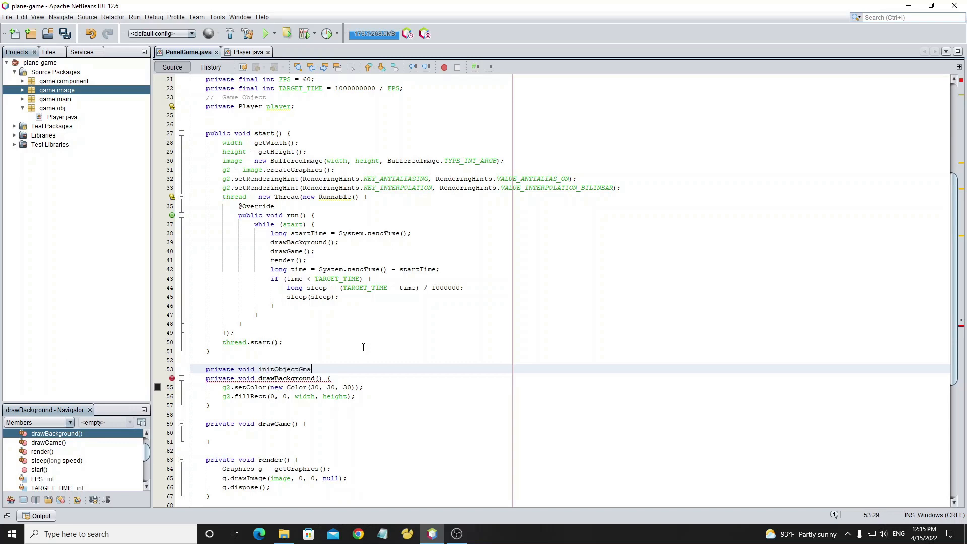
pyautogui.write('(){')
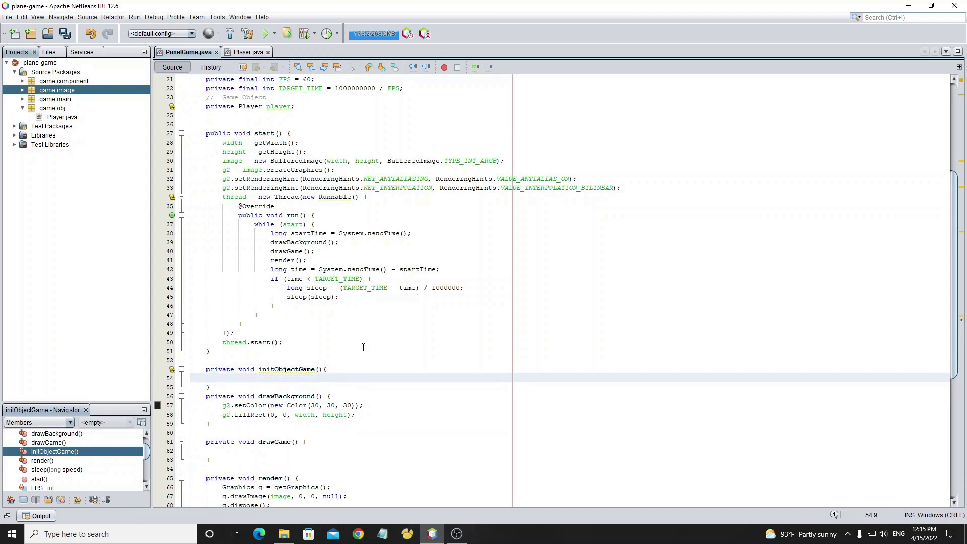
pyautogui.write('player=')
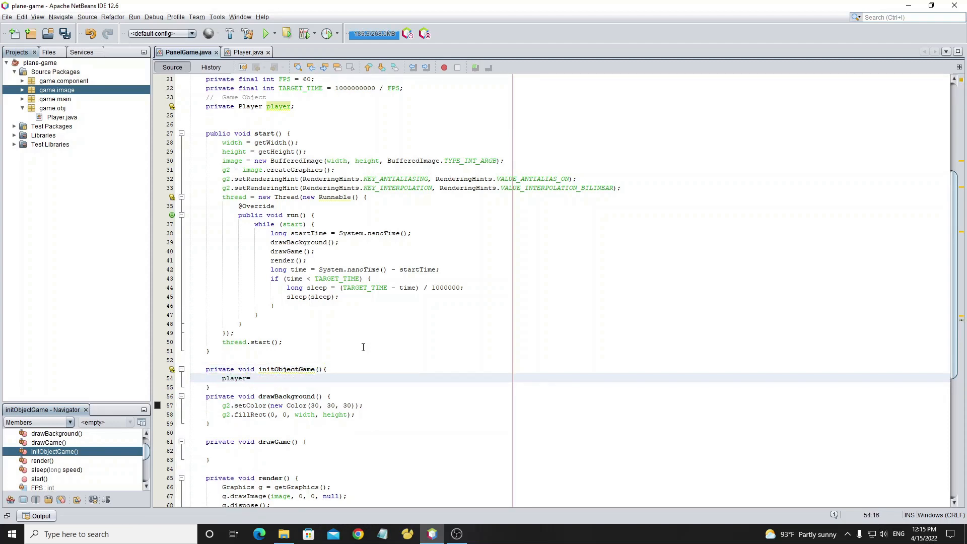
pyautogui.write('new Player();')
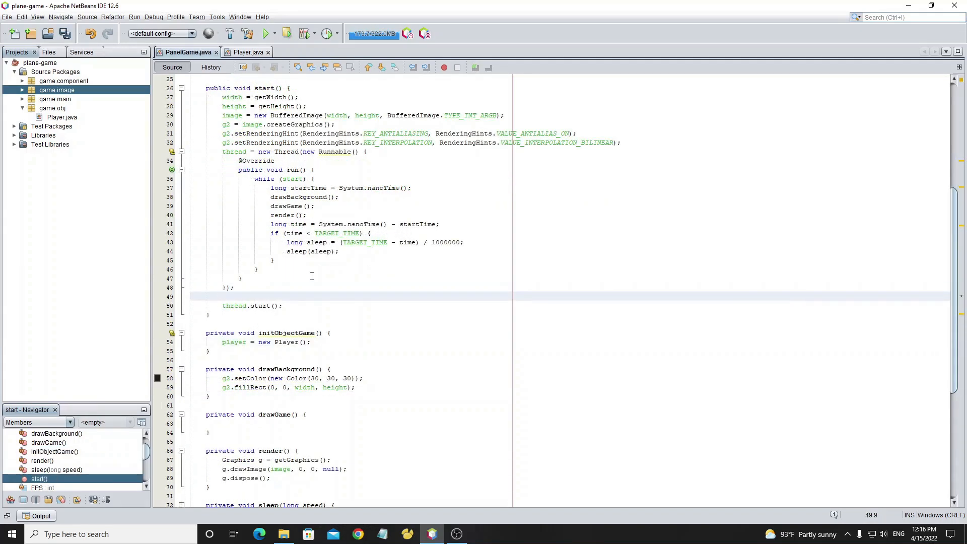
pyautogui.write('initObjectGame();')
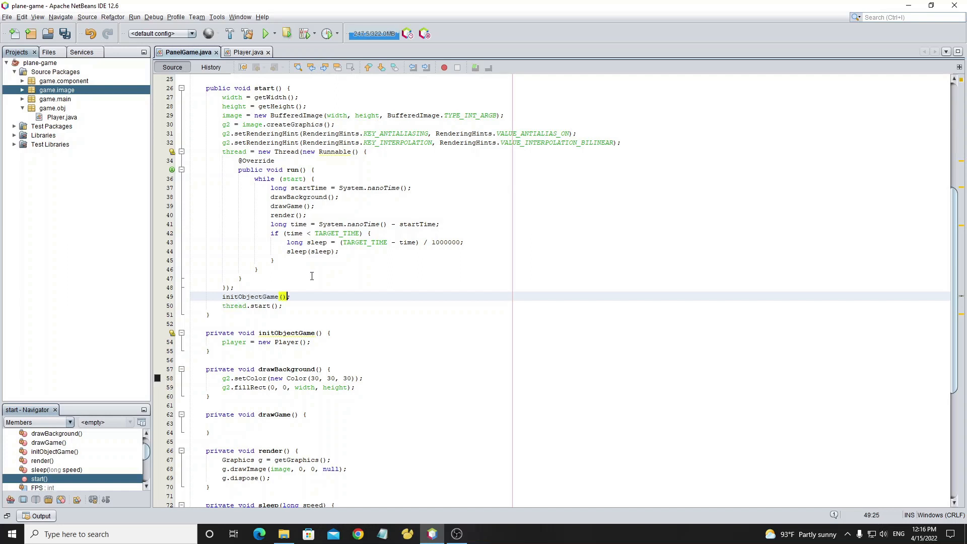
pyautogui.press('ctrl+s')
pyautogui.write('player.draw(g2);')
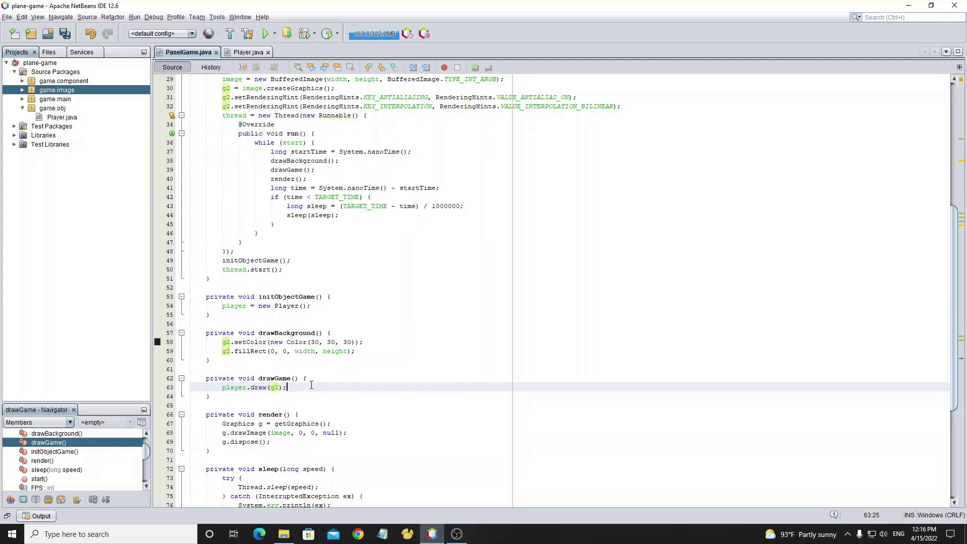
pyautogui.click(264, 33)
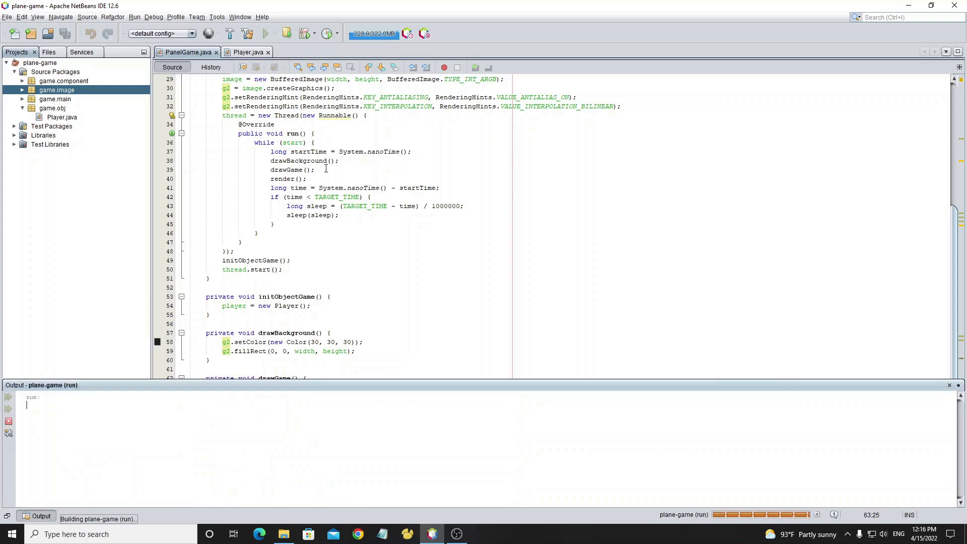
pyautogui.click(265, 33)
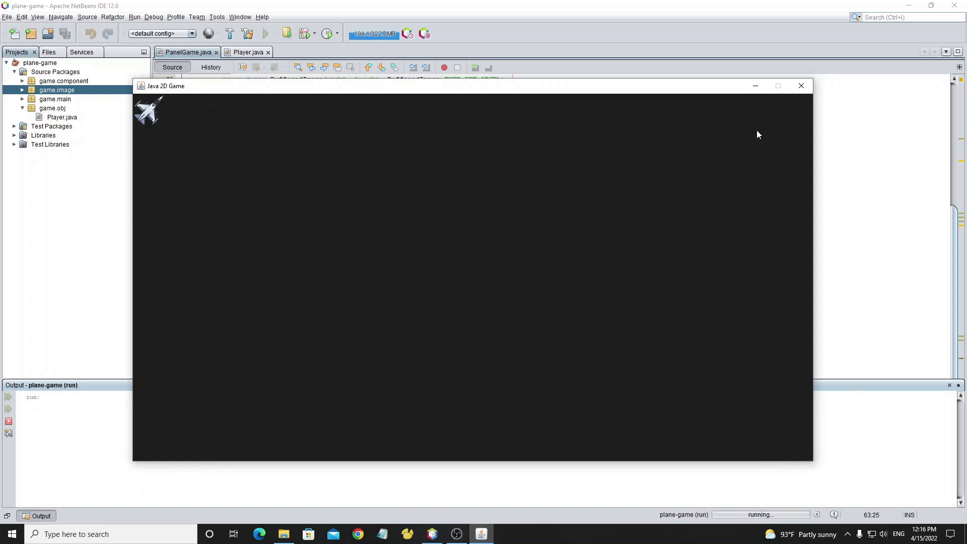
pyautogui.click(802, 86)
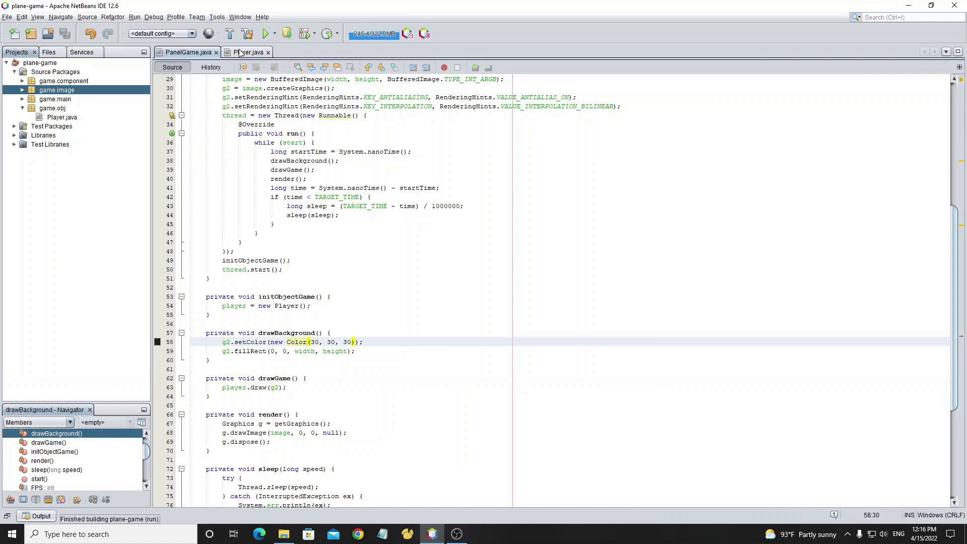
# Add changeLocation(double x, double y) to Player, assigning this.x and this.y
pyautogui.click(246, 51)
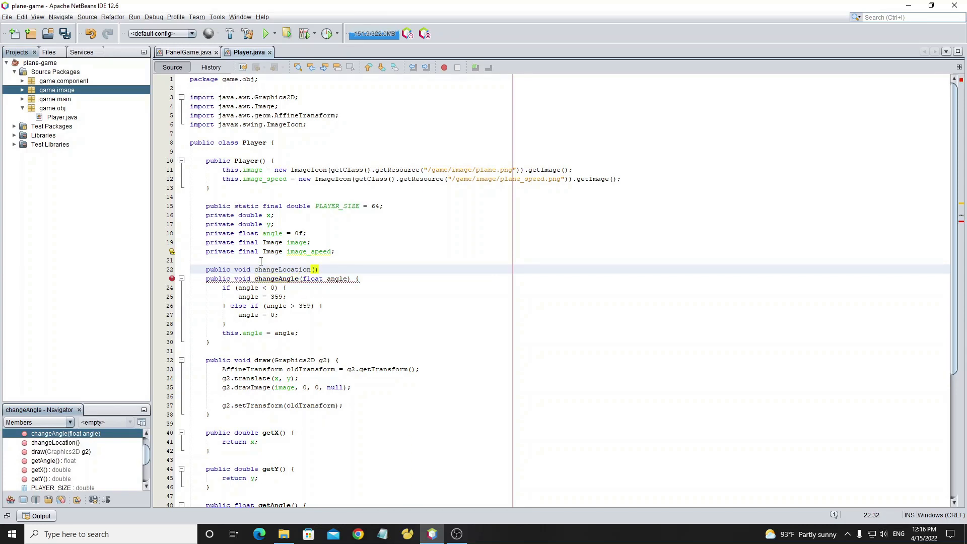
pyautogui.write('double')
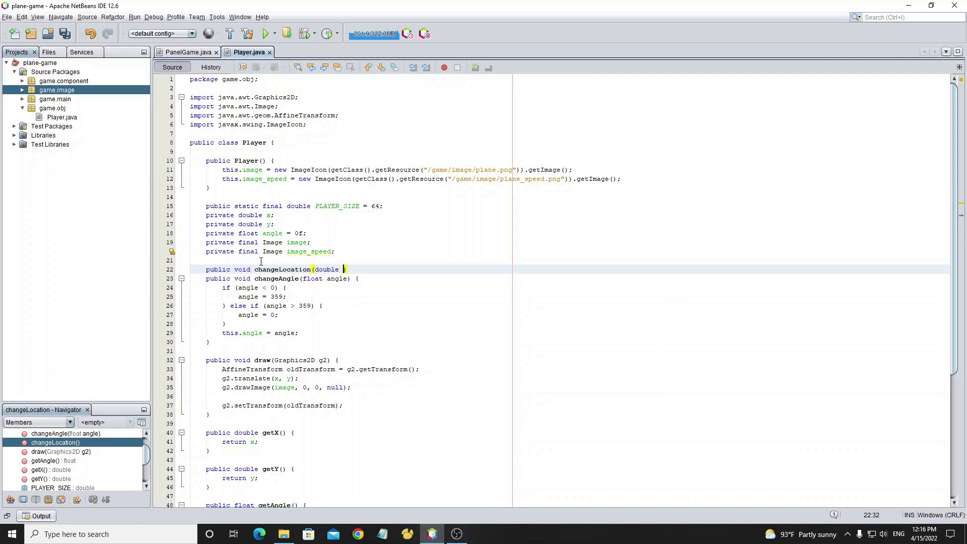
pyautogui.write('x, double y')
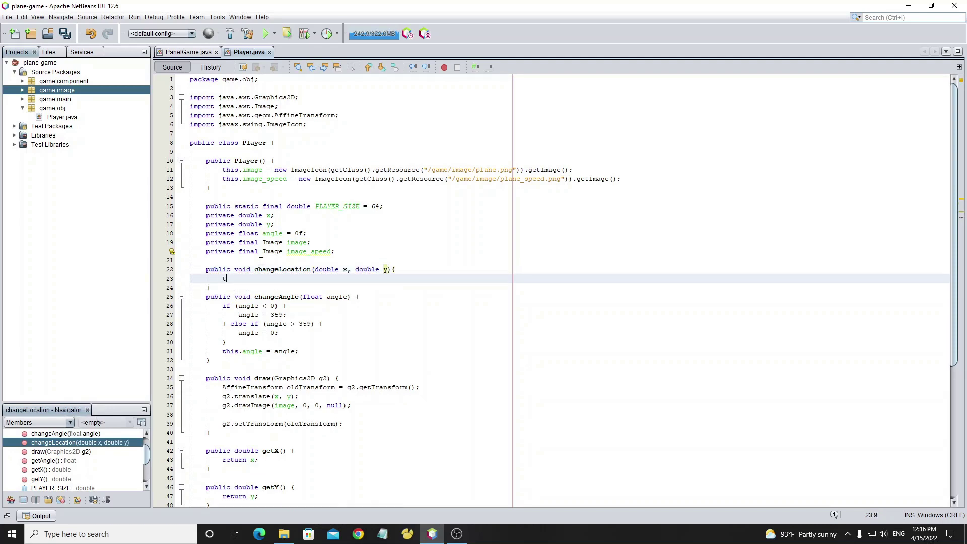
pyautogui.write('this.x=x;')
pyautogui.write('this.y=y;')
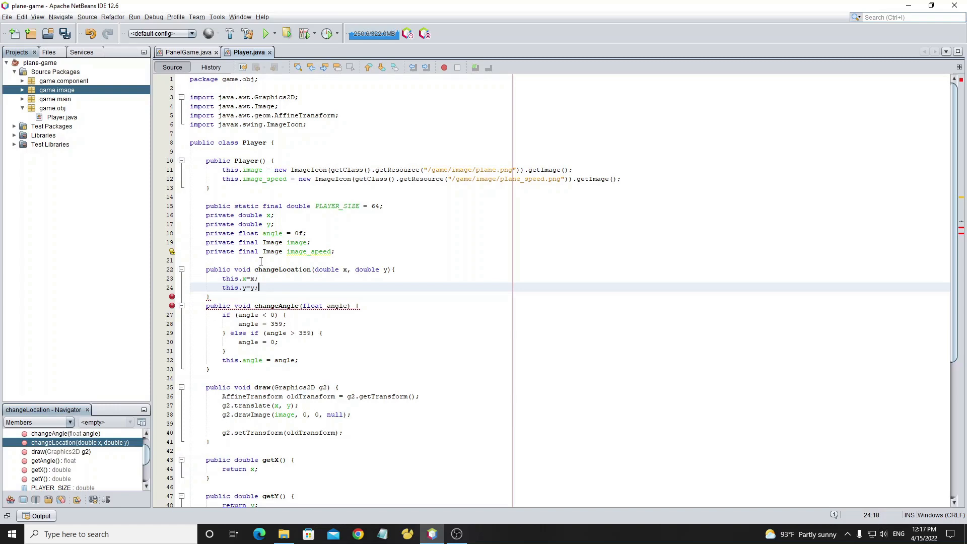
# Call player.changeLocation(150, 150) in initObjectGame and run the project
pyautogui.click(185, 51)
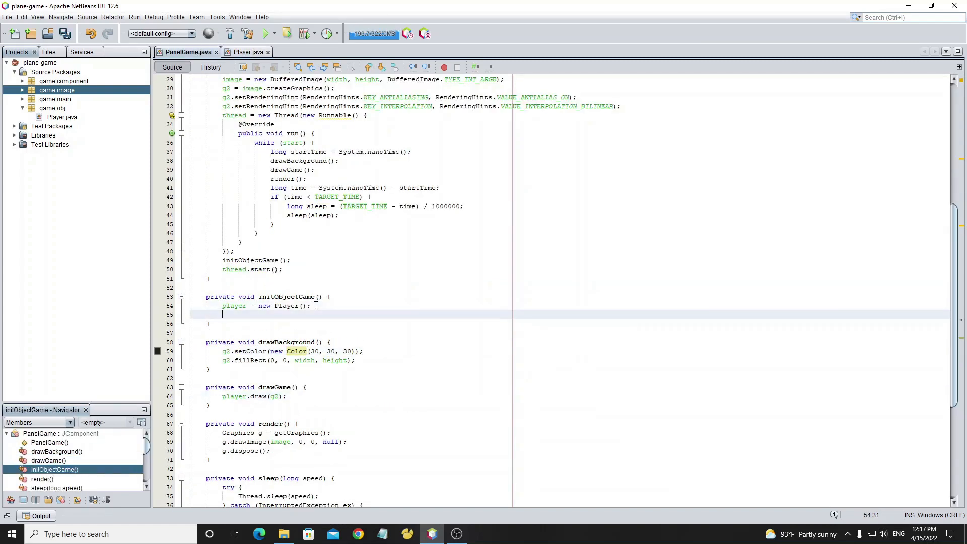
pyautogui.write('play')
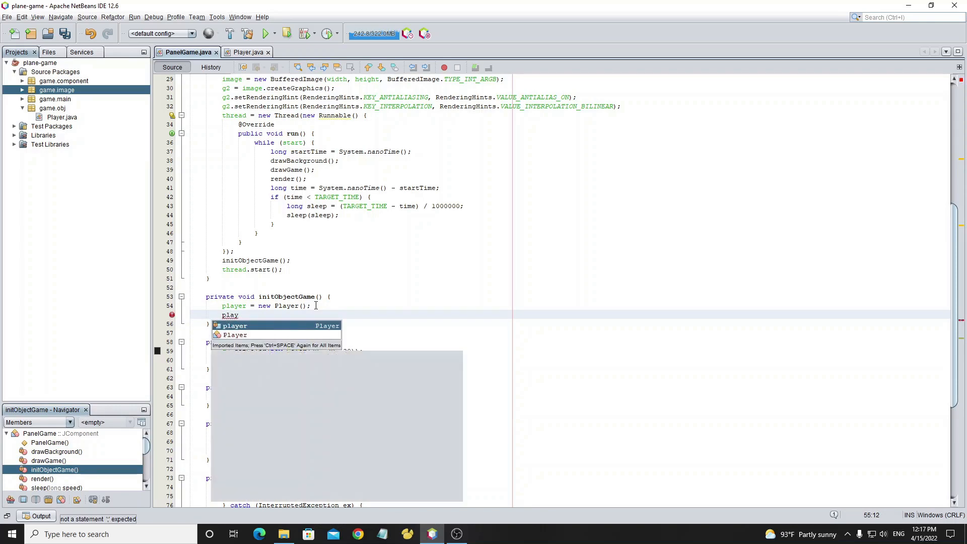
pyautogui.write('player.changeLocation(150, 150);')
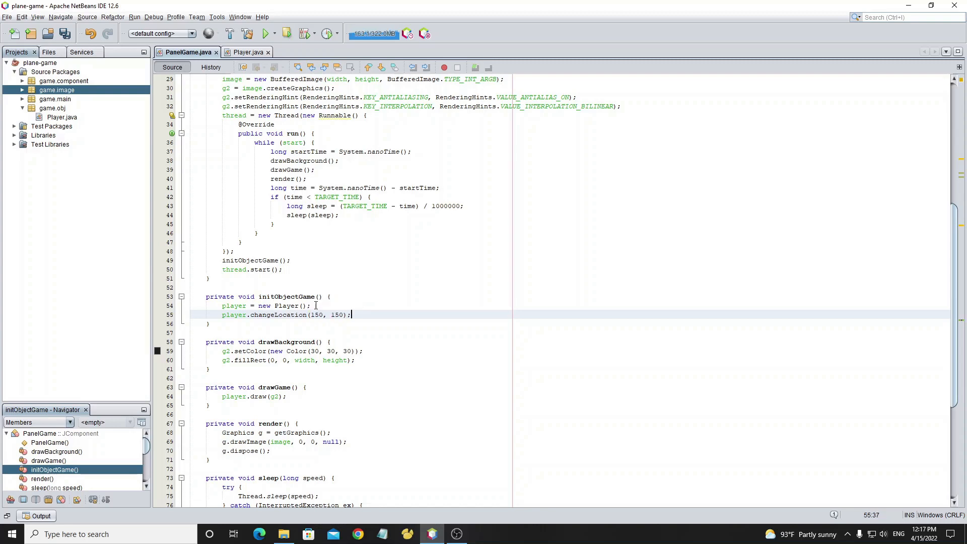
pyautogui.click(264, 34)
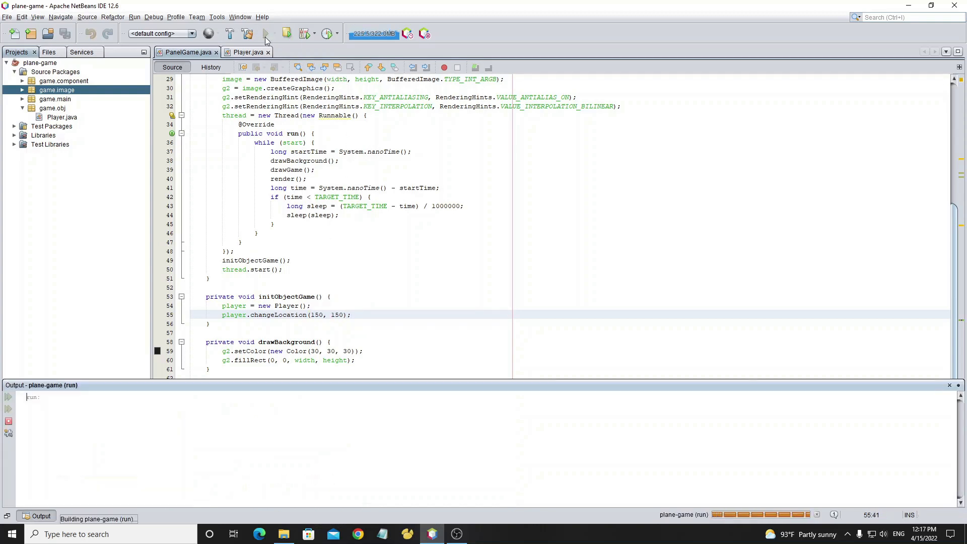
pyautogui.click(264, 33)
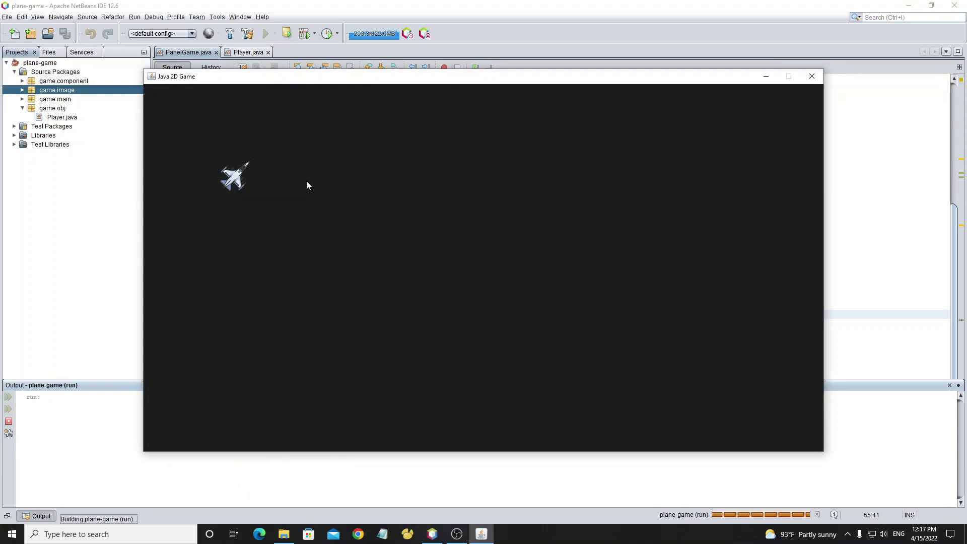
pyautogui.moveTo(251, 212)
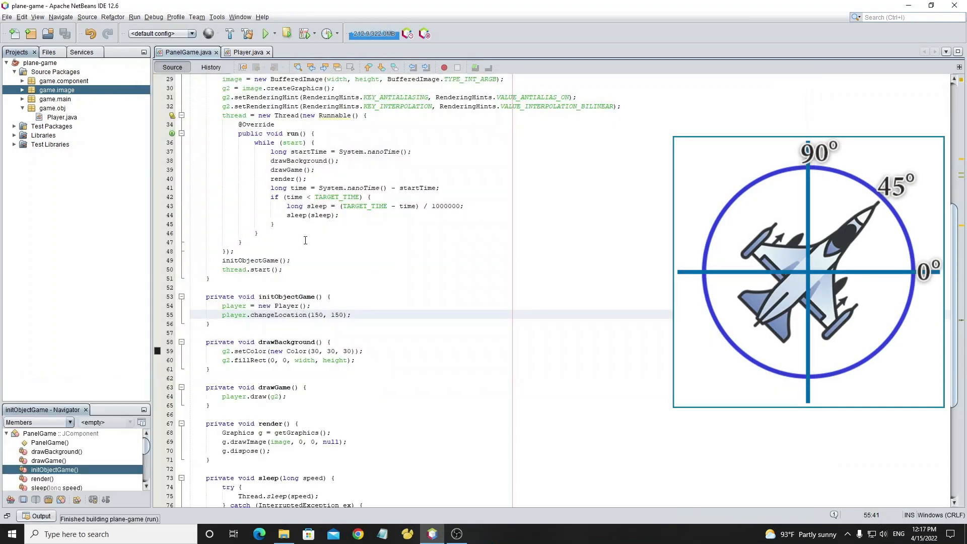
# Create an AffineTransform tran in Player's draw method before the image is drawn
pyautogui.click(246, 51)
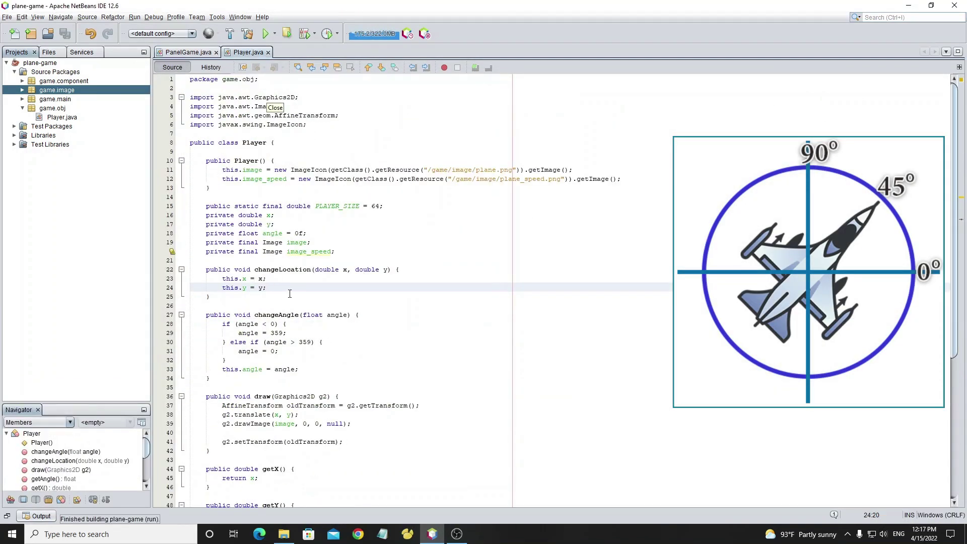
pyautogui.scroll(-3)
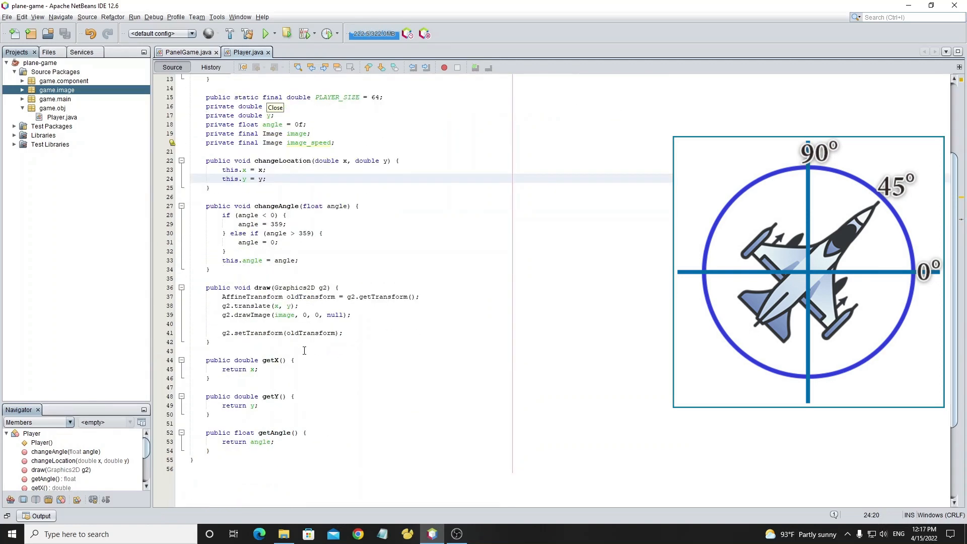
pyautogui.click(419, 296)
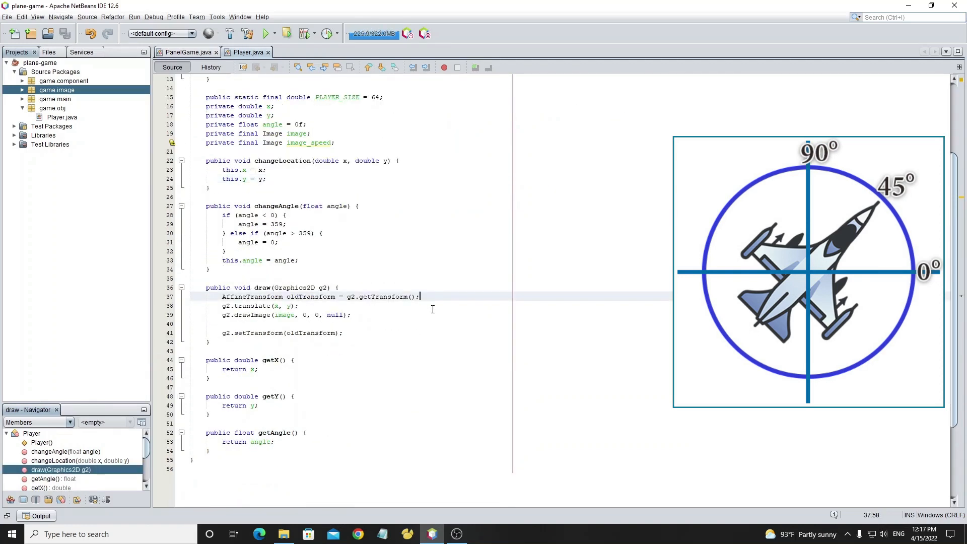
pyautogui.press('enter')
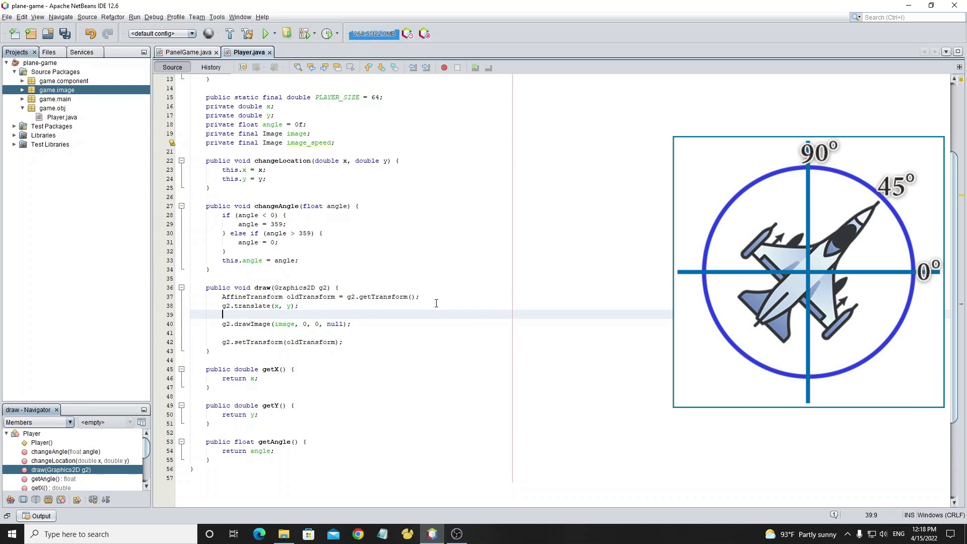
pyautogui.write('AffineTransform')
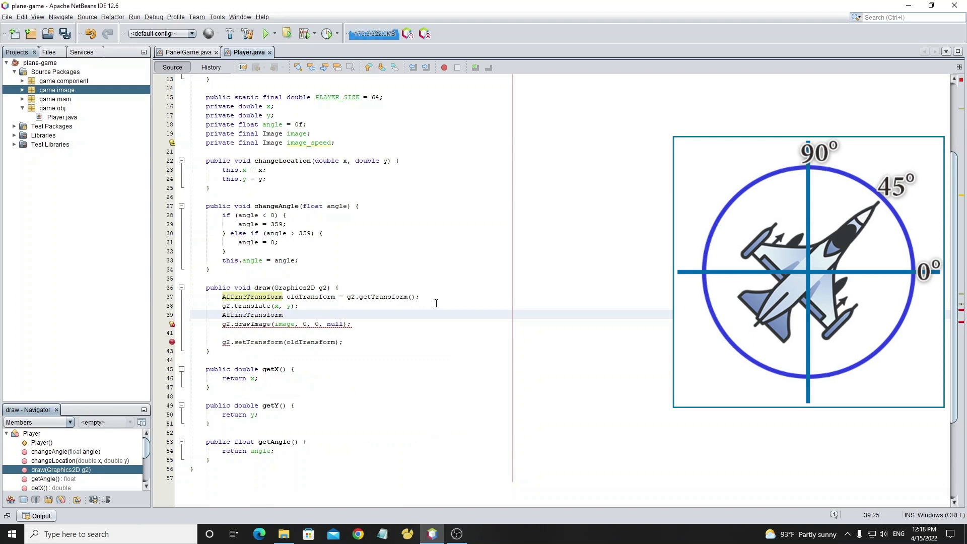
pyautogui.write('tran=new')
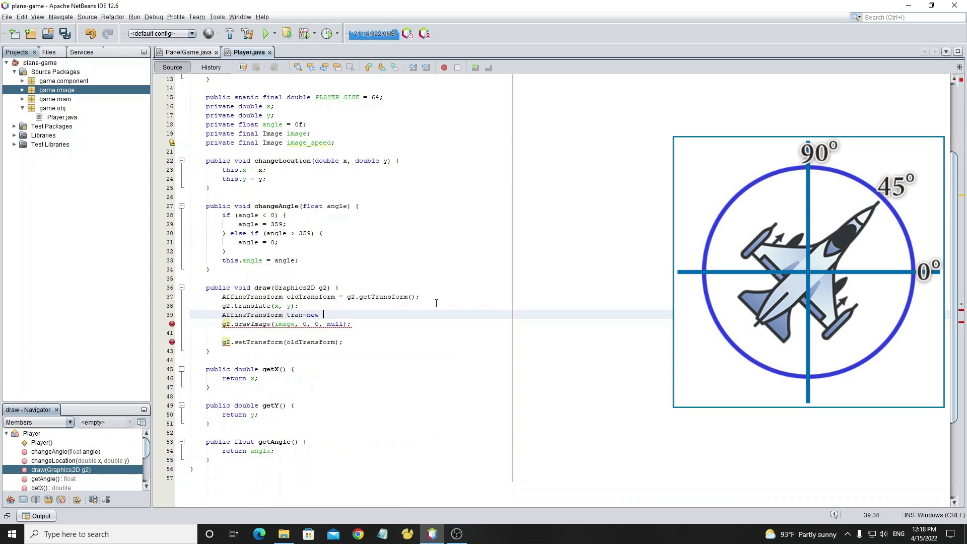
pyautogui.write('AffineTrans')
pyautogui.write('tran.rotate();')
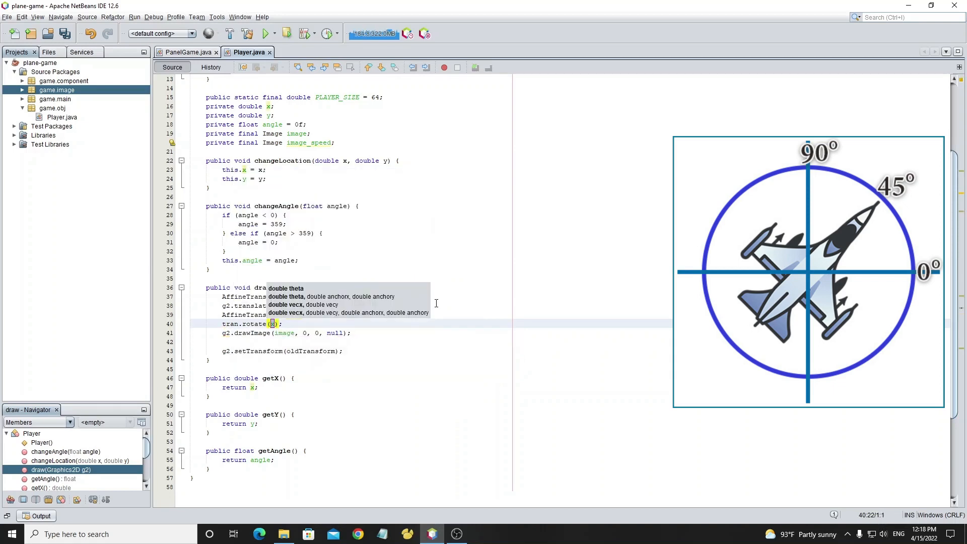
# Rotate tran by Math.toRadians(angle + 45) around PLAYER_SIZE/2, PLAYER_SIZE/2
pyautogui.write('Math.toRadians(')
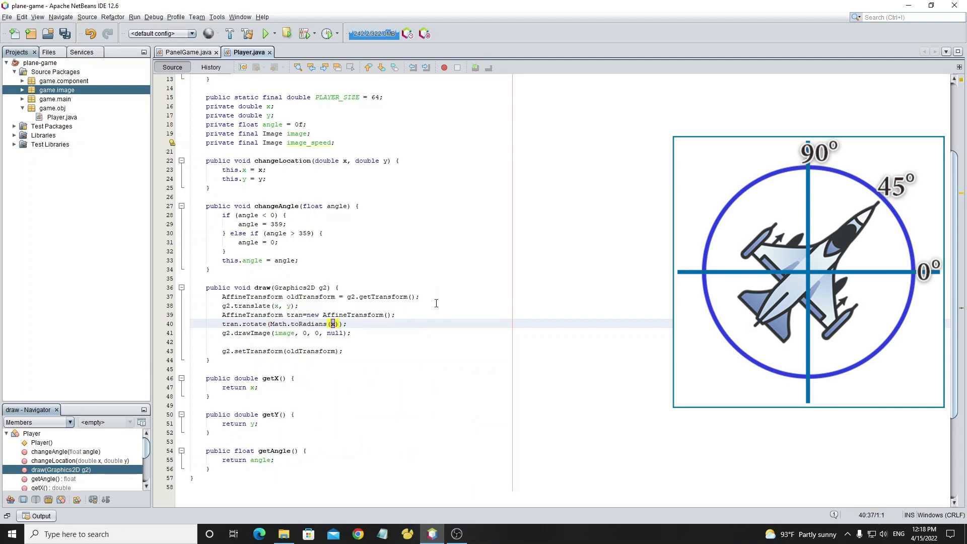
pyautogui.write('angle')
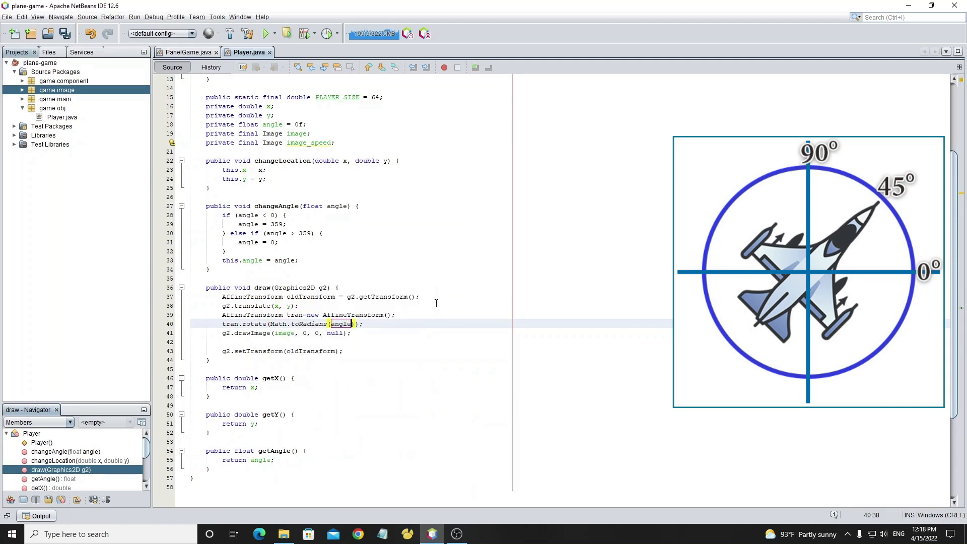
pyautogui.write('+45')
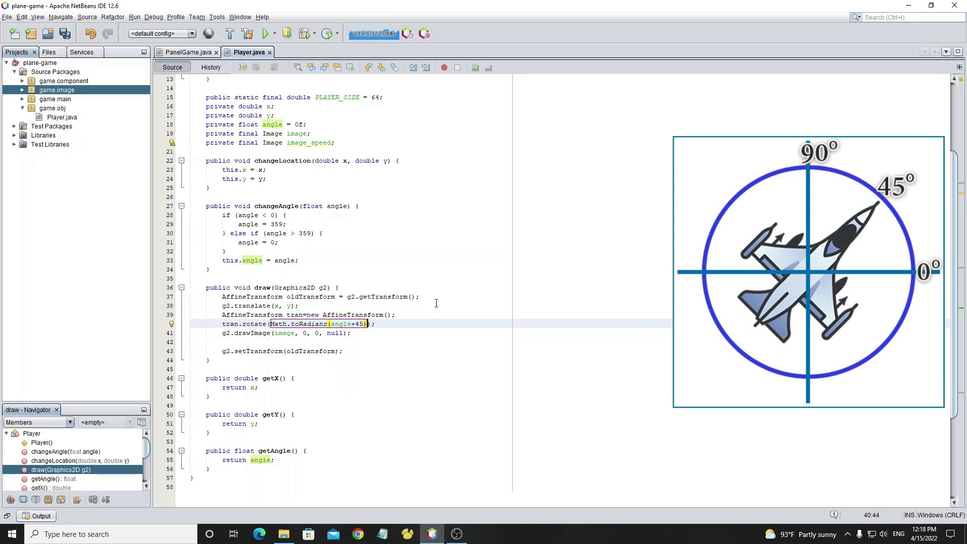
pyautogui.write(',p1')
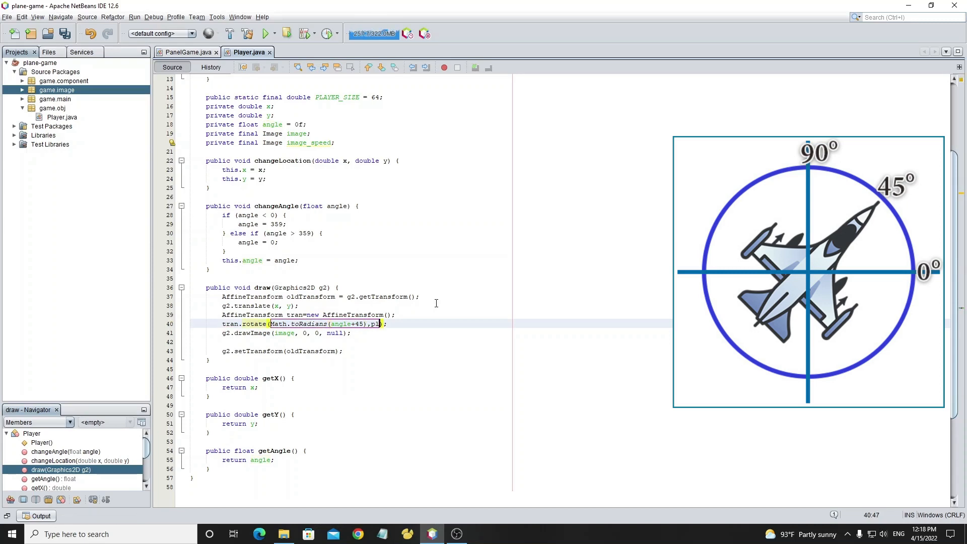
pyautogui.write('PLAYER_SIZE/2')
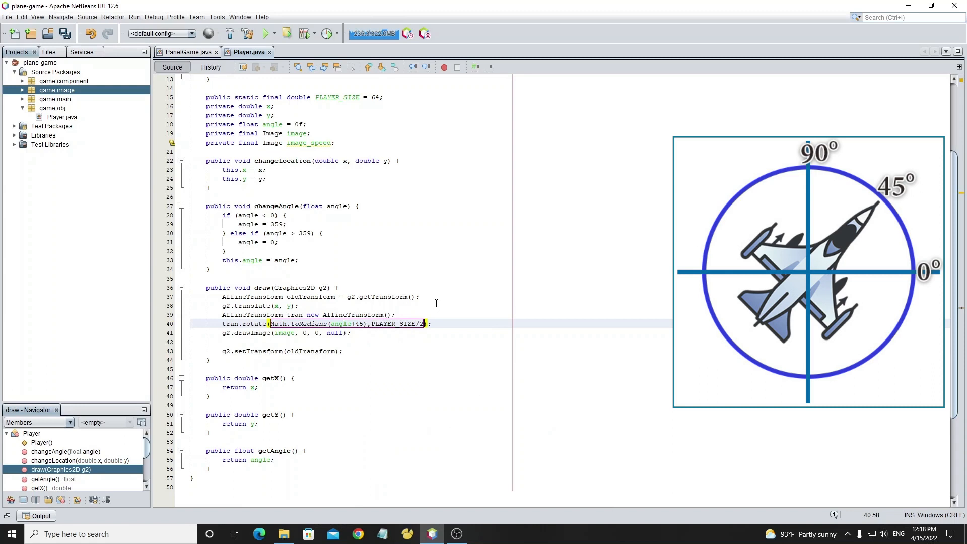
pyautogui.write(',player')
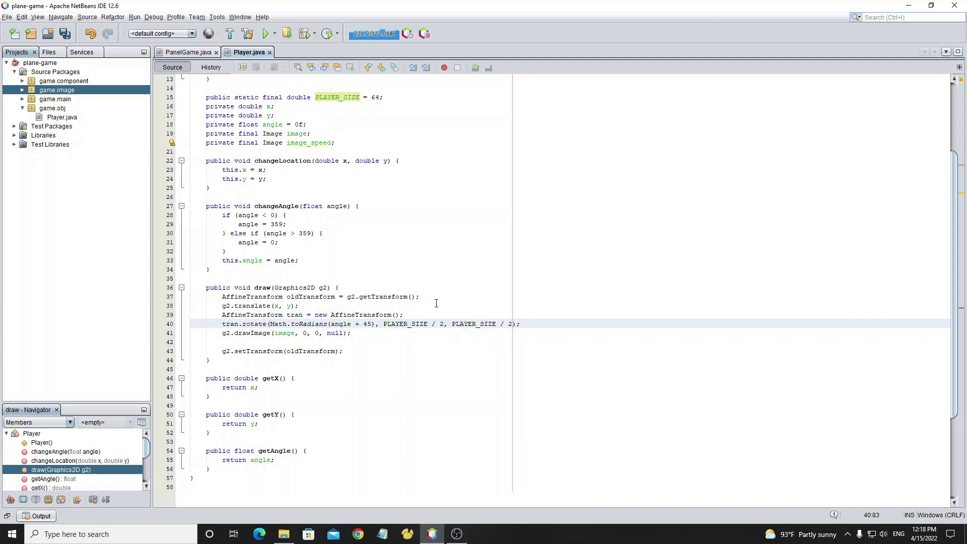
# Pass tran to drawImage and save all open files
pyautogui.press('ctrl+s')
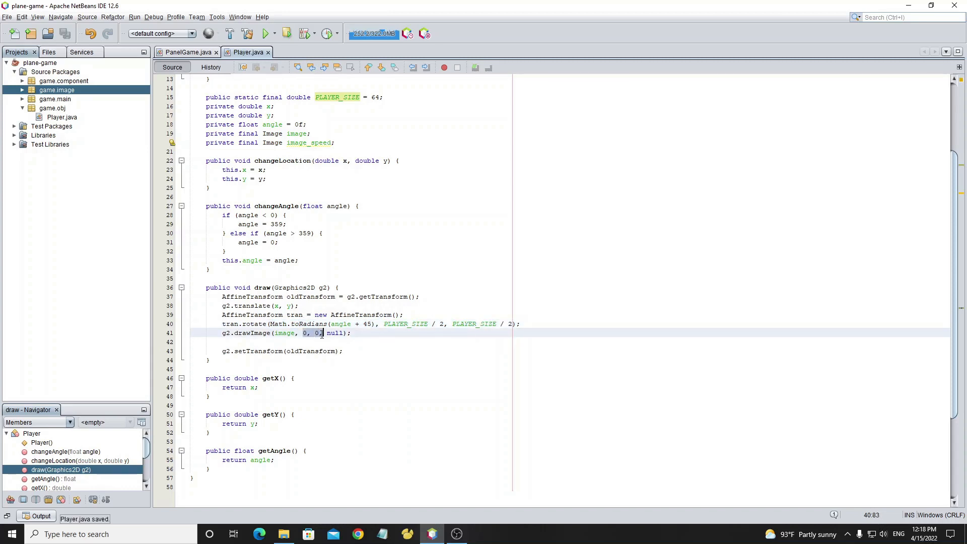
pyautogui.write('tran')
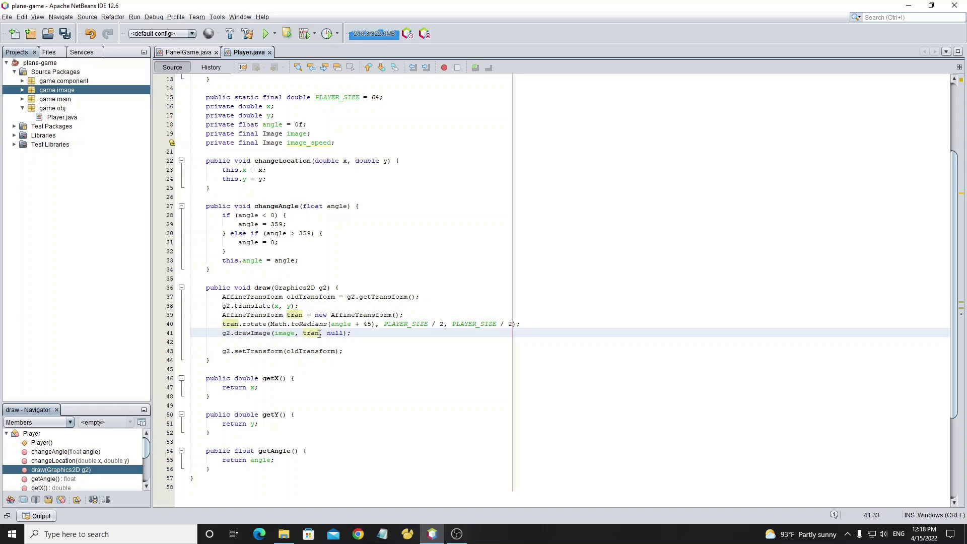
pyautogui.click(263, 33)
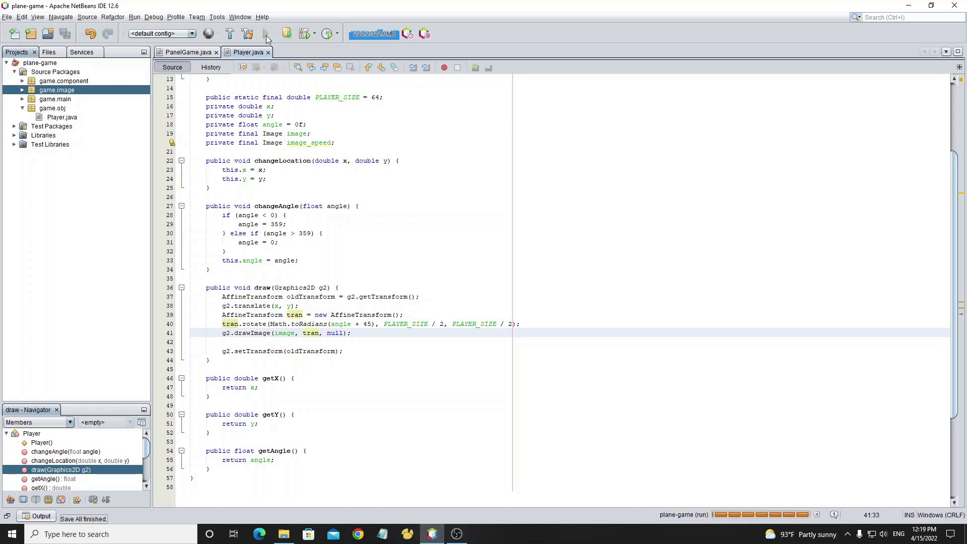
# Run the game to check the rotated plane, then close the game window
pyautogui.click(265, 33)
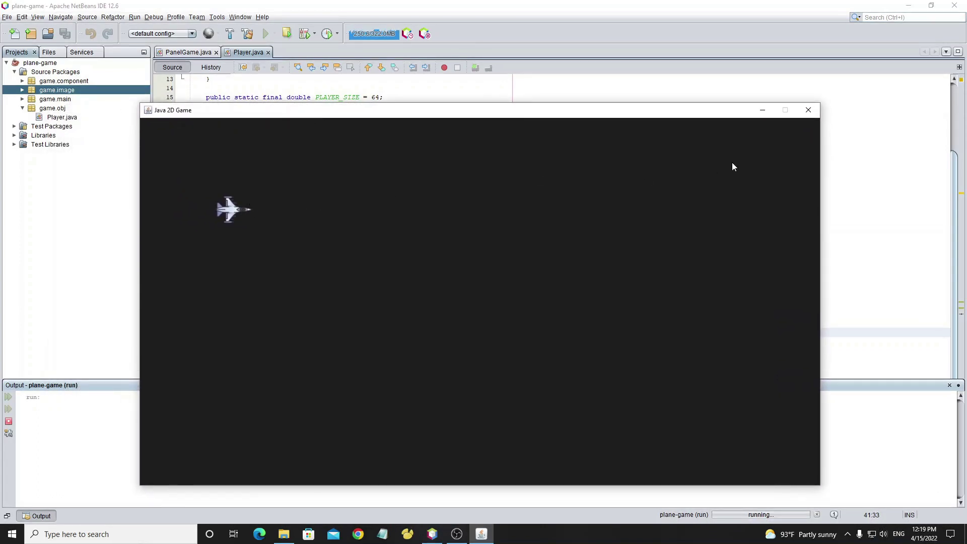
pyautogui.click(808, 110)
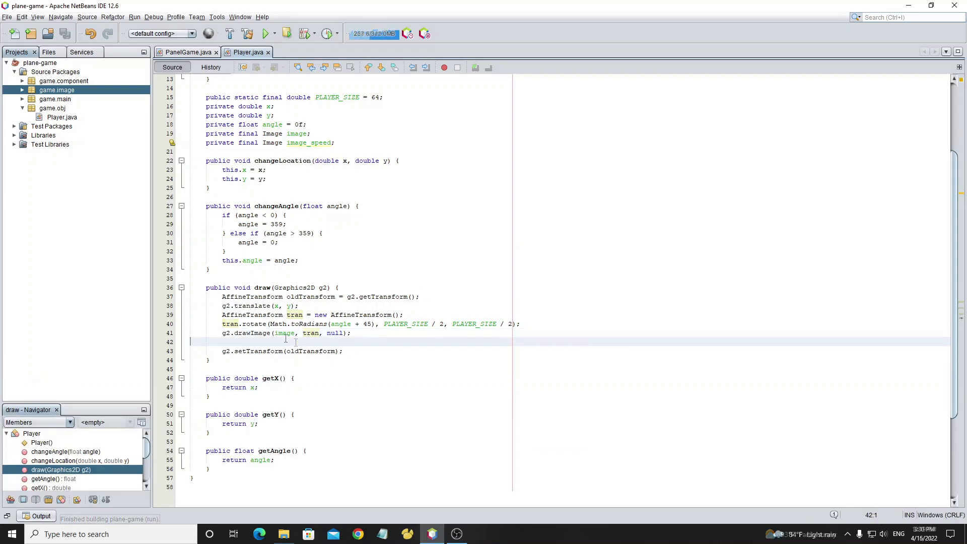
# Create a new Java class named Key in the game.component package
pyautogui.click(62, 81)
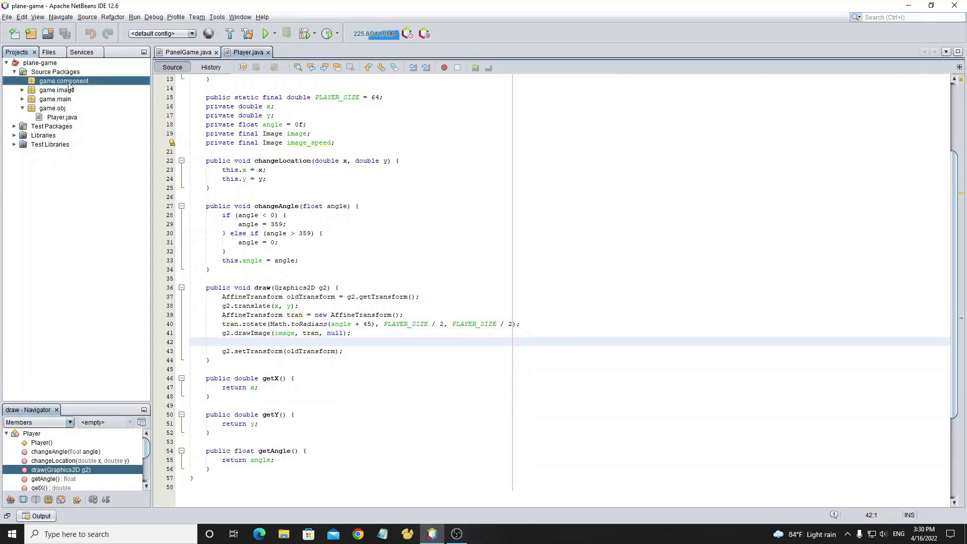
pyautogui.rightClick(64, 80)
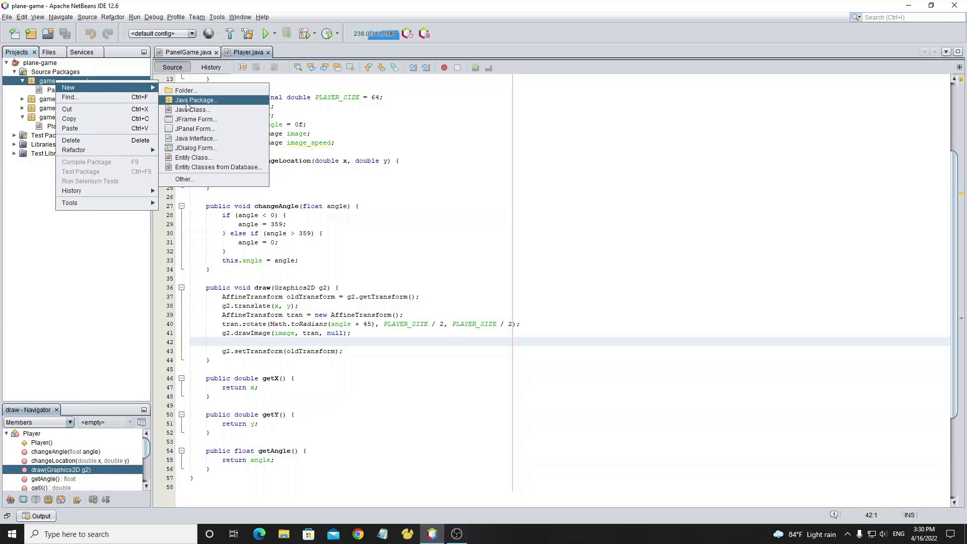
pyautogui.click(194, 109)
pyautogui.write('Key')
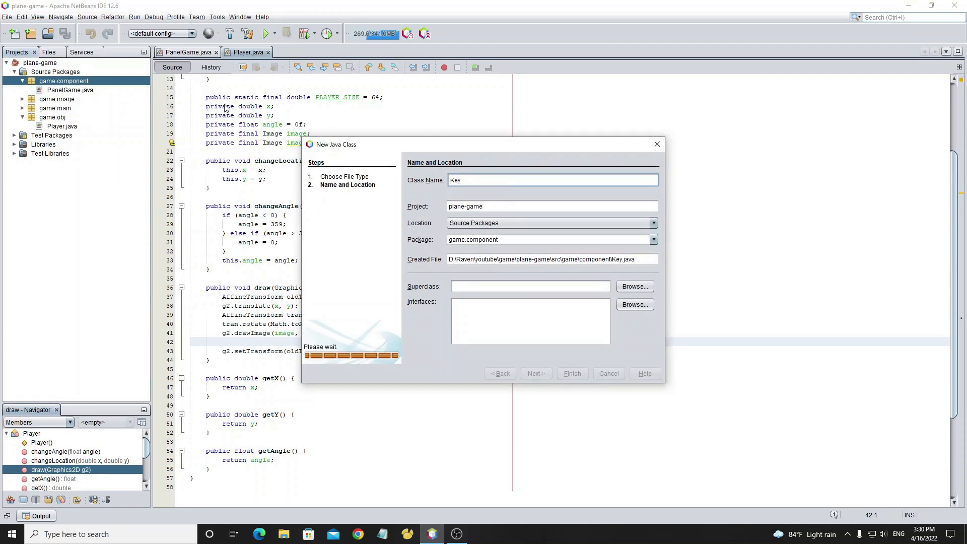
pyautogui.click(571, 373)
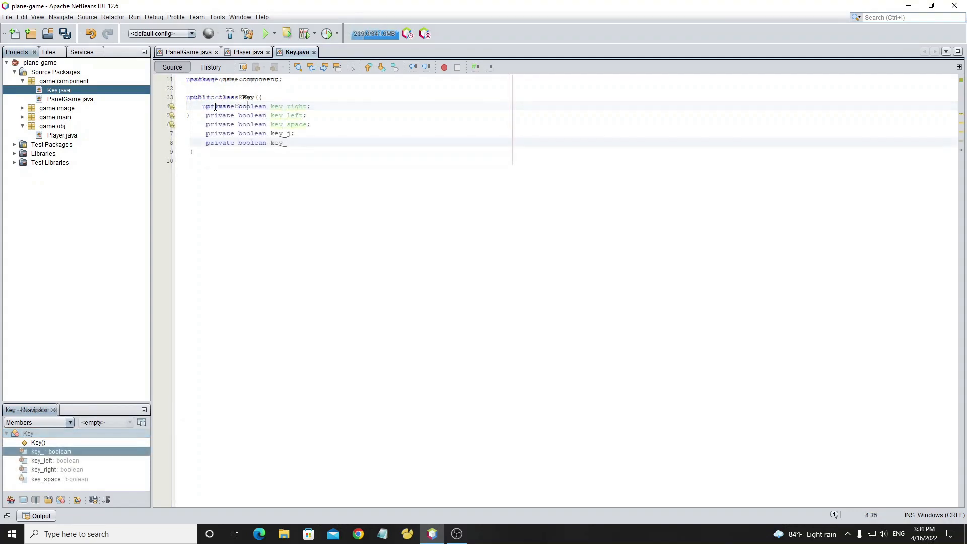
# Add boolean fields right, left, space, j, k with encapsulated getters/setters, then close Key.java
pyautogui.write('k;')
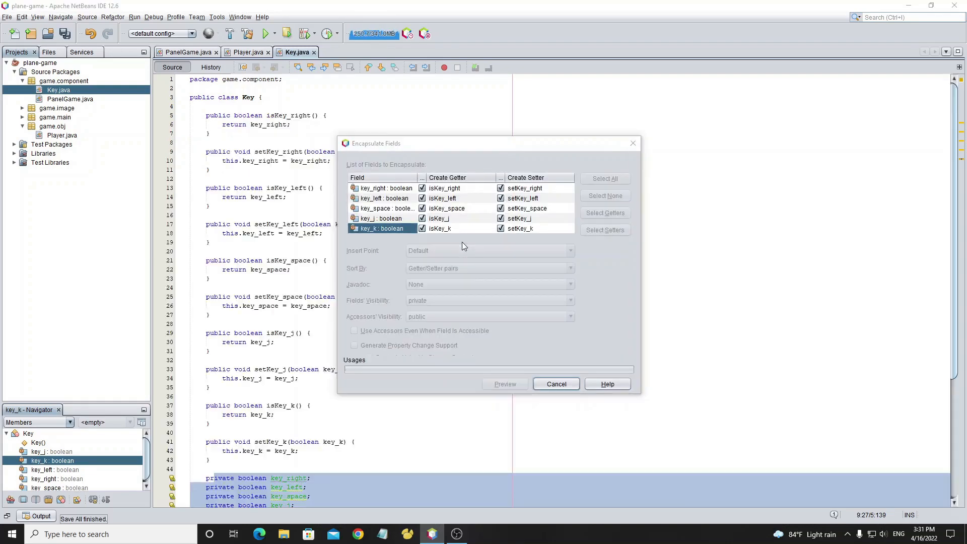
pyautogui.click(504, 384)
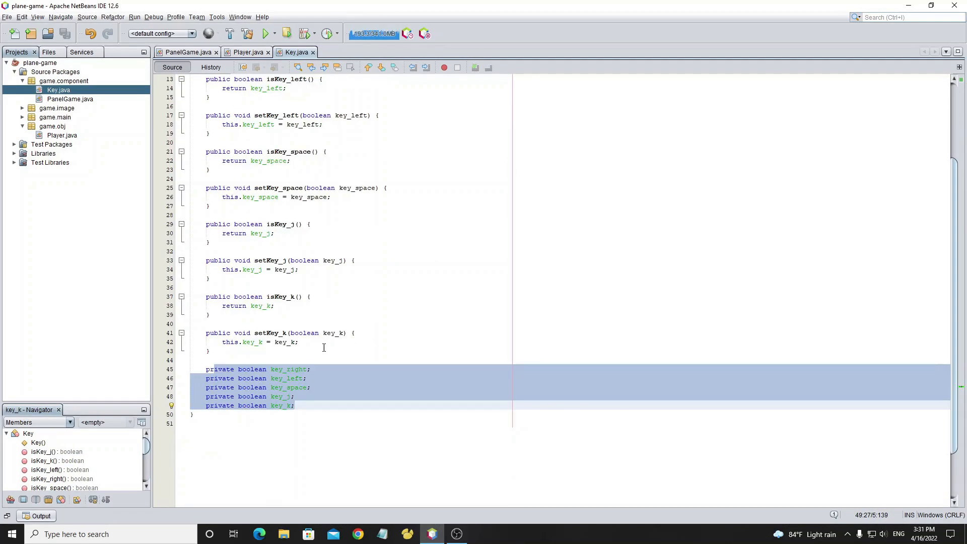
pyautogui.scroll(3)
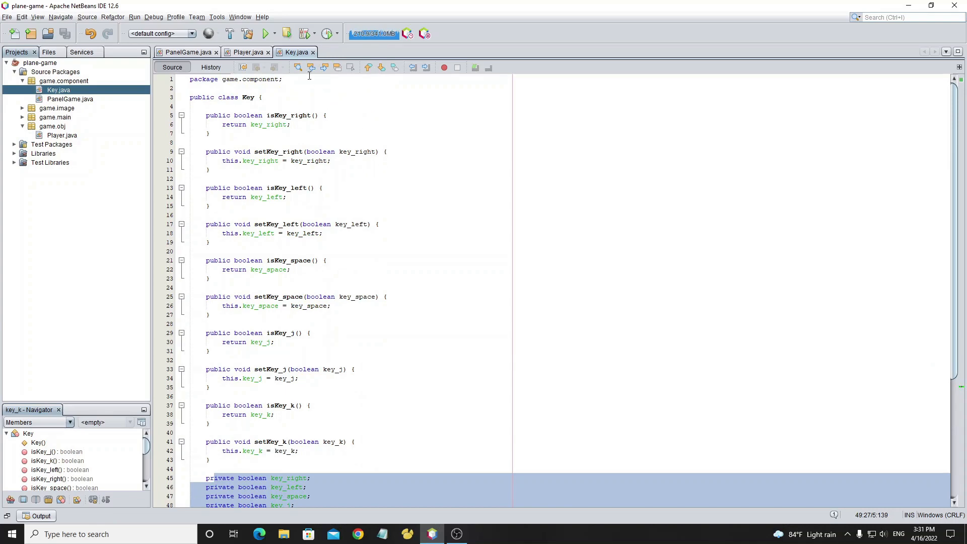
pyautogui.click(312, 51)
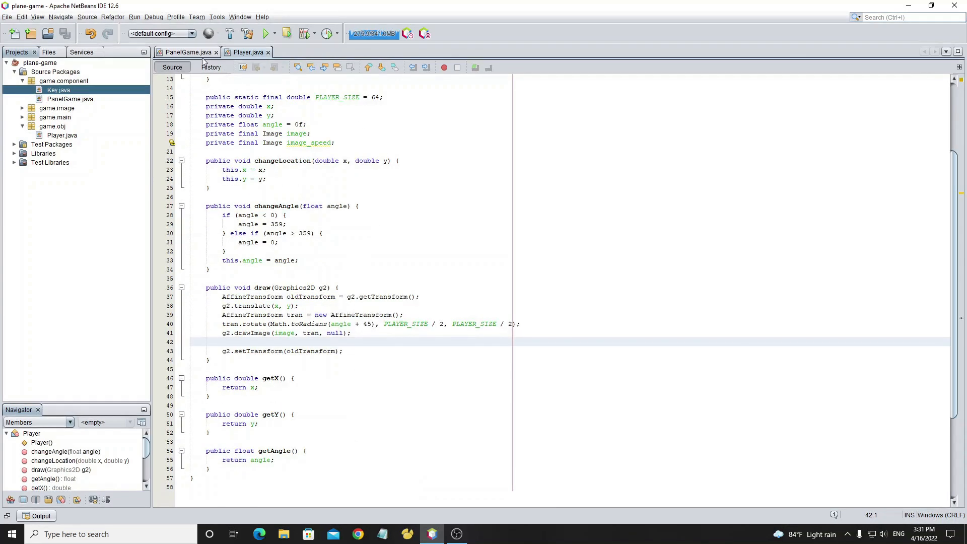
# Declare a private Key key field in PanelGame and save the file
pyautogui.click(185, 52)
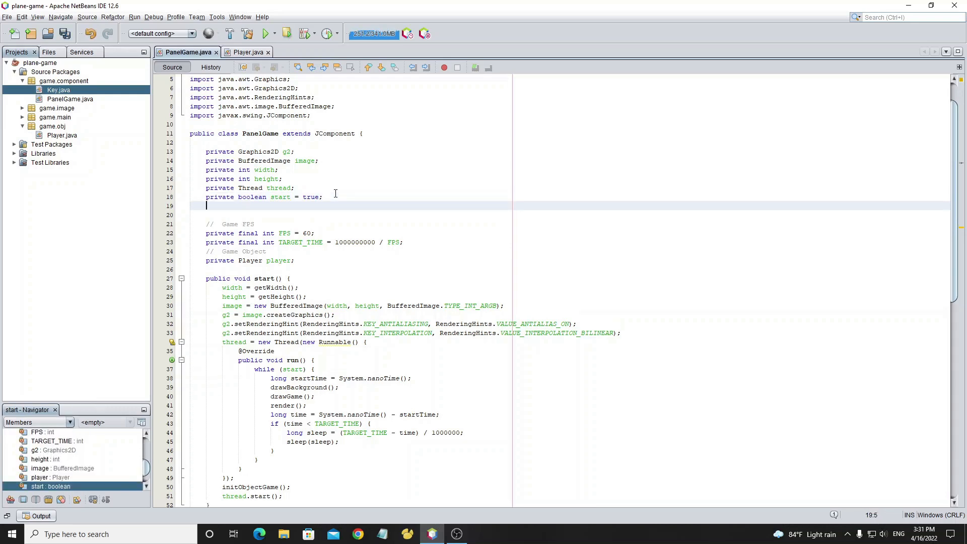
pyautogui.write('private Key')
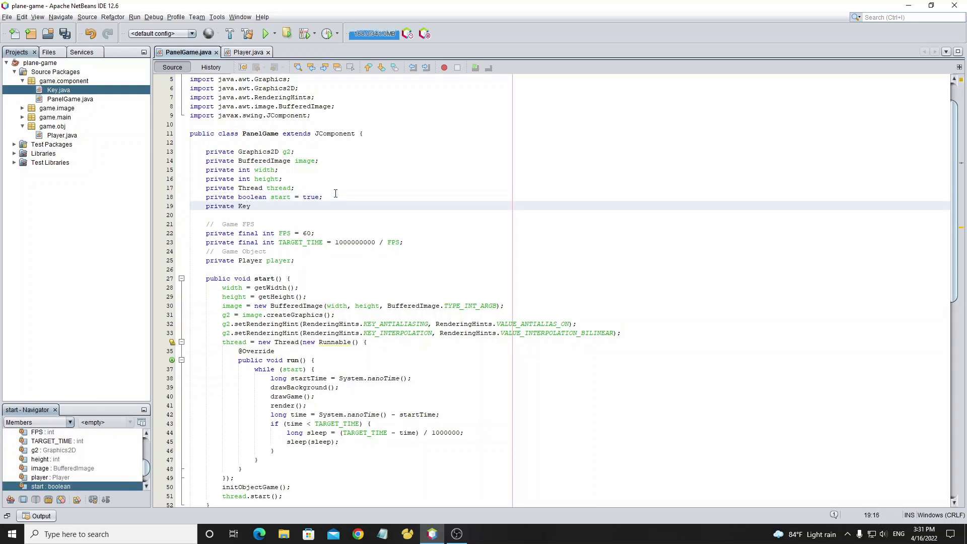
pyautogui.write('key;')
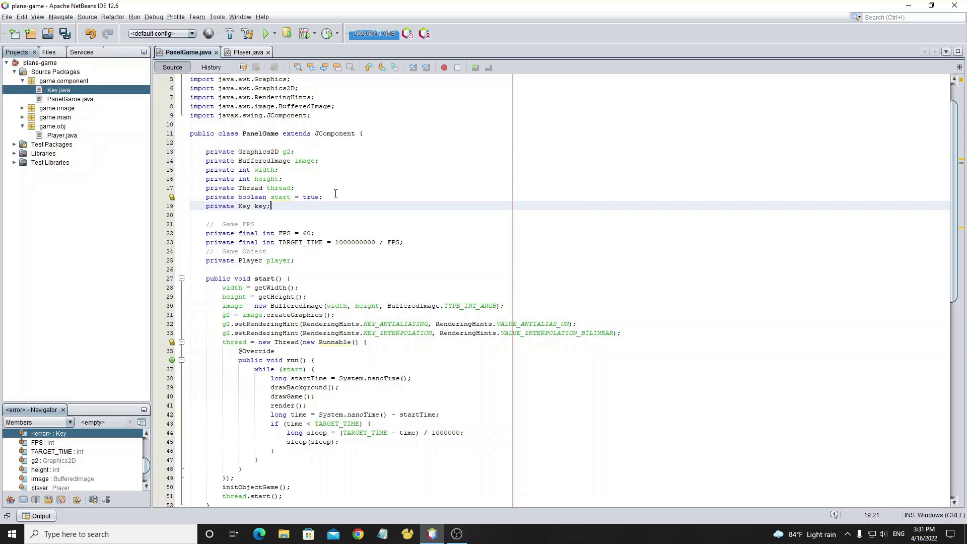
pyautogui.press('ctrl+s')
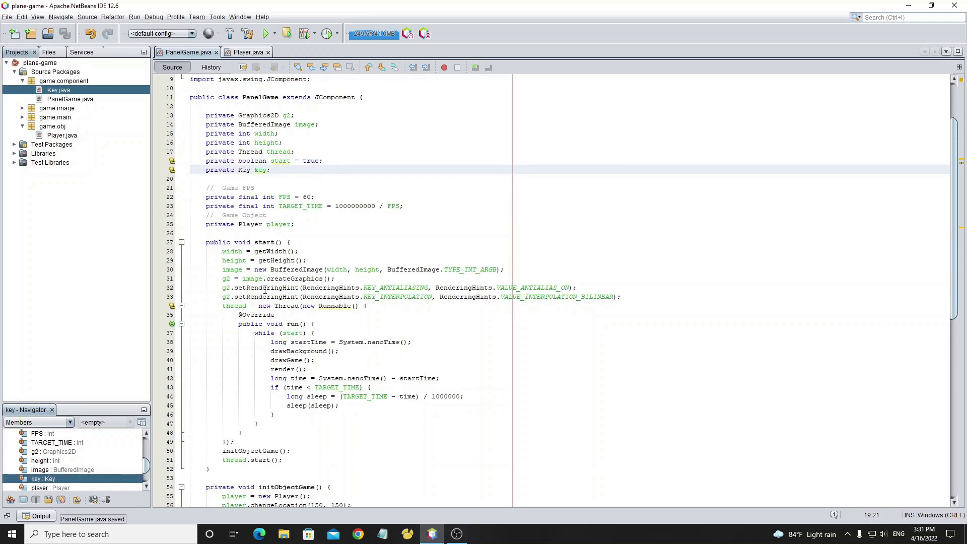
pyautogui.scroll(-3)
pyautogui.write('private void initKeyboard()')
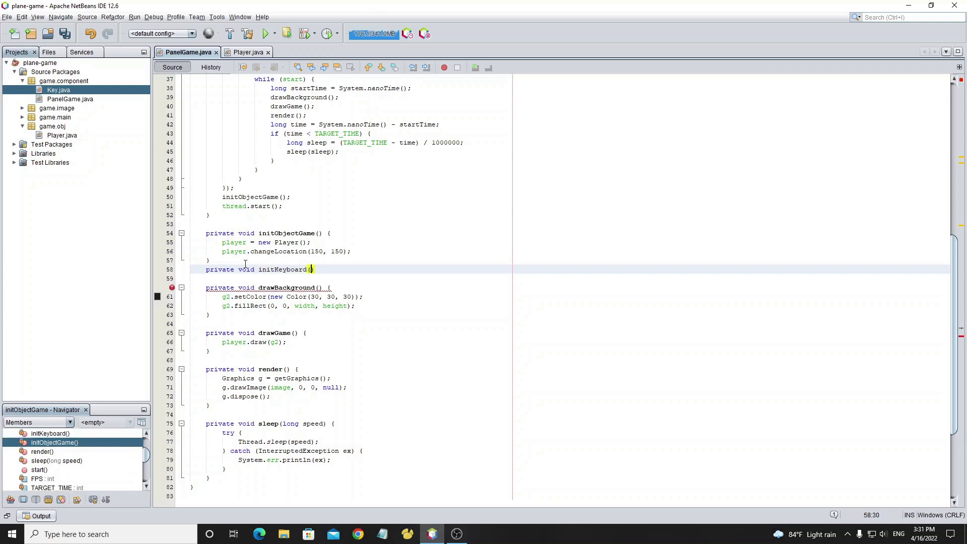
# Fill initKeyboard with key = new Key(), requestFocus() and addKeyListener(new KeyAdapter())
pyautogui.write(' {')
pyautogui.press('enter')
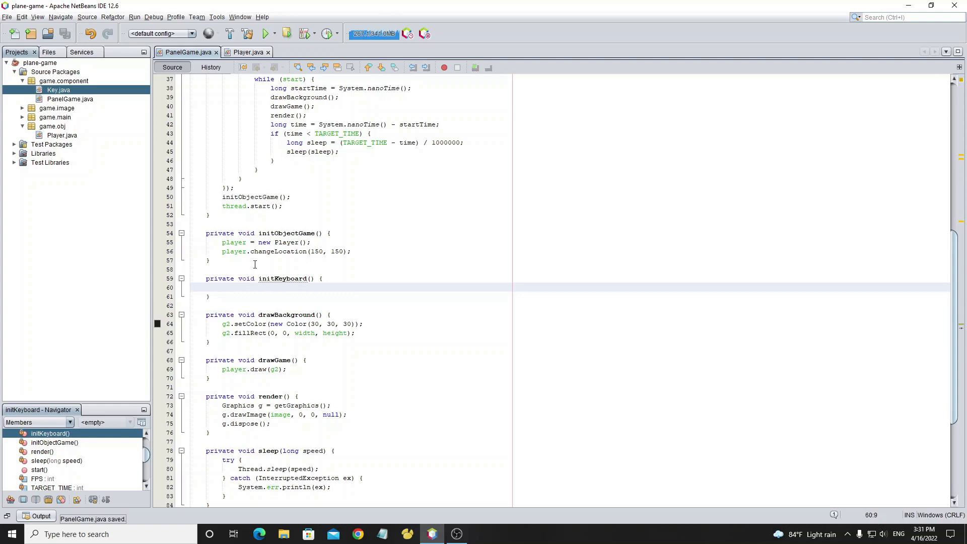
pyautogui.write('key=new')
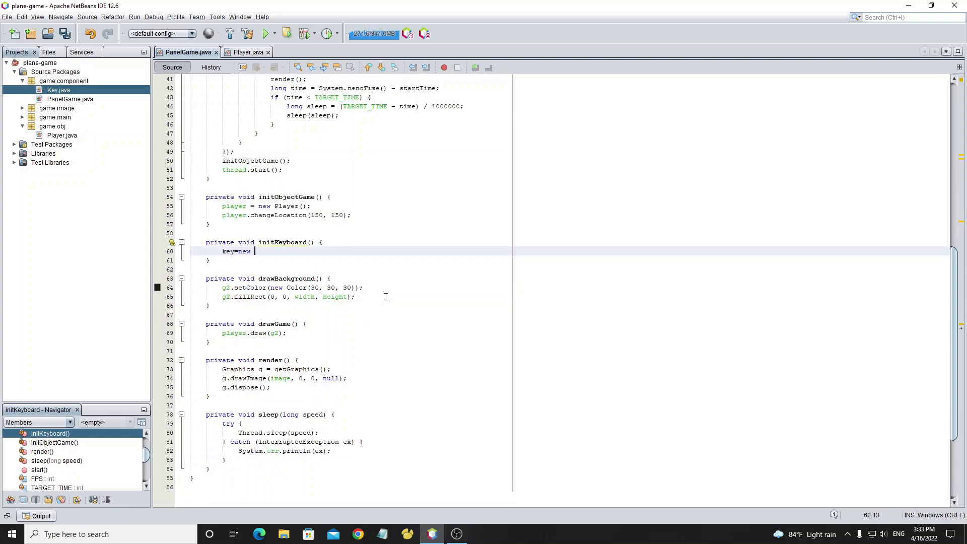
pyautogui.write('Key();')
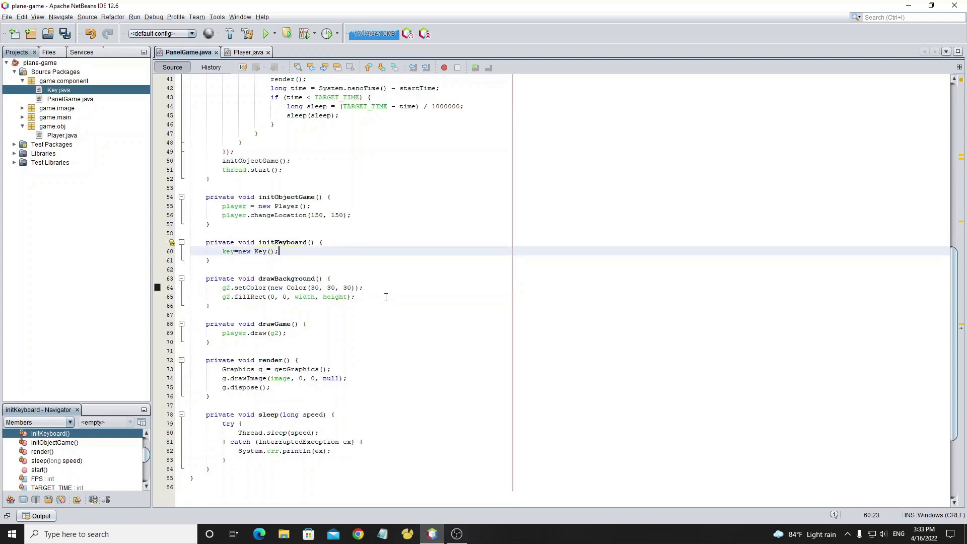
pyautogui.write('reg')
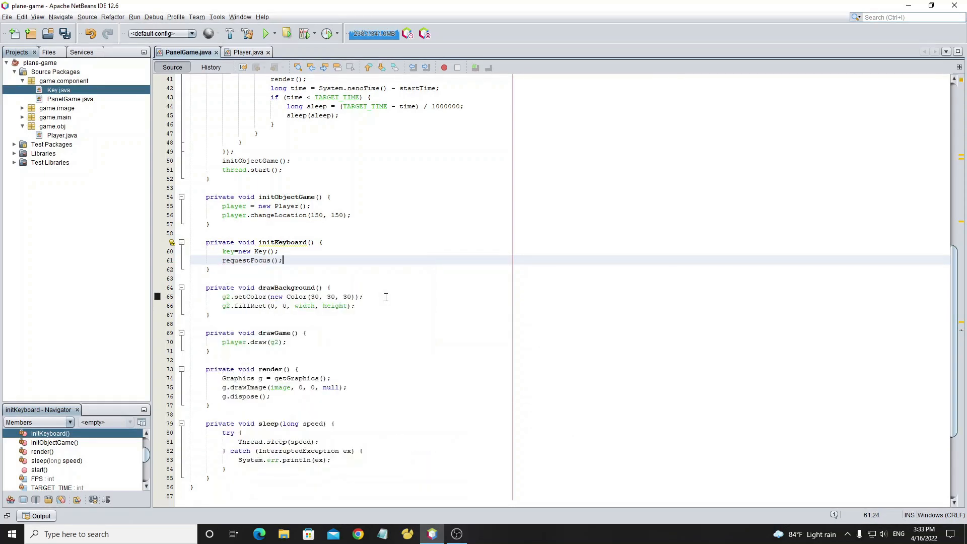
pyautogui.write('addKeyListener();')
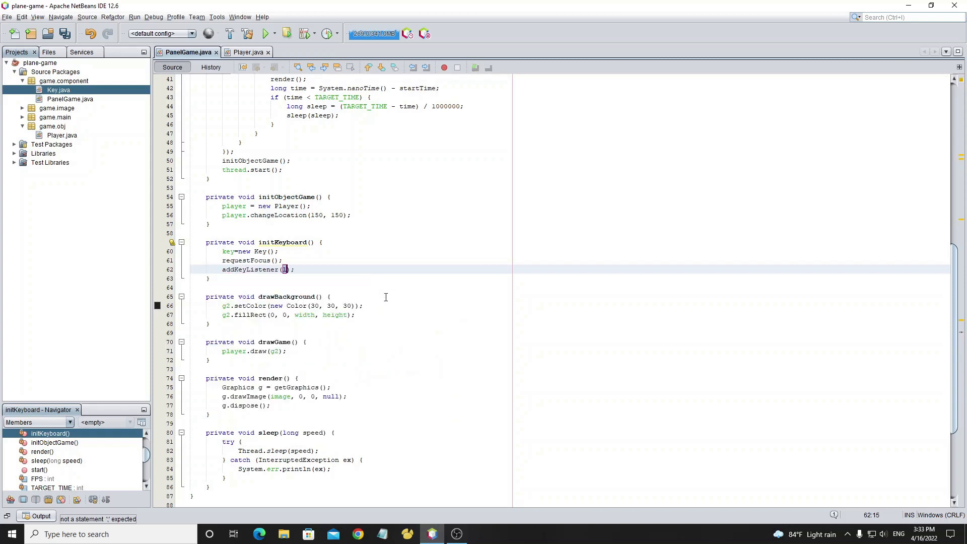
pyautogui.write('new KeyAdapter(')
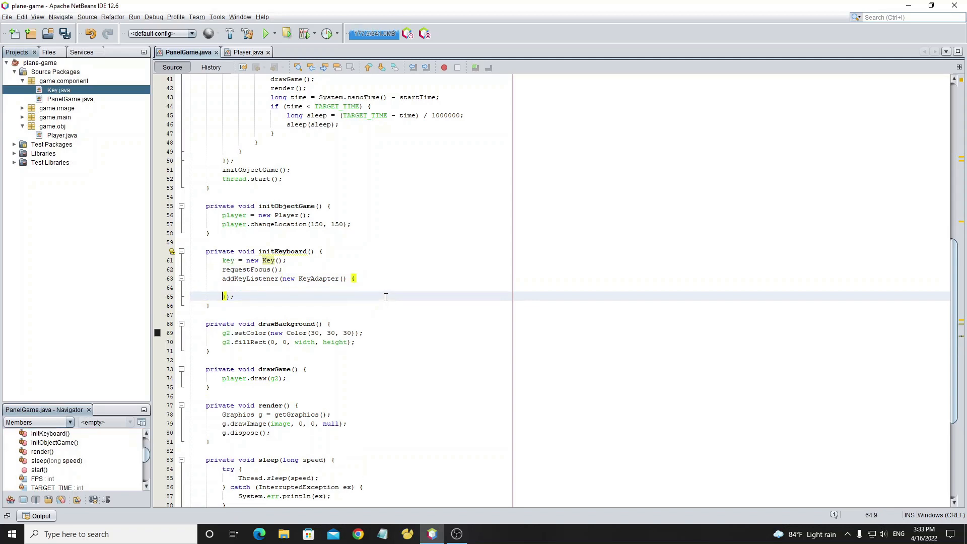
pyautogui.write('keyPressed(KeyEvent e) {')
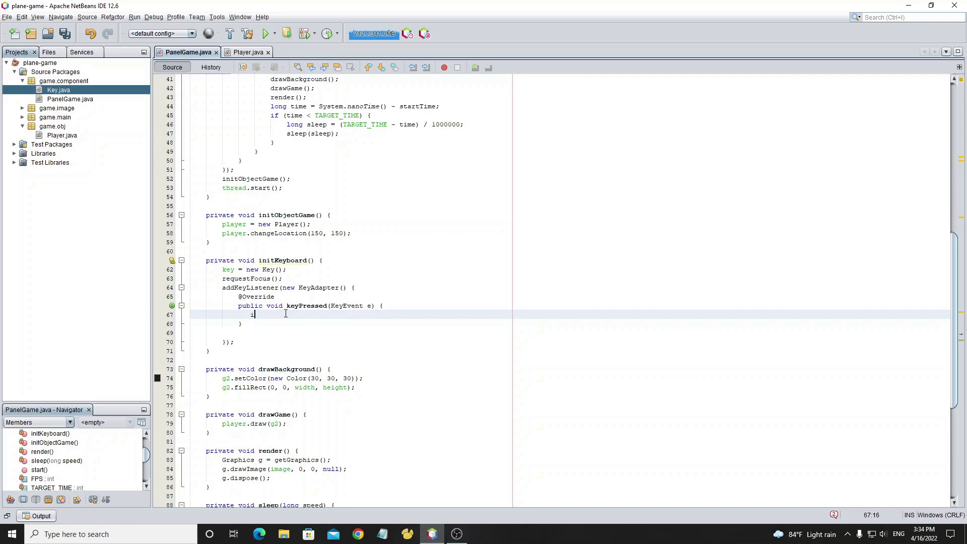
# Write keyPressed checks on e.getKeyCode() for VK_A, VK_D, VK_SPACE, VK_J, VK_K setting flags true
pyautogui.write('f(e.')
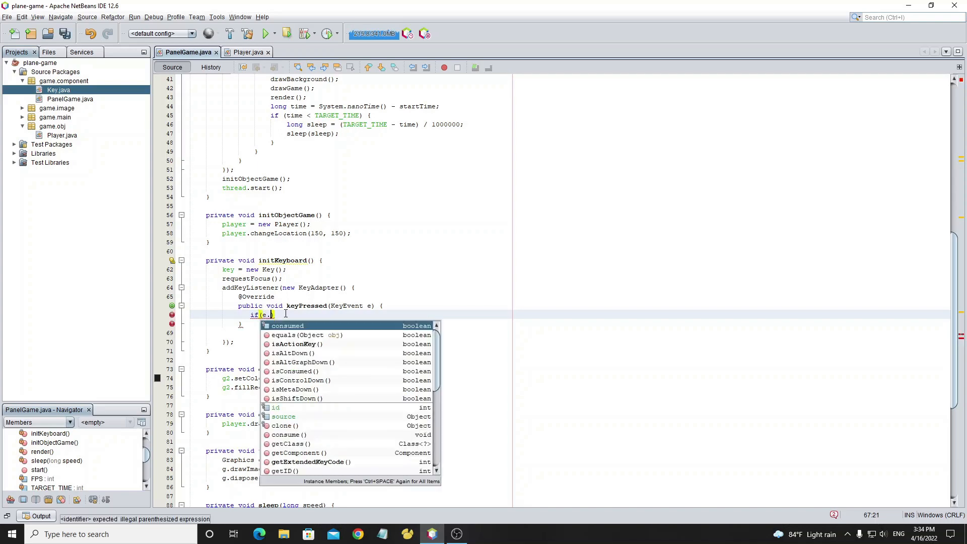
pyautogui.write('getKeyCode(')
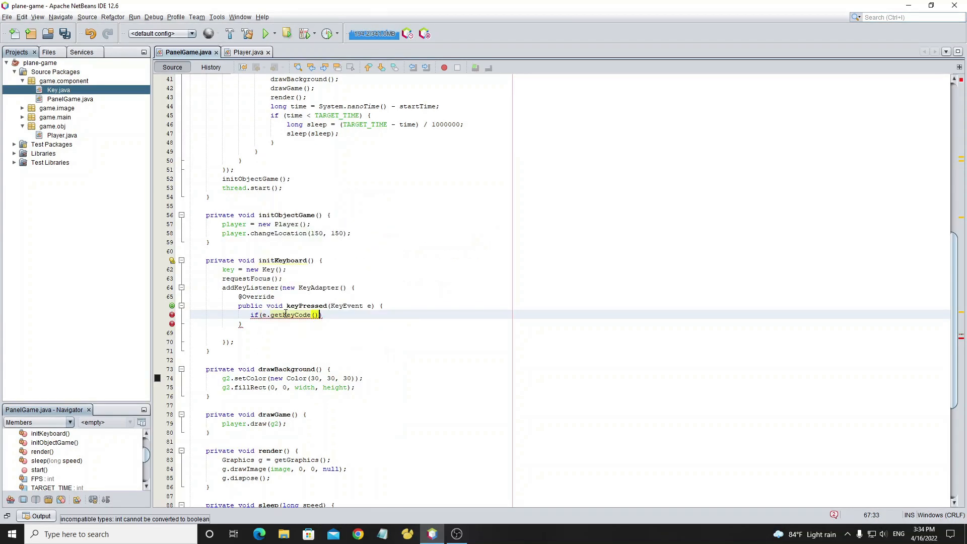
pyautogui.write('==Key)')
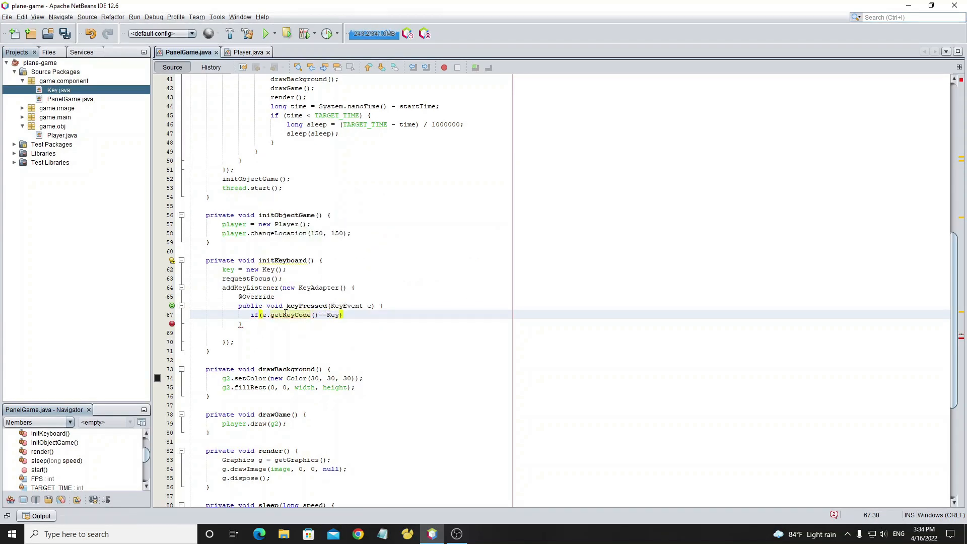
pyautogui.write('KeyEvent.VK_A')
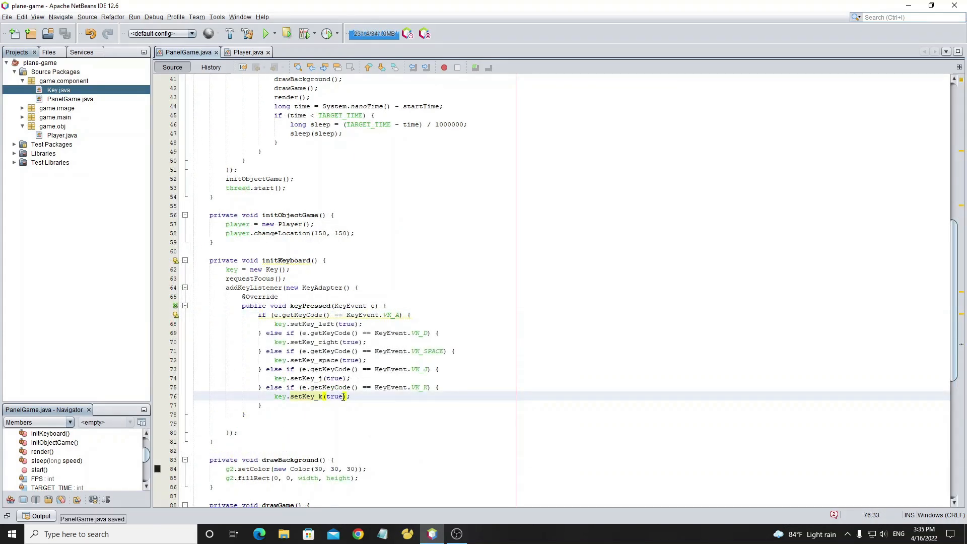
pyautogui.click(352, 396)
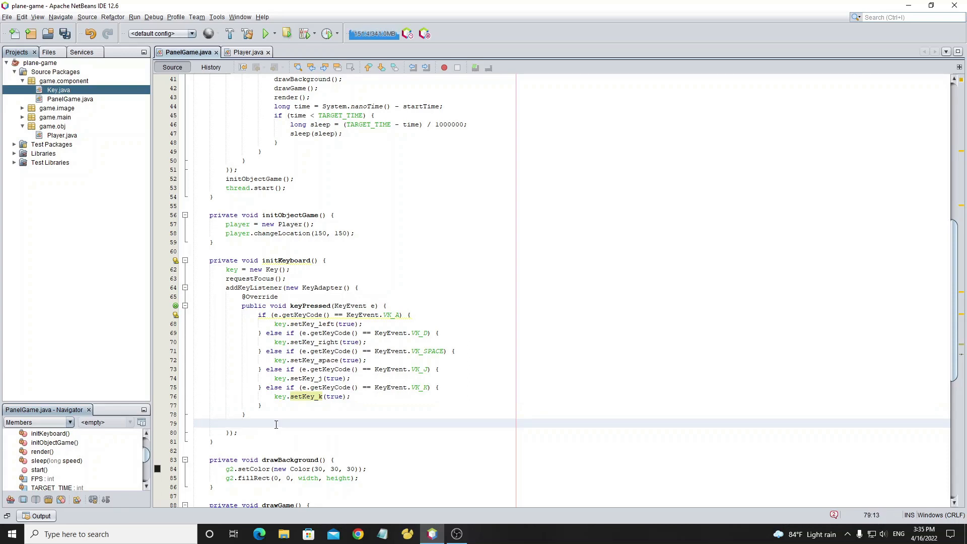
# Add a keyReleased override setting the five key flags to false, and save
pyautogui.write('keyre')
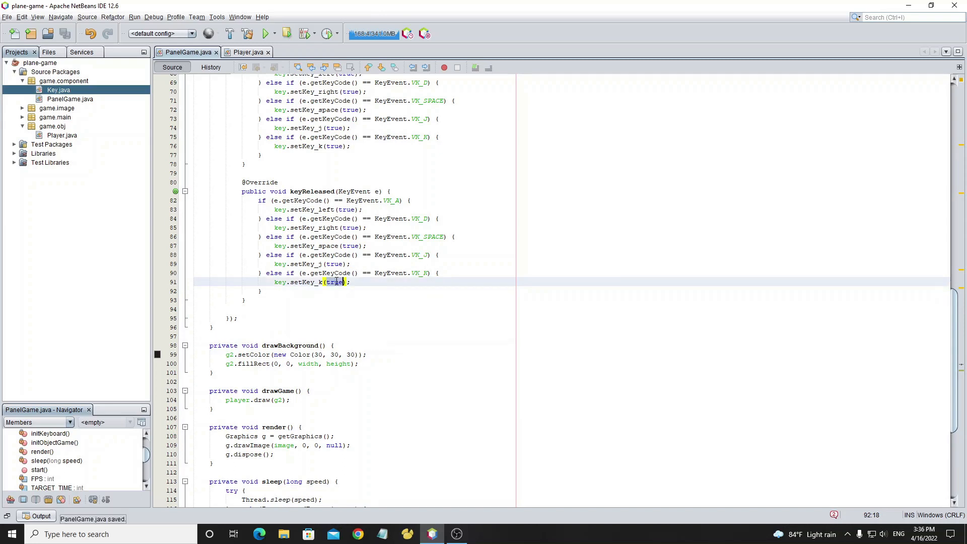
pyautogui.write('false')
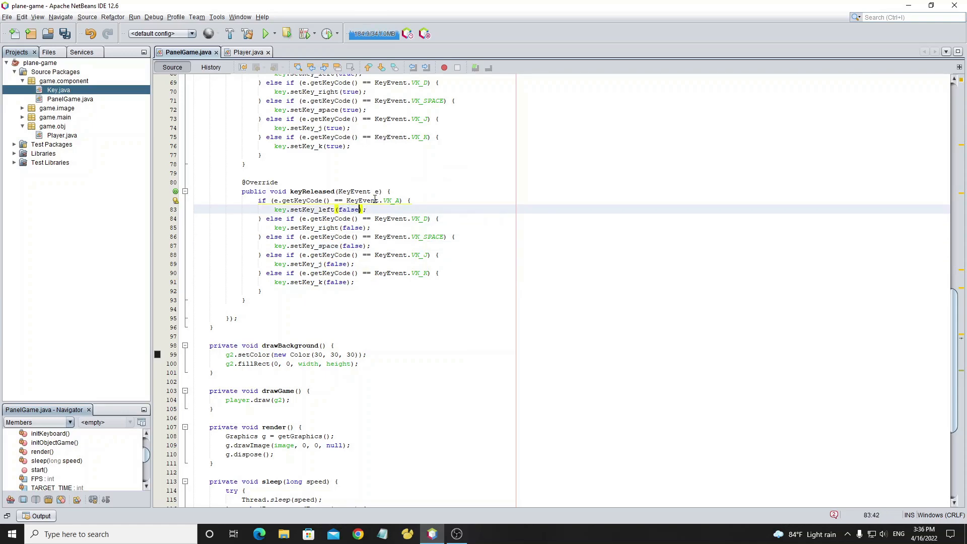
pyautogui.press('ctrl+s')
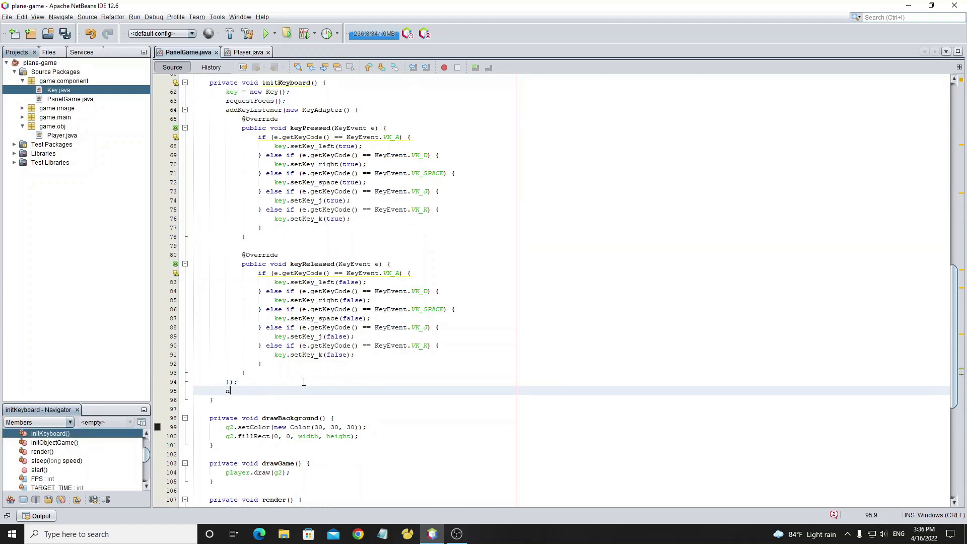
# Start a new Thread whose run method holds an empty while (start) loop
pyautogui.write('new Thread(new Runnable() {')
pyautogui.write('}).start();')
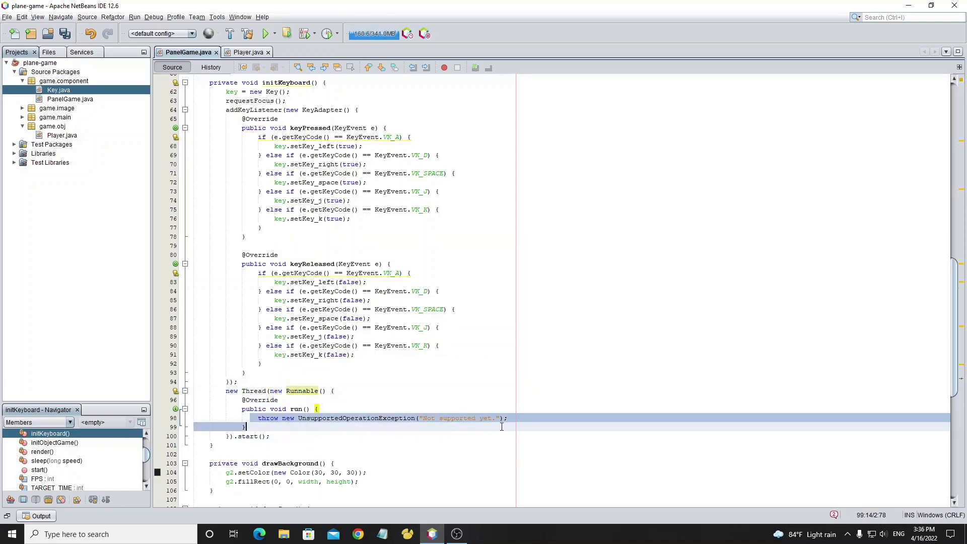
pyautogui.write('while (start) {')
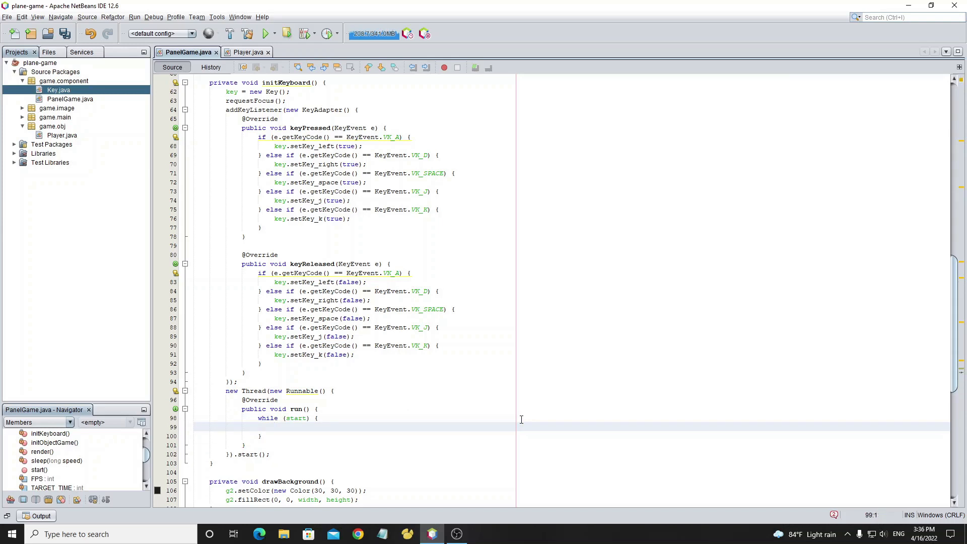
pyautogui.scroll(-3)
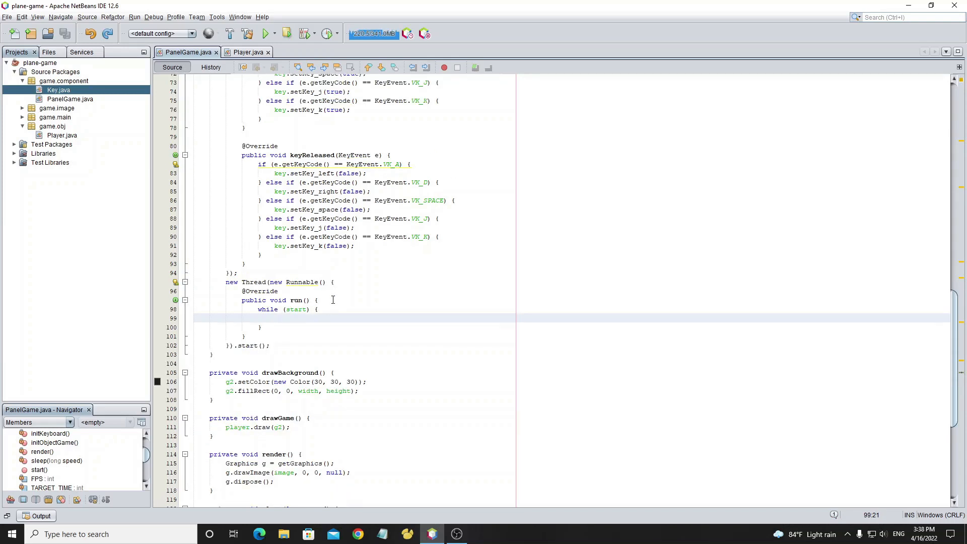
# Declare float s = 0.5f and read float angle = player.getAngle() inside the loop
pyautogui.write('float s=0')
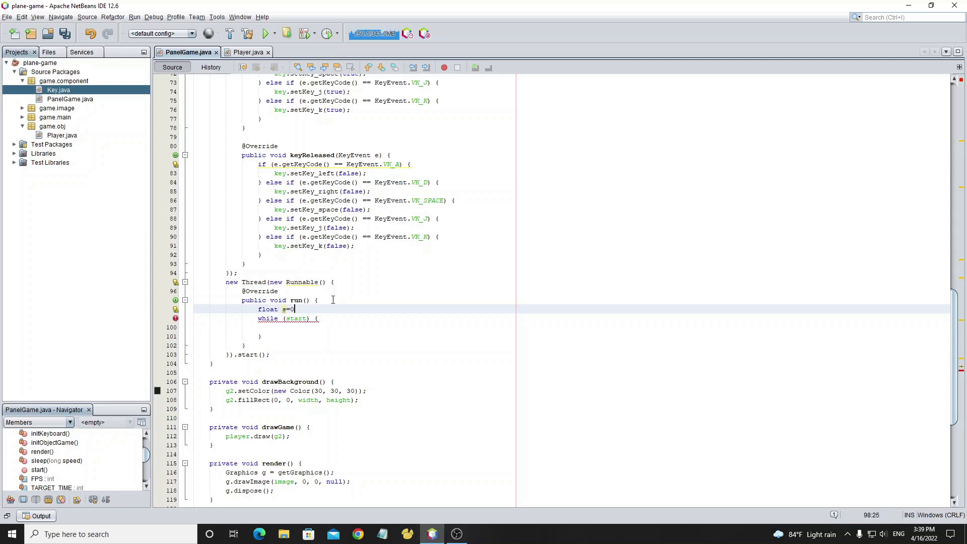
pyautogui.write('.5f;')
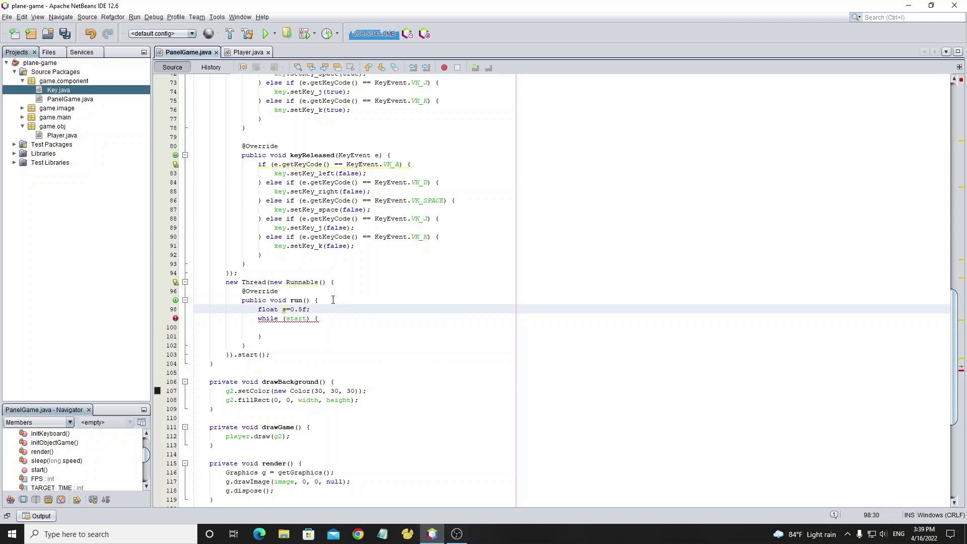
pyautogui.click(278, 326)
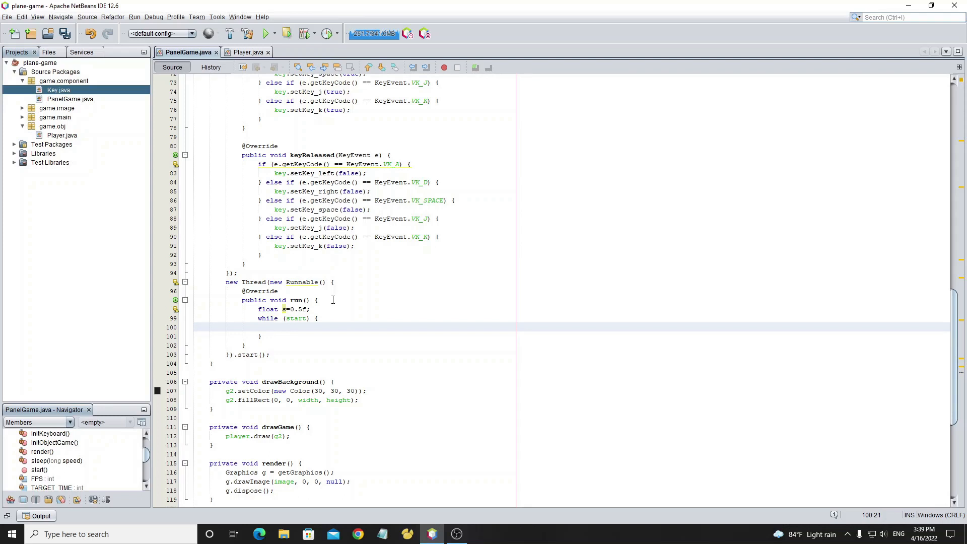
pyautogui.write('float angle=')
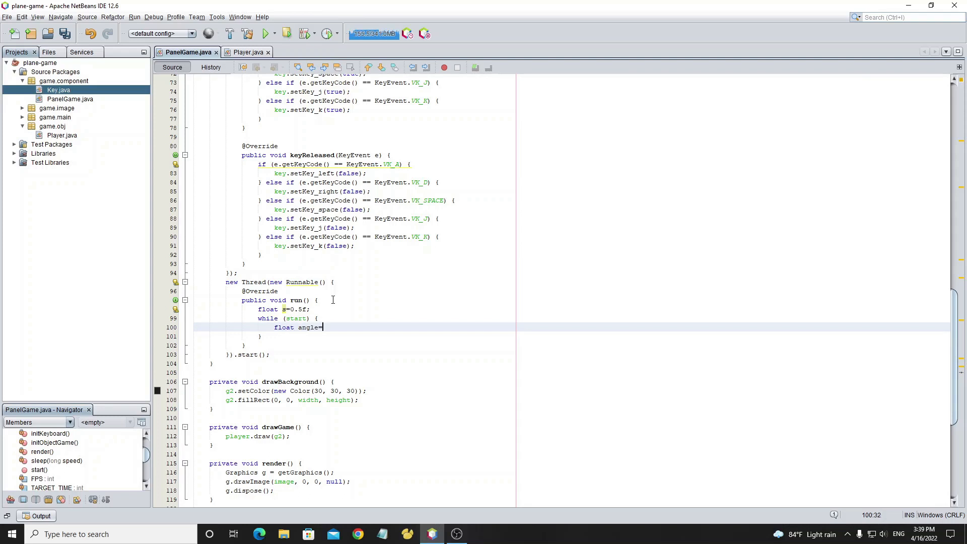
pyautogui.write('player.')
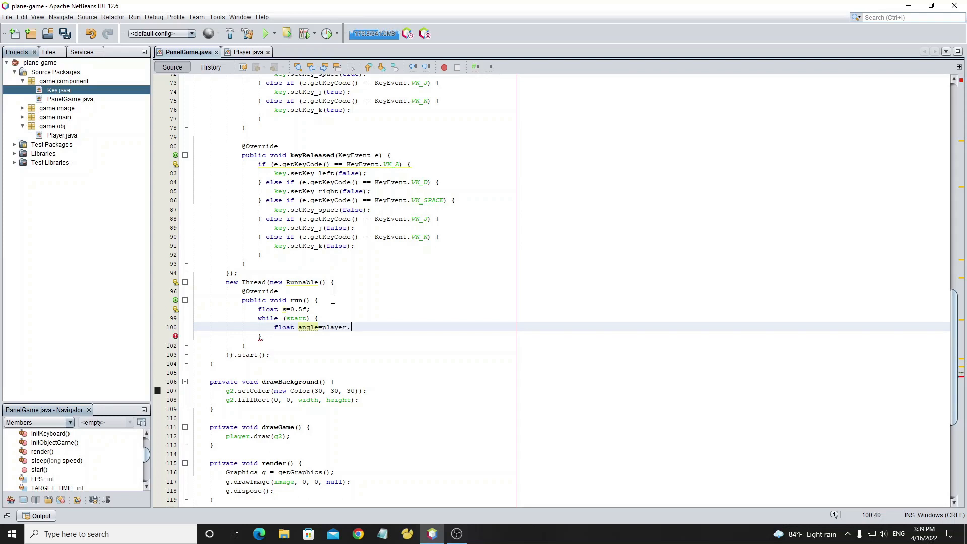
pyautogui.write('getAngle();')
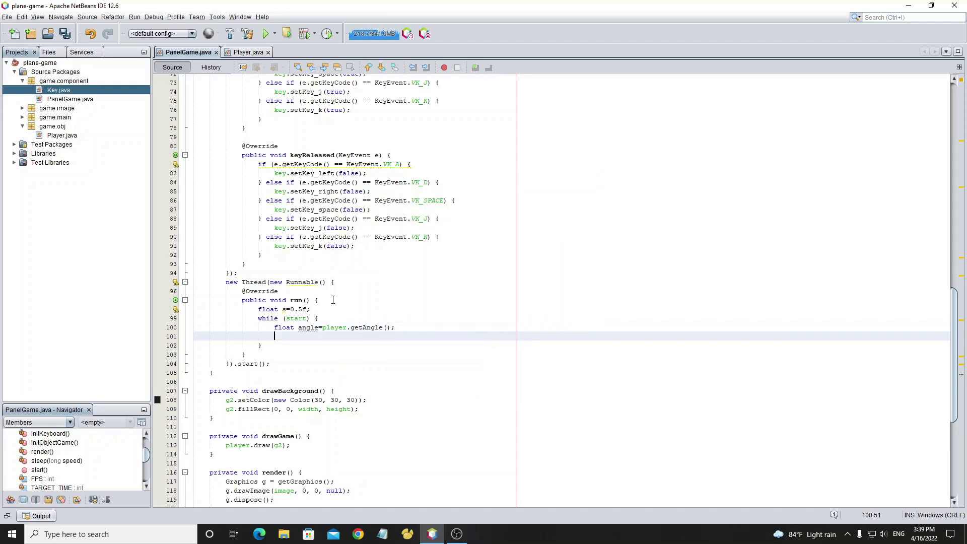
# Subtract s from angle when isKey_left and add s when isKey_right
pyautogui.write('if(k)')
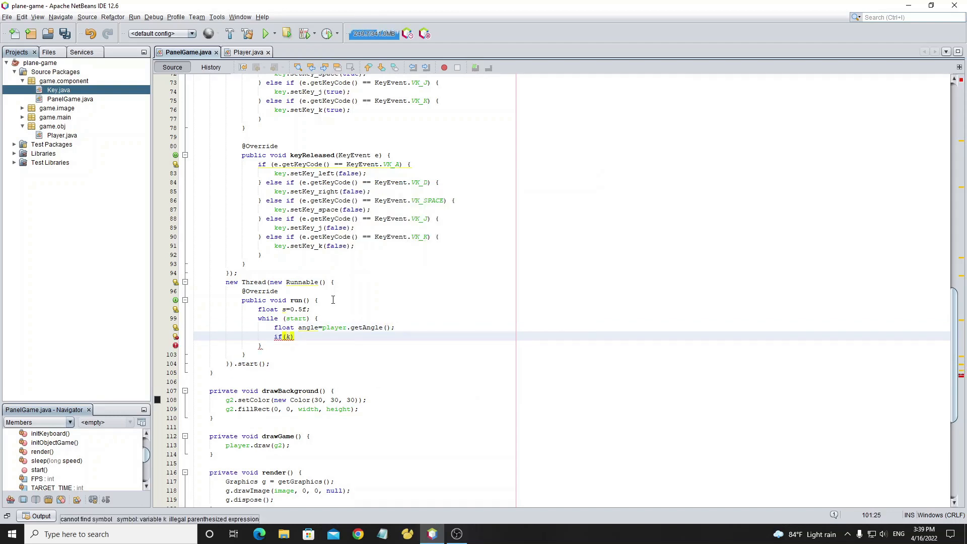
pyautogui.write('ey.')
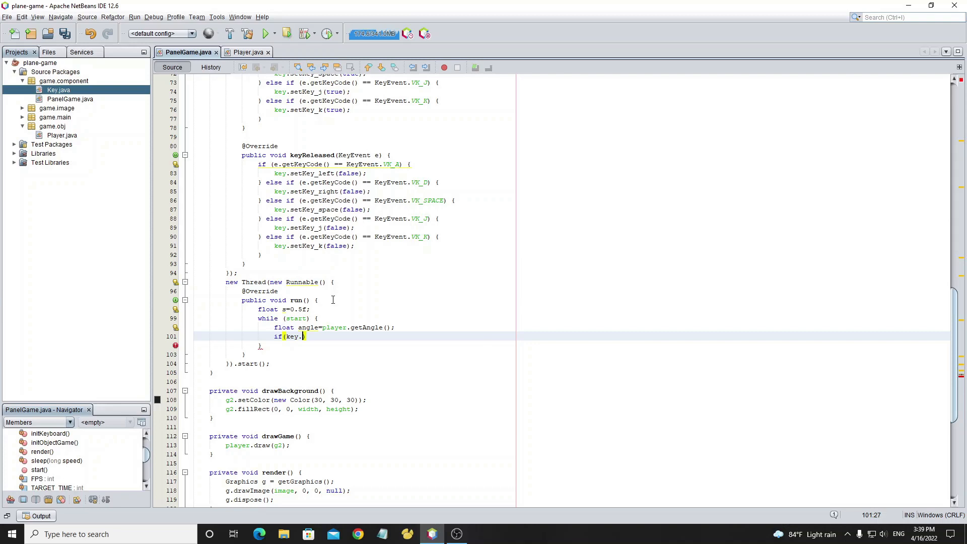
pyautogui.write('isKey_left(')
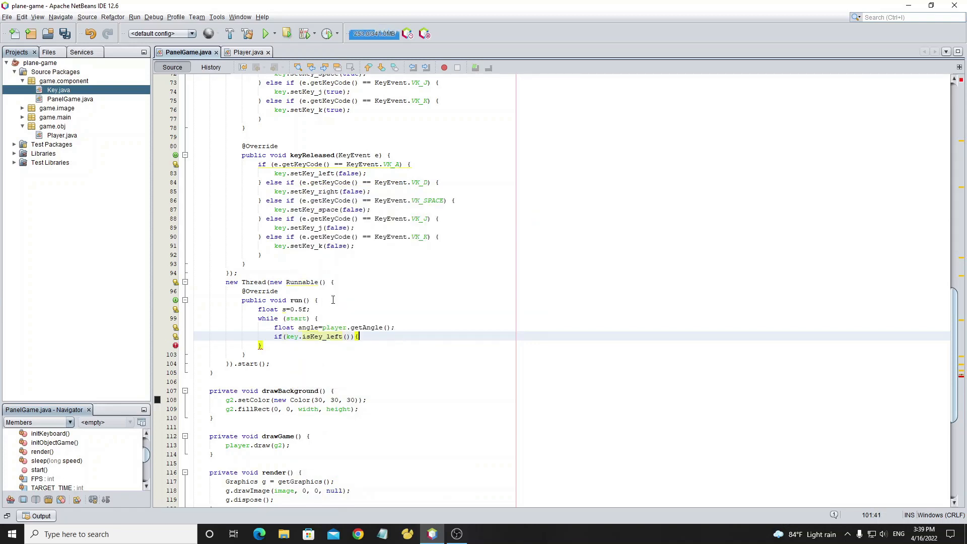
pyautogui.press('enter')
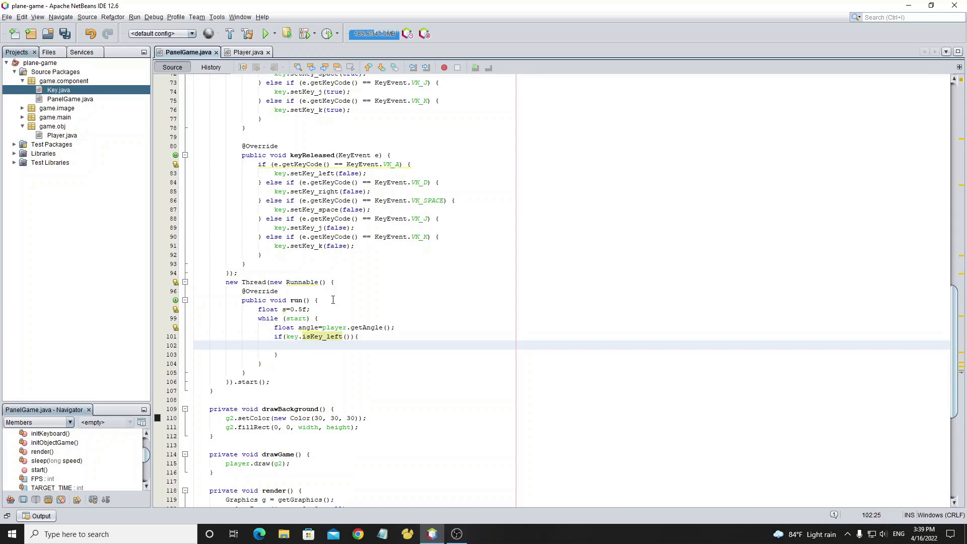
pyautogui.write('angle-=s;')
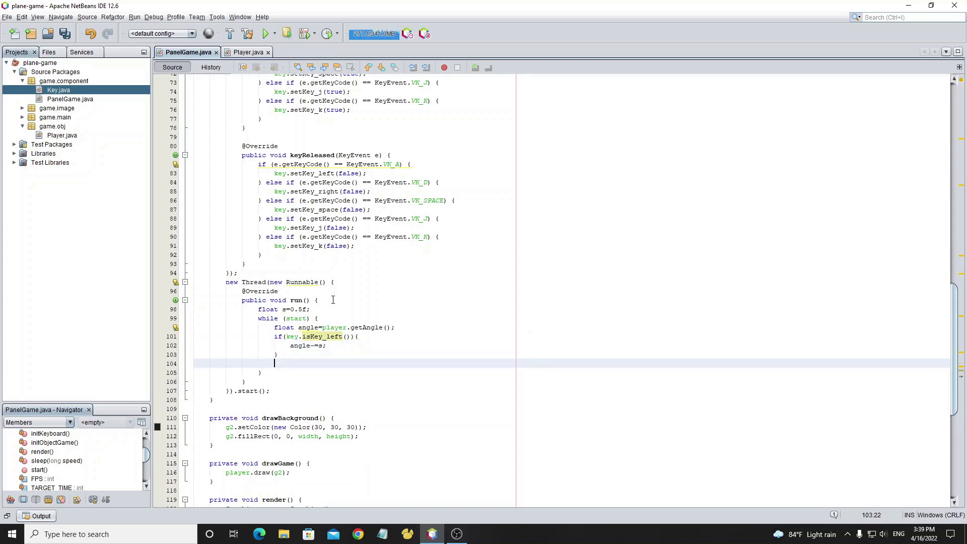
pyautogui.write('if(key.')
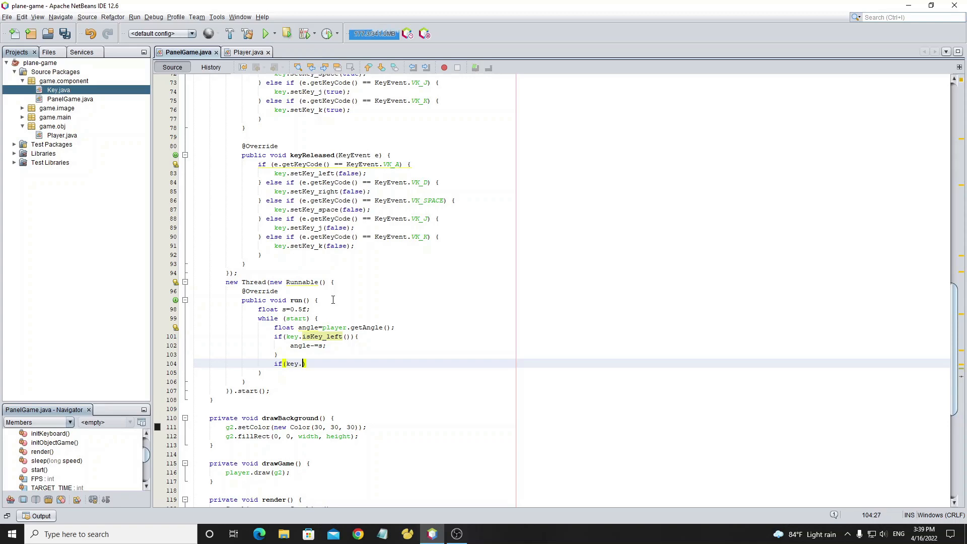
pyautogui.write('isKey_right(')
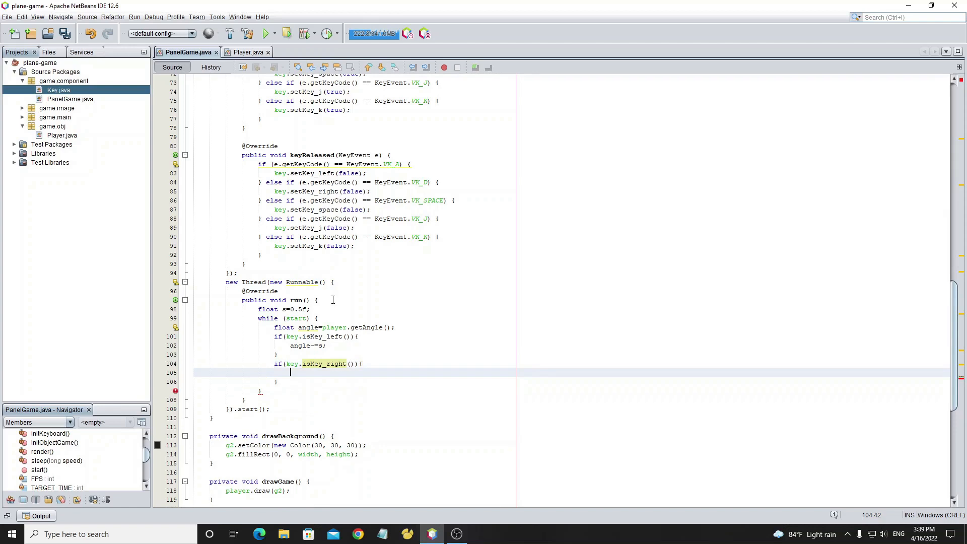
pyautogui.write('angle+= s;')
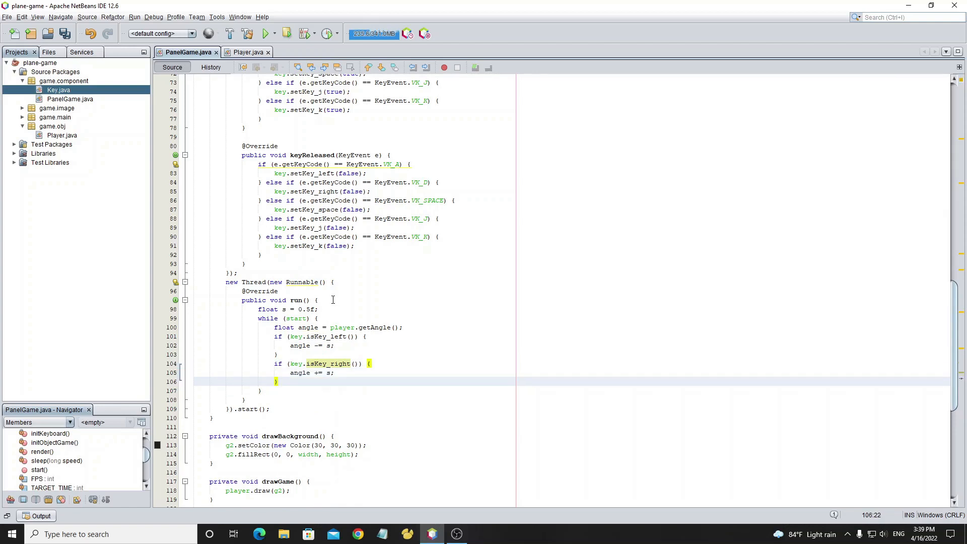
# Apply player.changeAngle with sleep(5), call initKeyboard() in start, save and run the project
pyautogui.write('p')
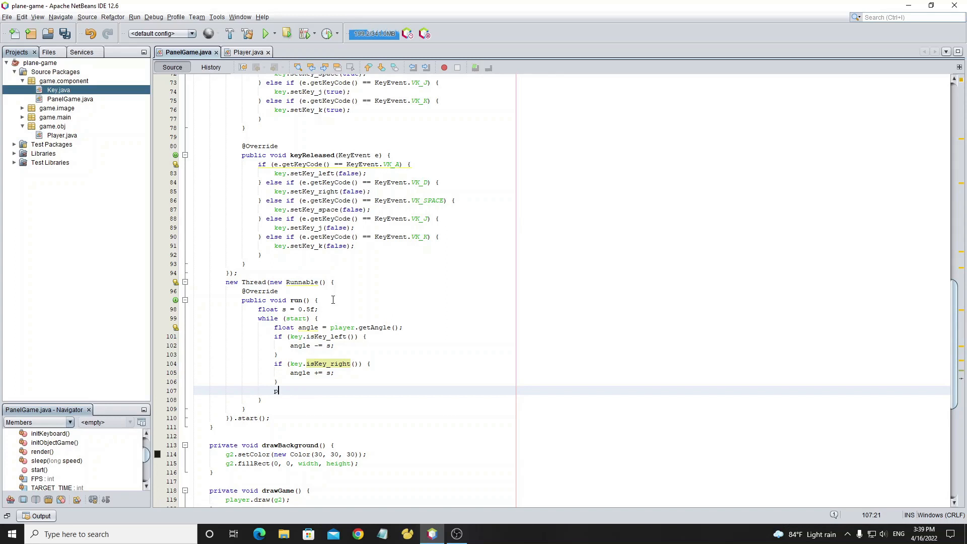
pyautogui.write('layer.changeAngle(angle);')
pyautogui.write('sleep(5);')
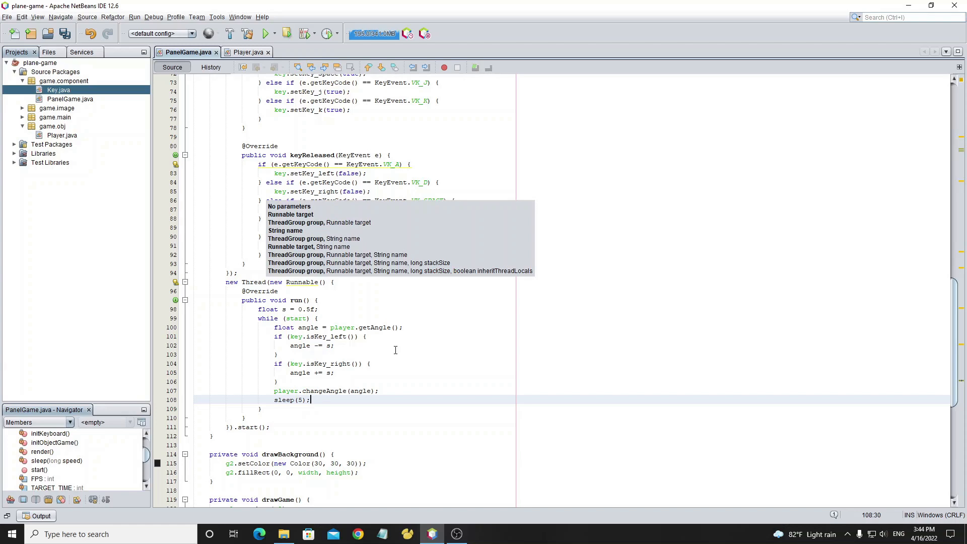
pyautogui.press('ctrl+s')
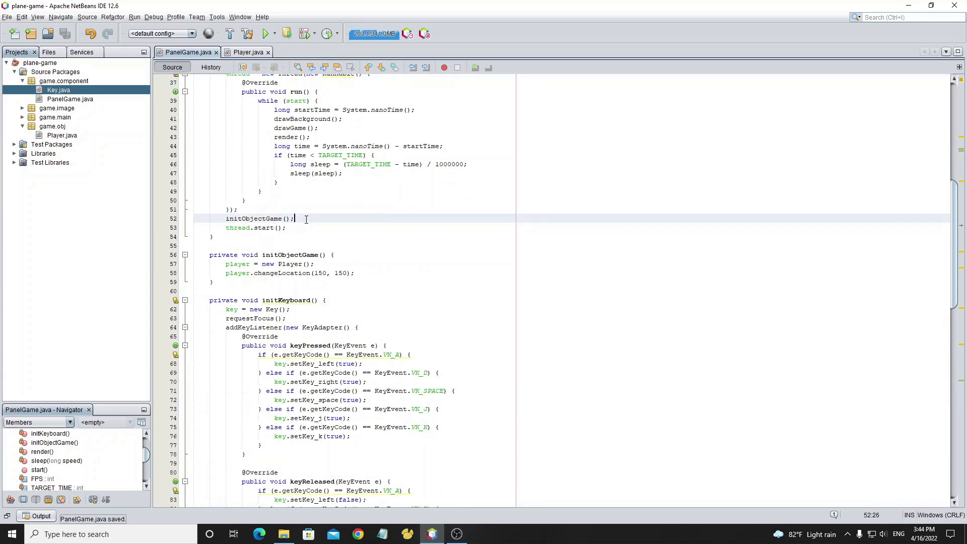
pyautogui.write('initKeyboard();')
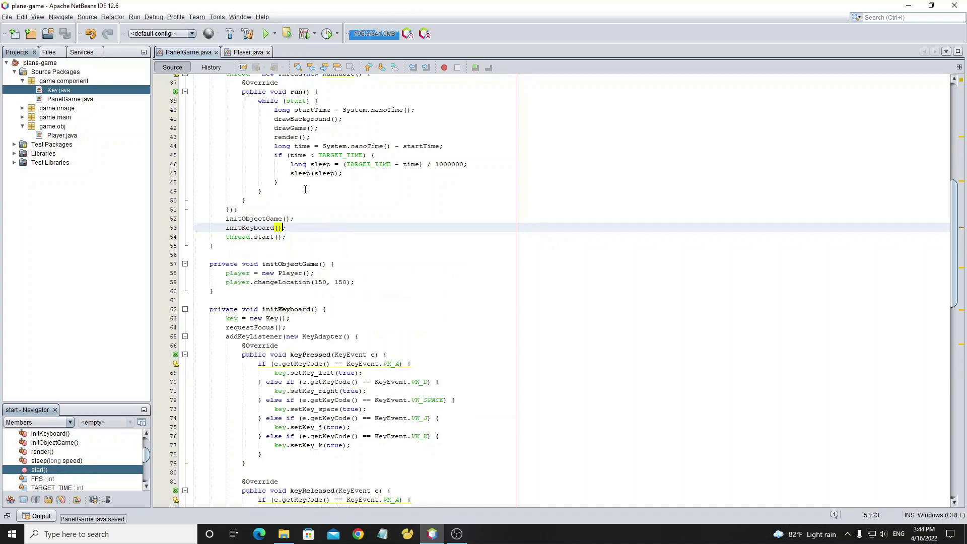
pyautogui.click(264, 33)
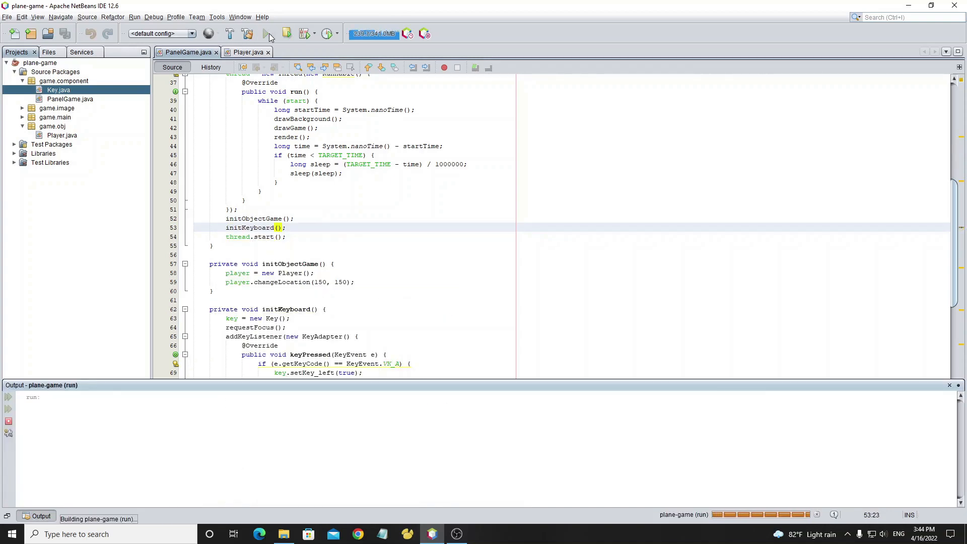
# Run the plane game, watch the plane rotate with A/D, then close the game window
pyautogui.click(265, 34)
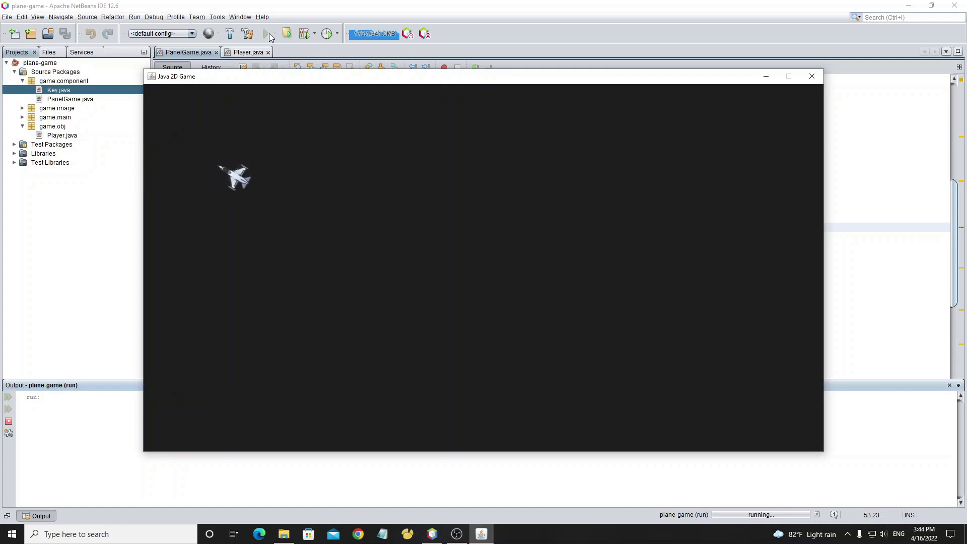
pyautogui.moveTo(583, 63)
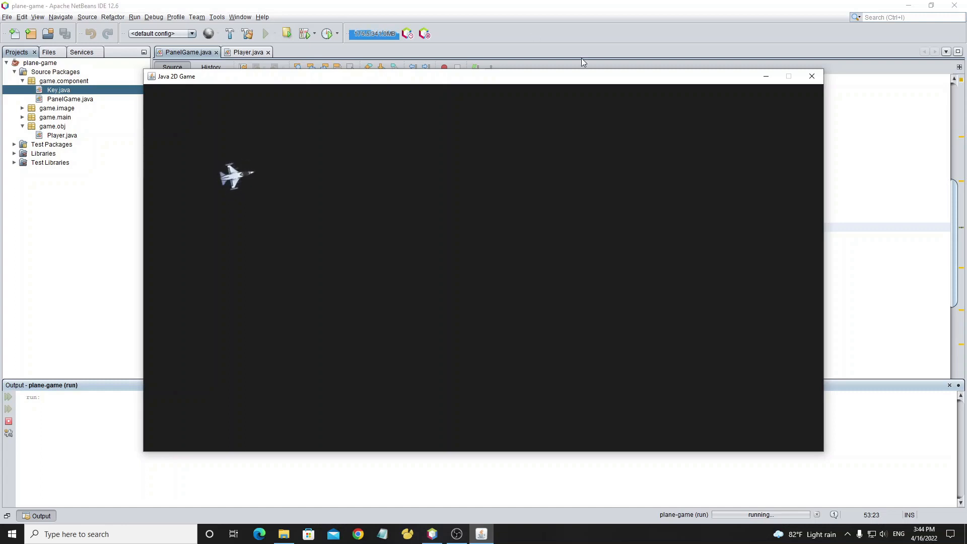
pyautogui.click(811, 75)
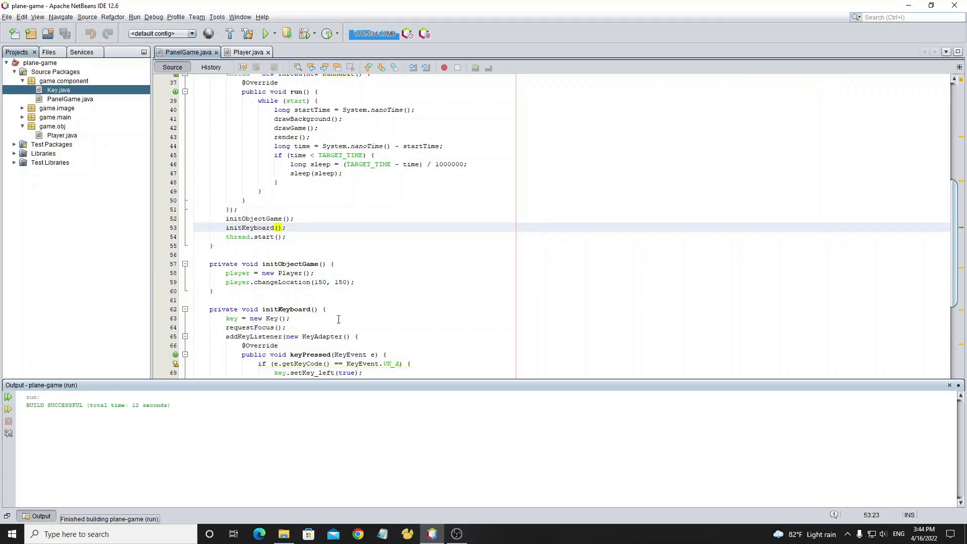